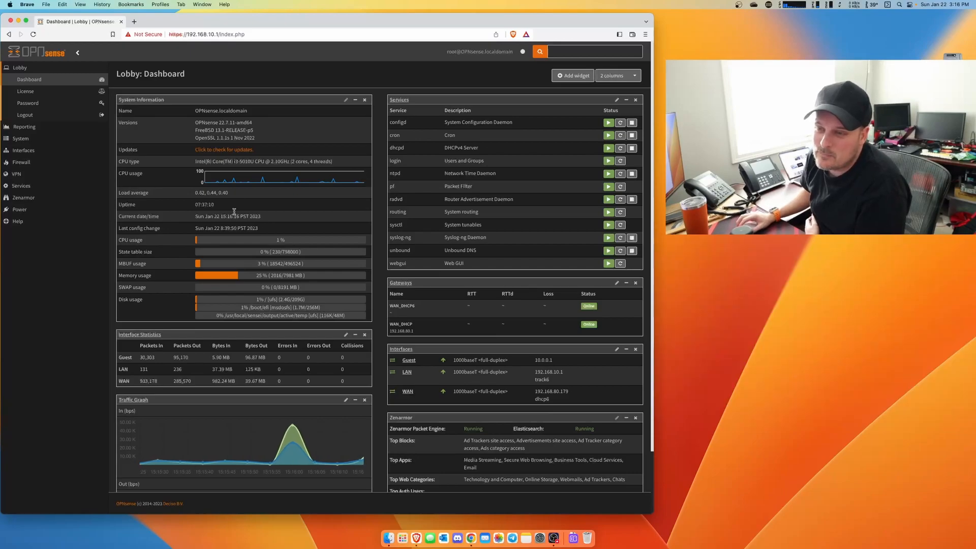
Step: Open Zenarmor's Cloud Management Portal settings and follow the portal link to the Sunny Valley sign-in
scroll("down", 3)
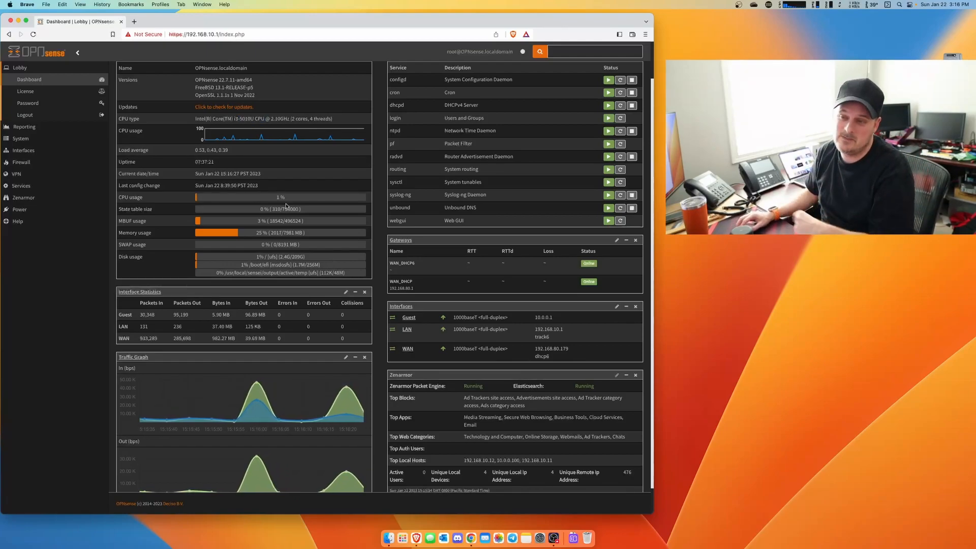
mouse_move(42, 233)
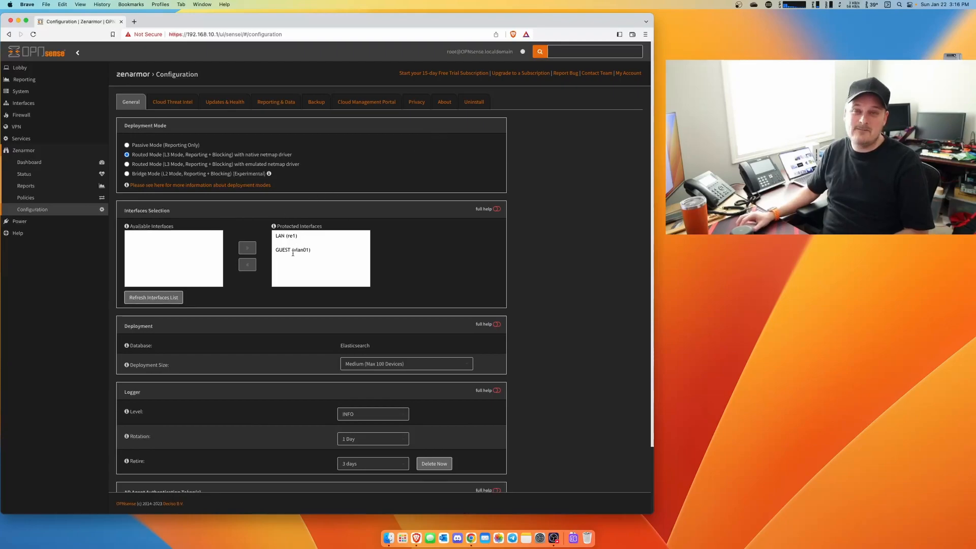
mouse_move(355, 131)
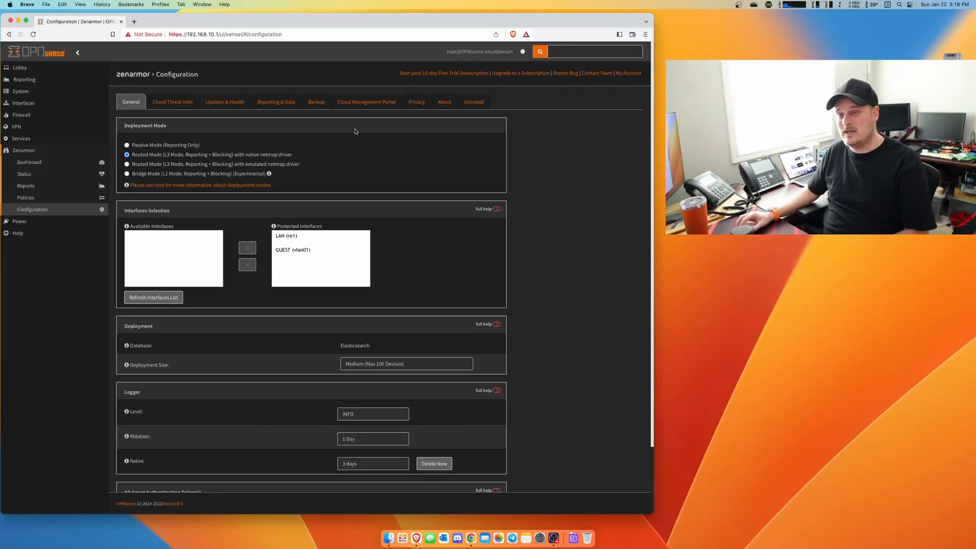
left_click(366, 102)
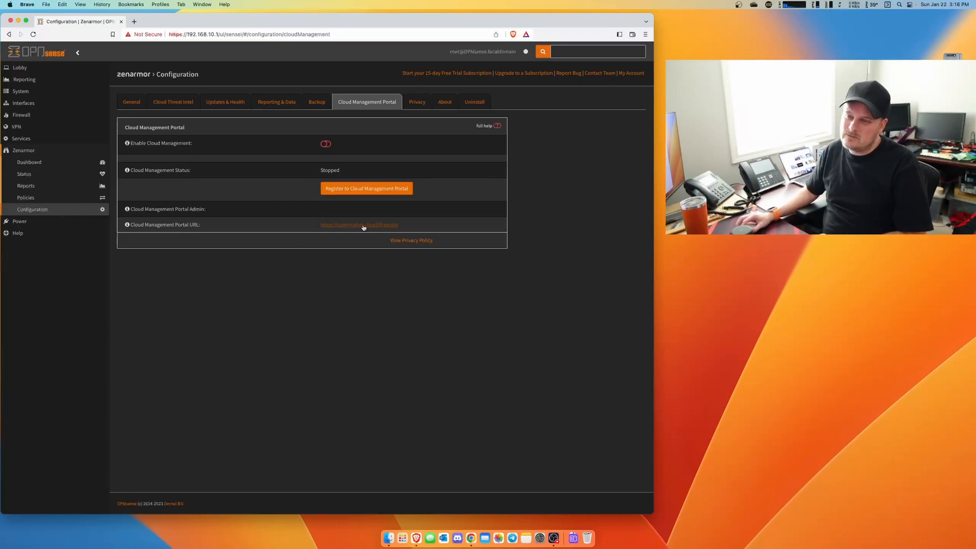
left_click(358, 225)
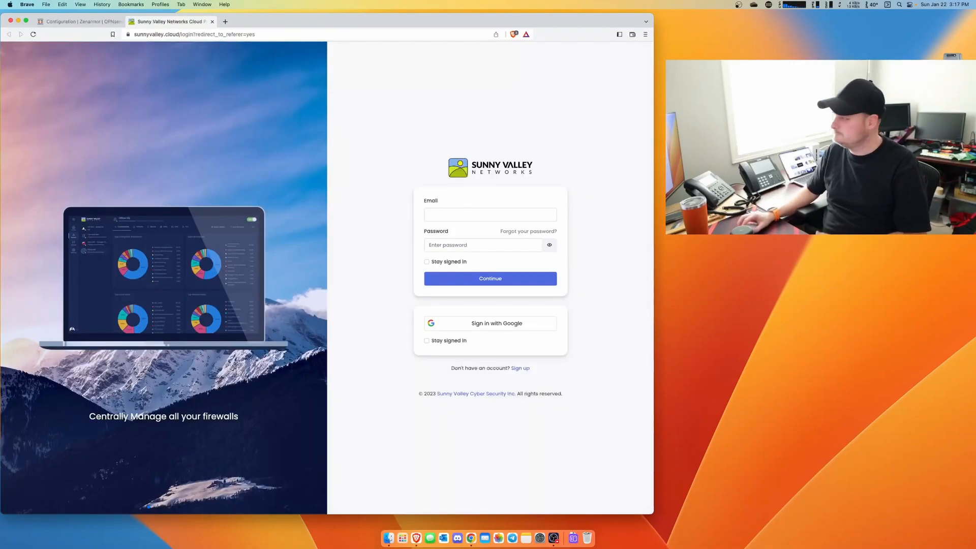
Step: Sign in to sunnyvalley.cloud with Google, then go back to the OPNsense Zenarmor configuration tab
left_click(490, 278)
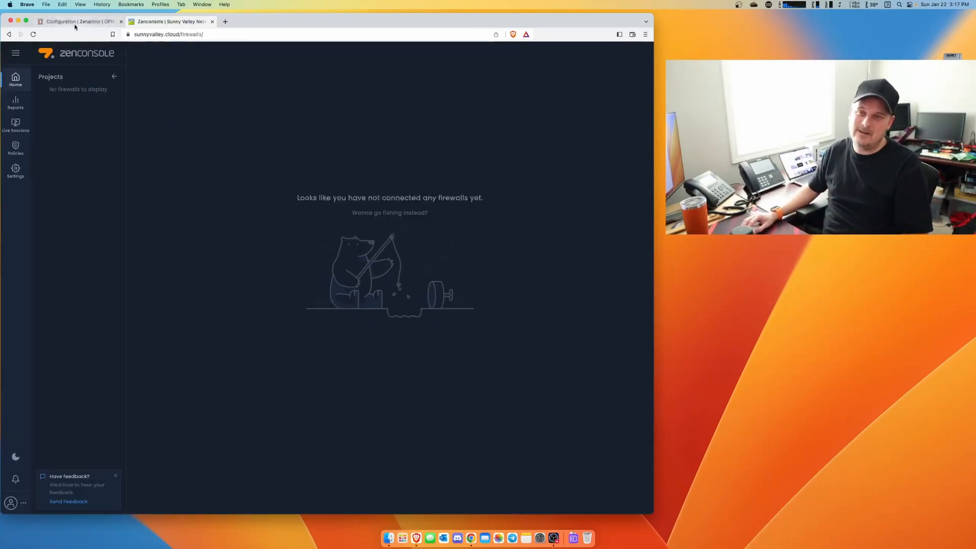
left_click(75, 22)
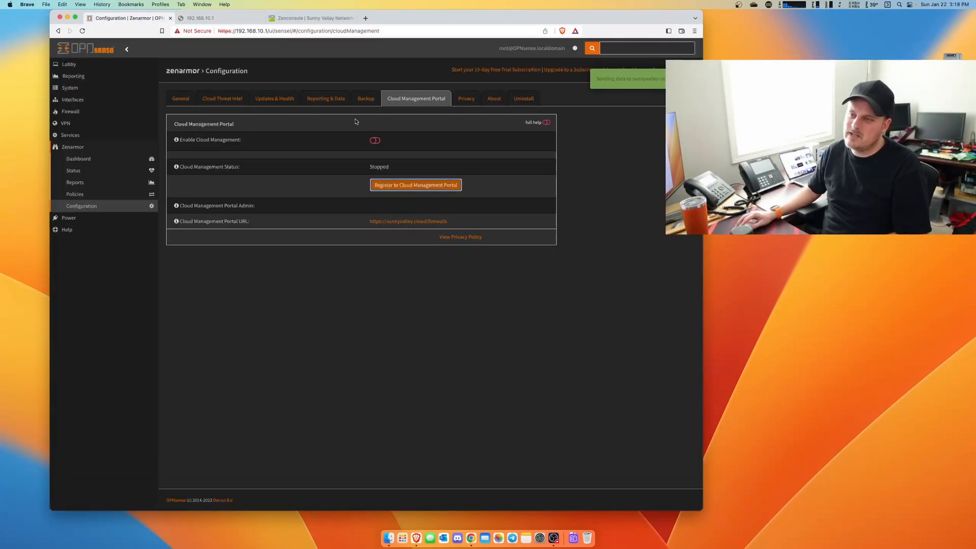
Step: Turn on Enable Cloud Management in OPNsense and switch to the Zenconsole tab
left_click(415, 185)
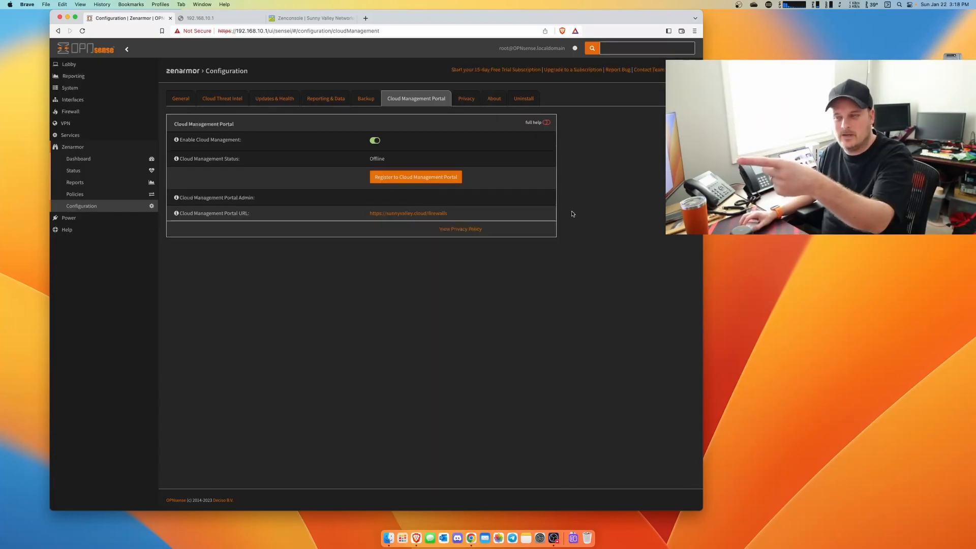
mouse_move(500, 205)
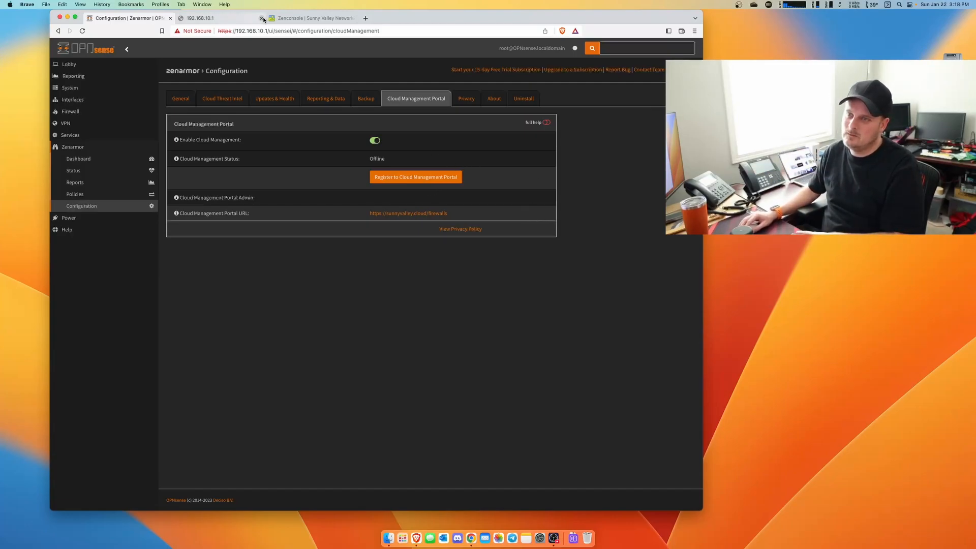
left_click(416, 177)
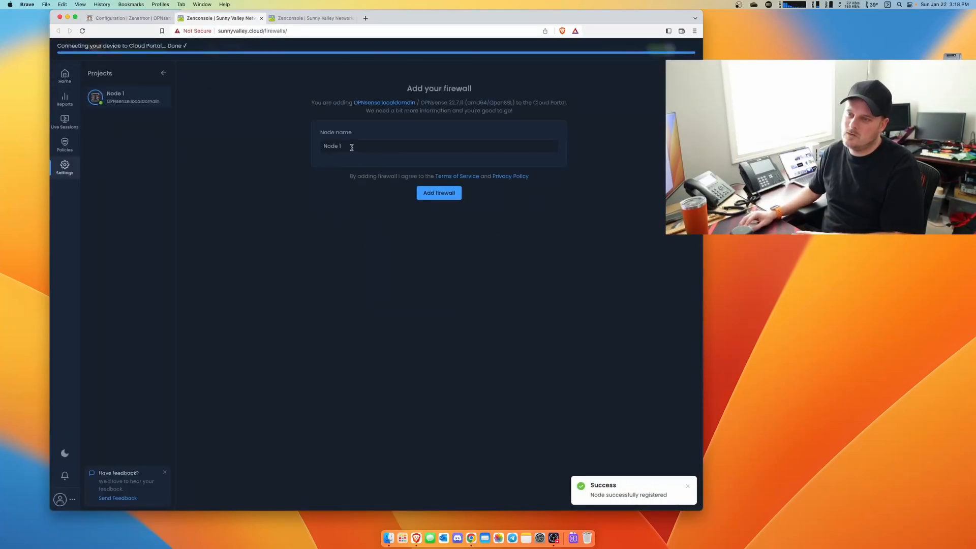
Step: Type 'Jason' into the Zenconsole node name field and open a new browser tab
type("Jason's Lab Datto Box")
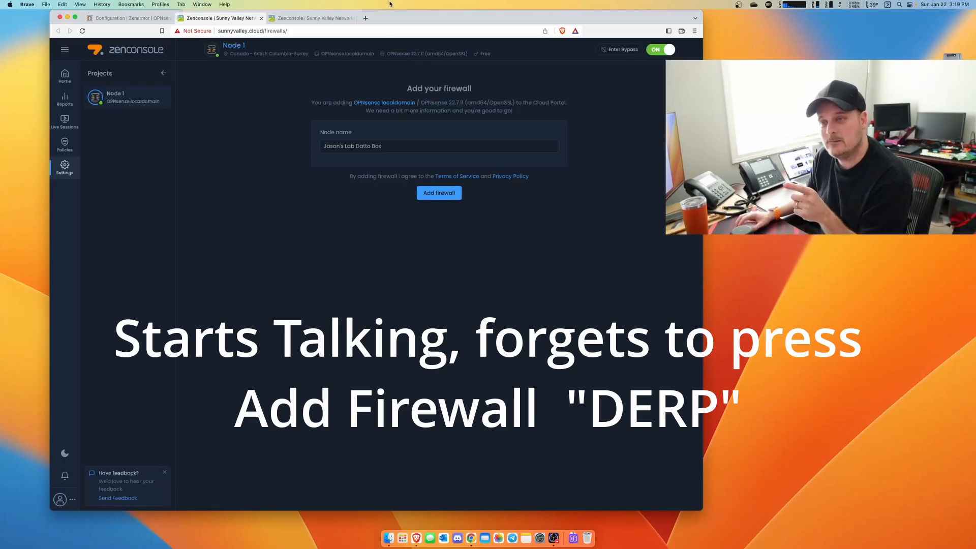
left_click(456, 17)
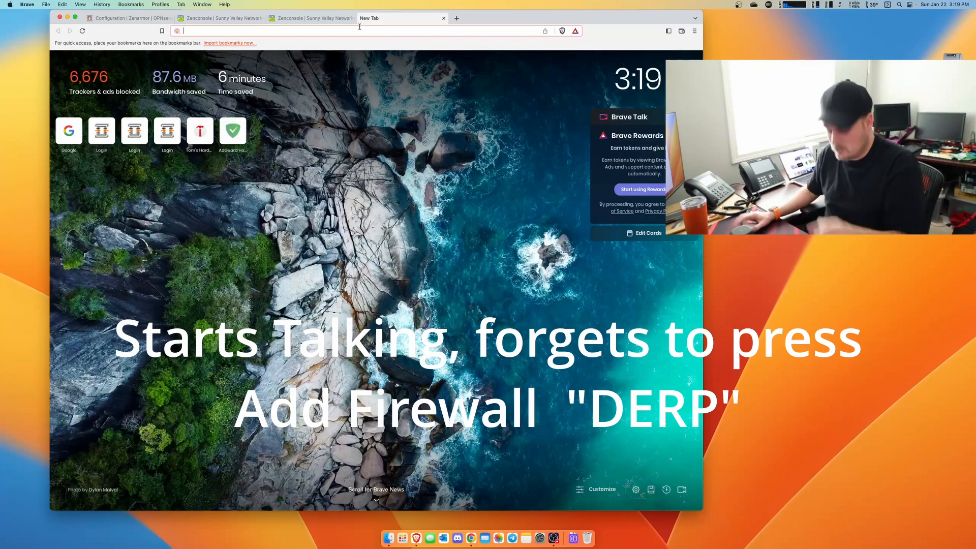
Step: Search Google for '150us to cad', view the xe.com conversion, and return to Zenconsole
type("www.googe./c")
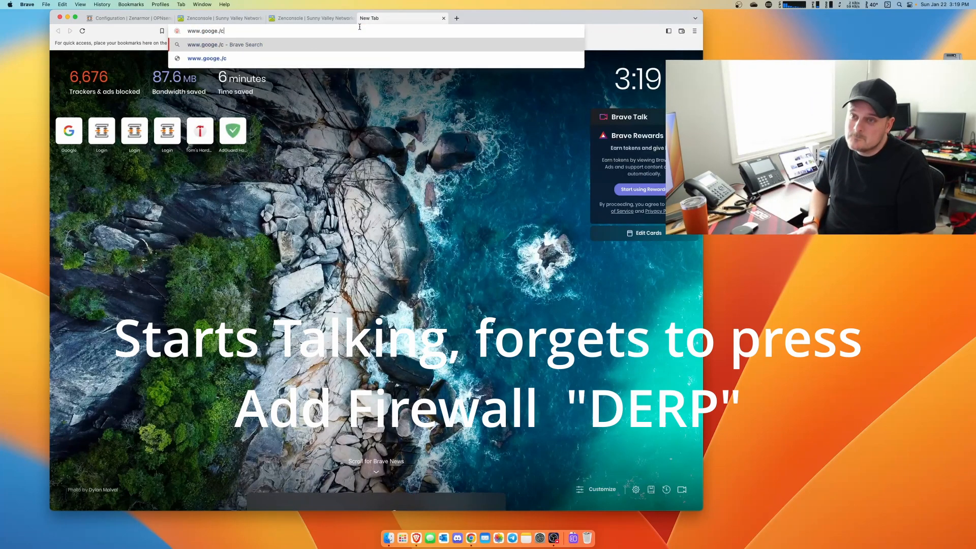
key("backspace")
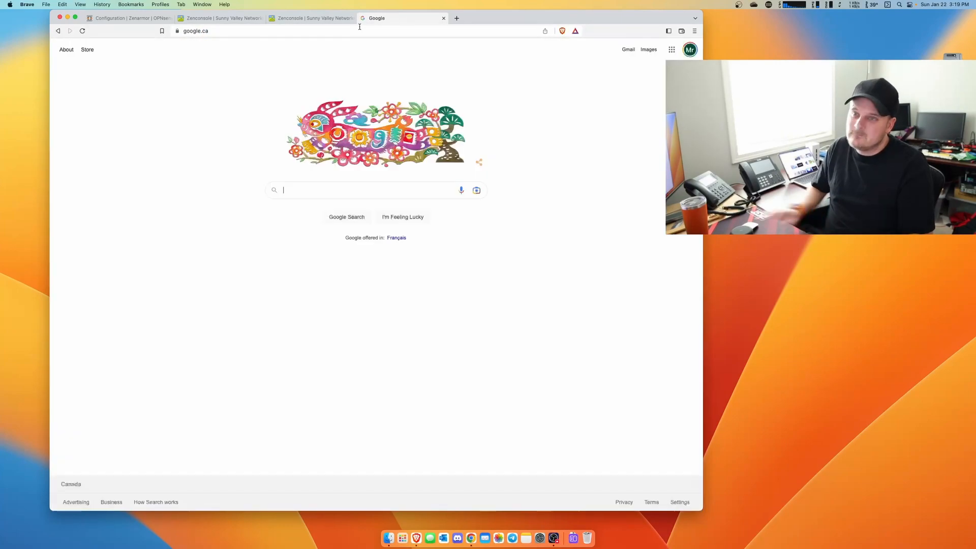
type("150us to cad")
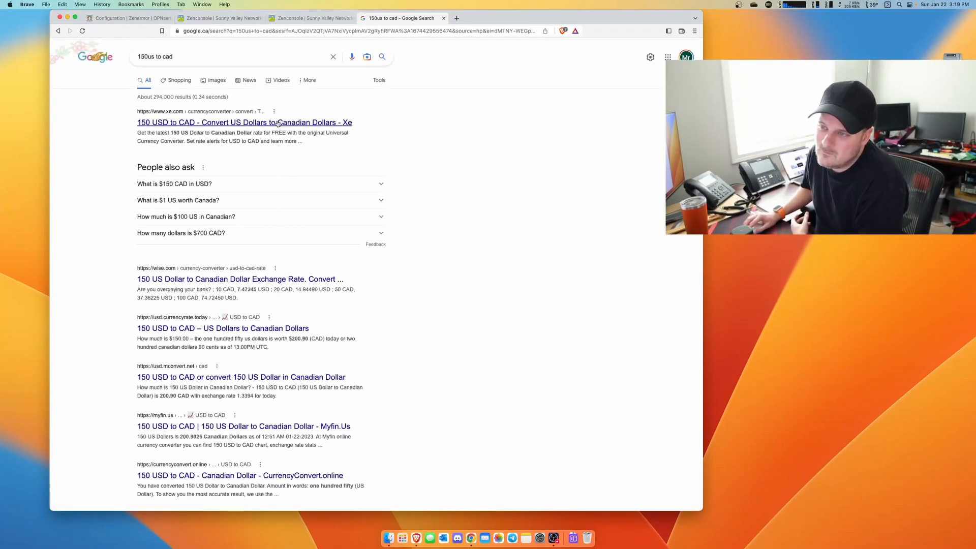
left_click(244, 122)
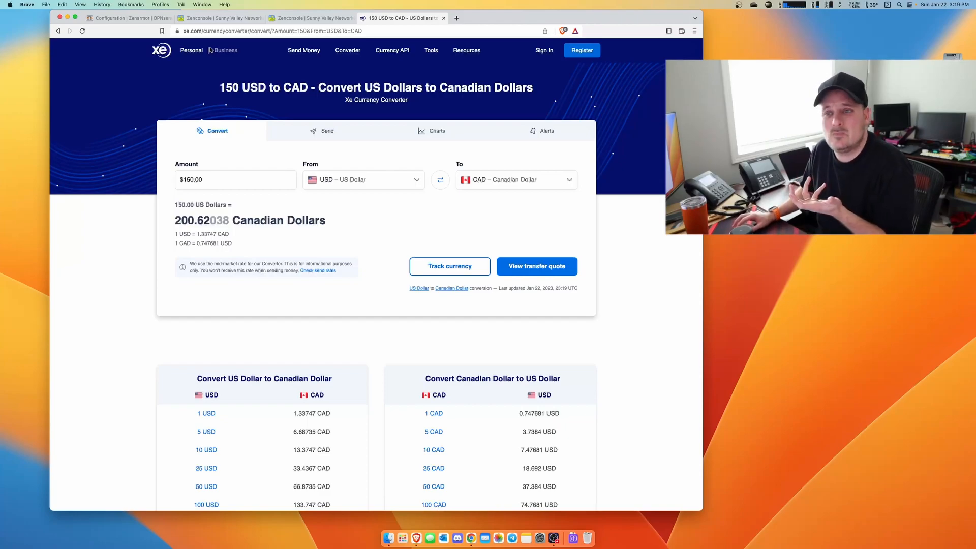
left_click(310, 18)
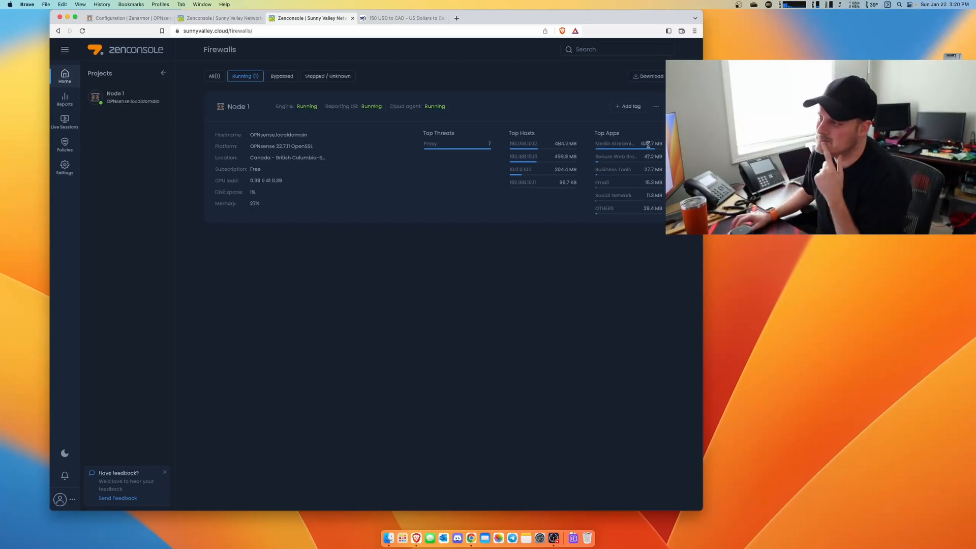
Step: View the Zenarmor Home Edition subscription under My Account > My Subscriptions, then return
left_click(60, 499)
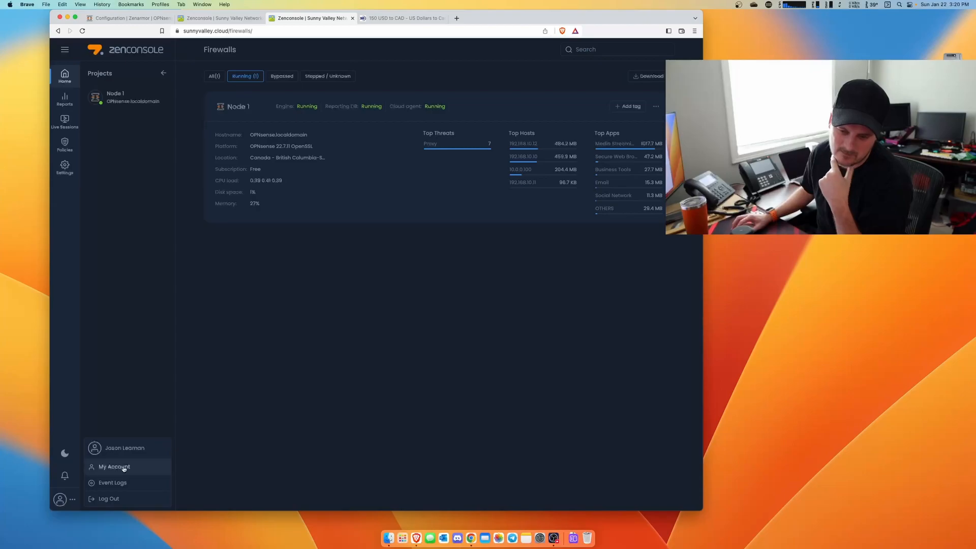
left_click(113, 466)
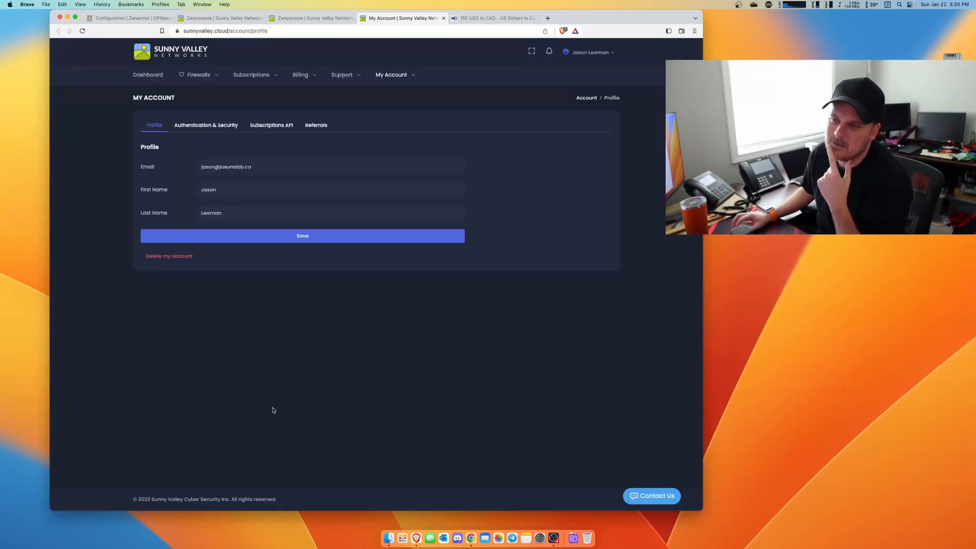
left_click(250, 75)
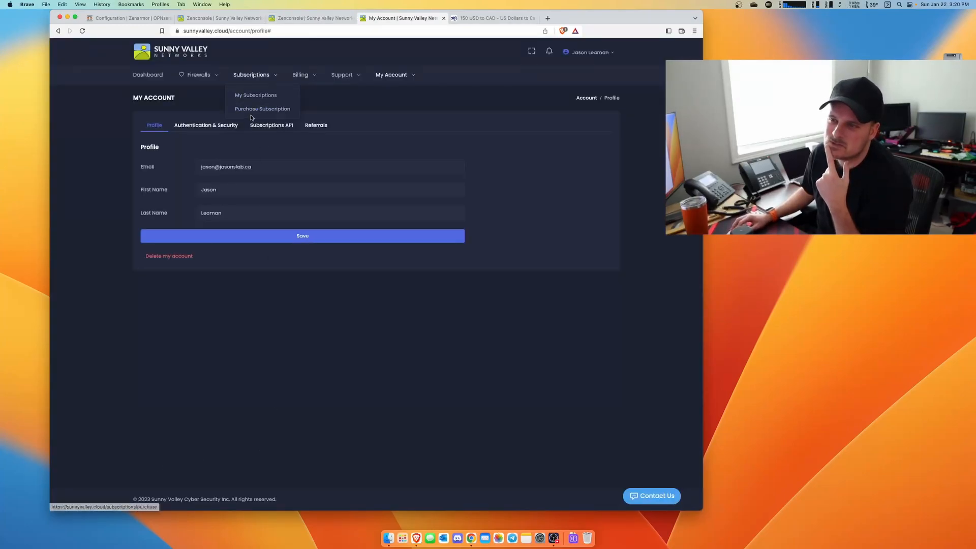
left_click(256, 95)
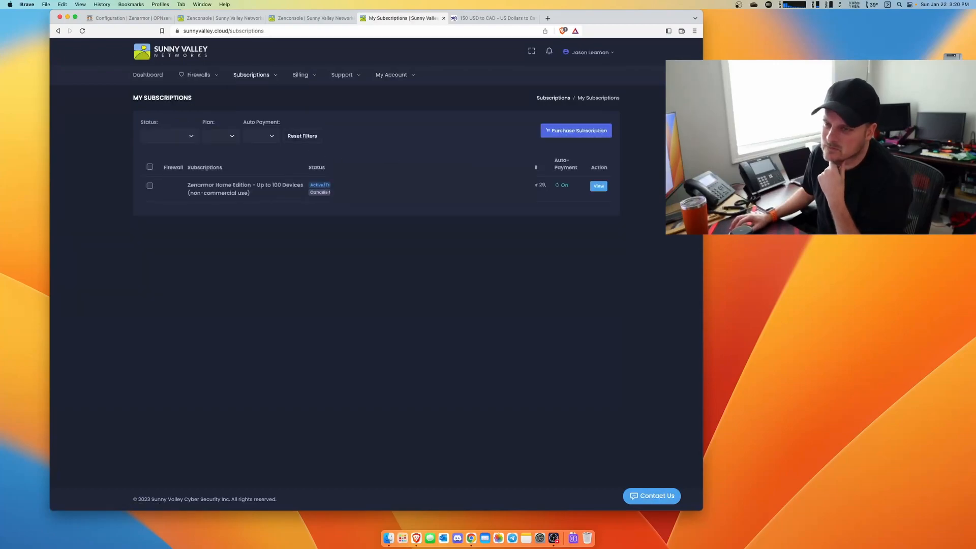
left_click(150, 186)
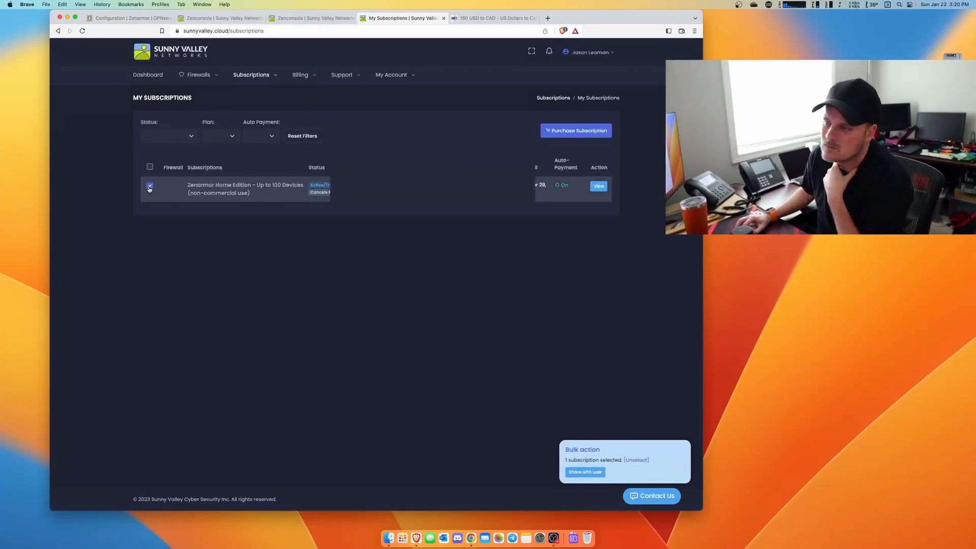
mouse_move(718, 253)
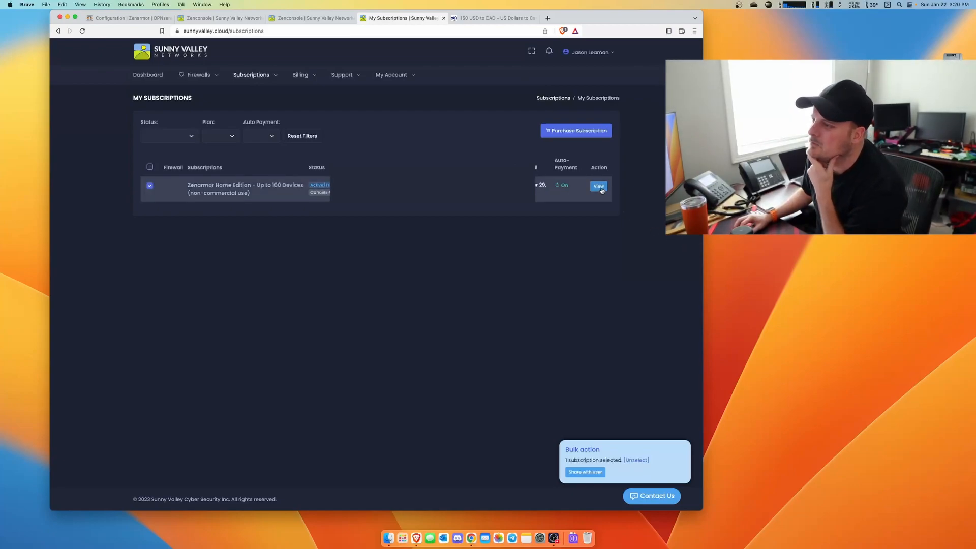
left_click(598, 185)
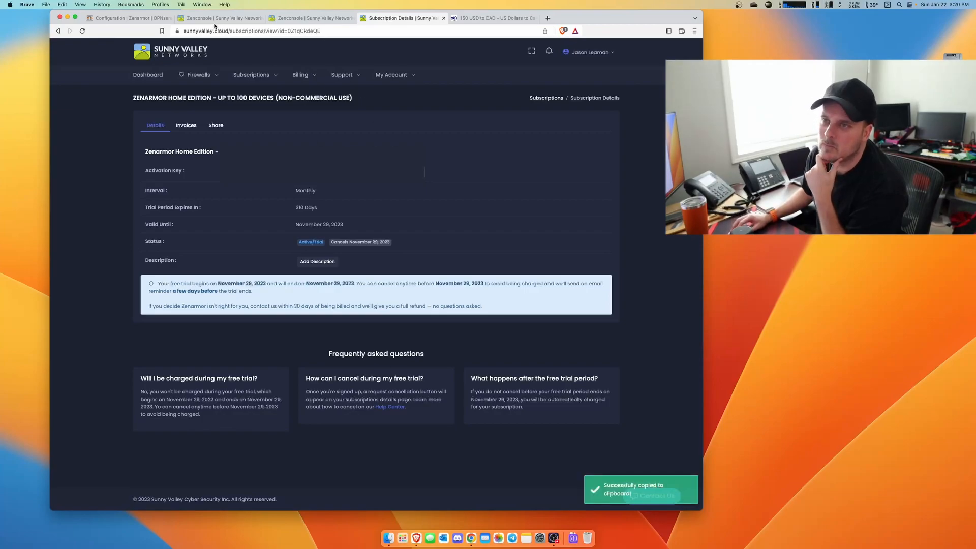
left_click(221, 17)
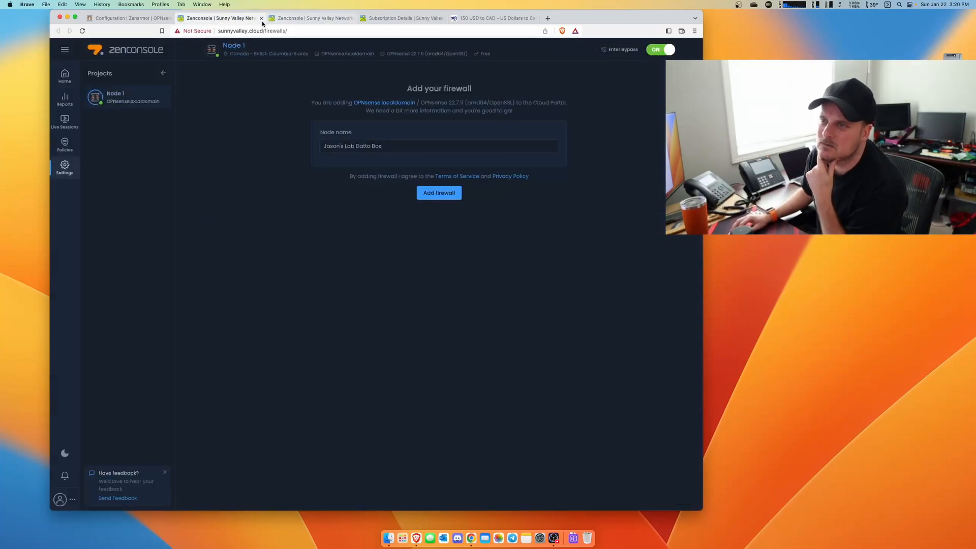
mouse_move(221, 17)
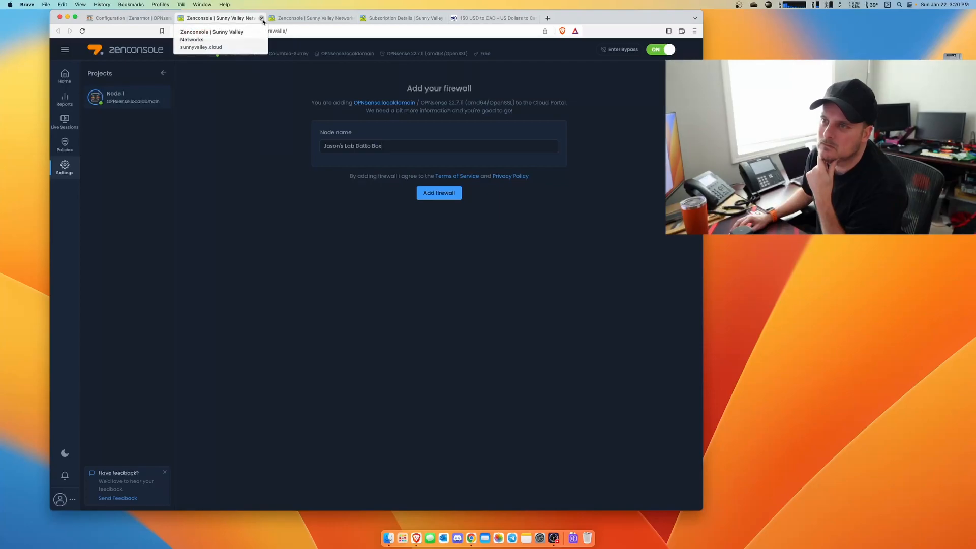
Step: Close the extra Zenconsole tab and add the firewall as node 'Jasons Lab Datto Box'
left_click(261, 18)
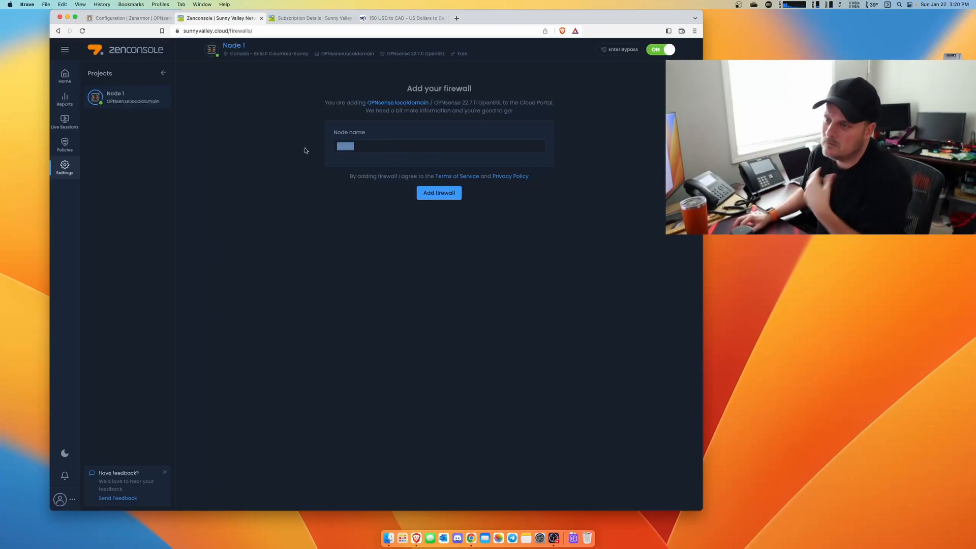
type("Jason's Lab Datto Bo")
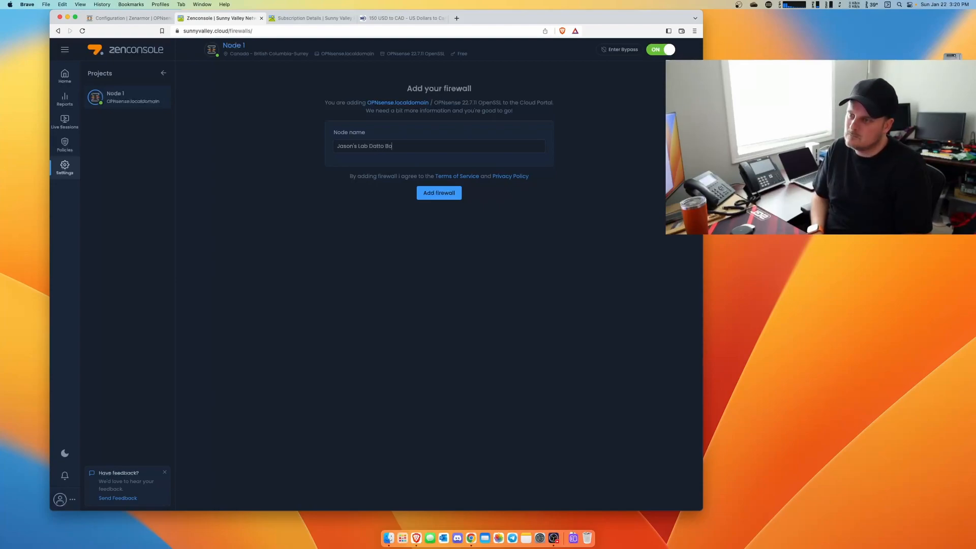
left_click(439, 192)
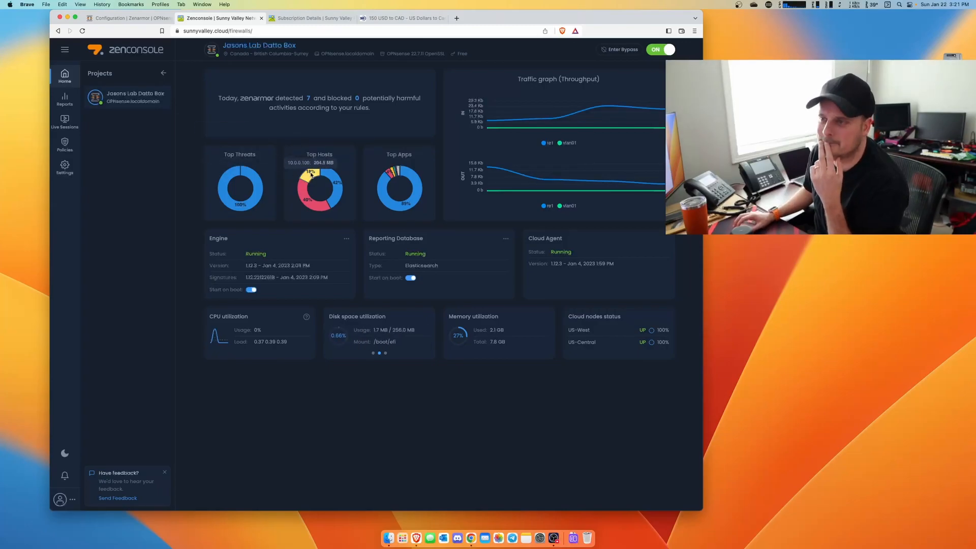
Step: Submit the activation key under the node's Settings > Subscription to install Home
left_click(64, 168)
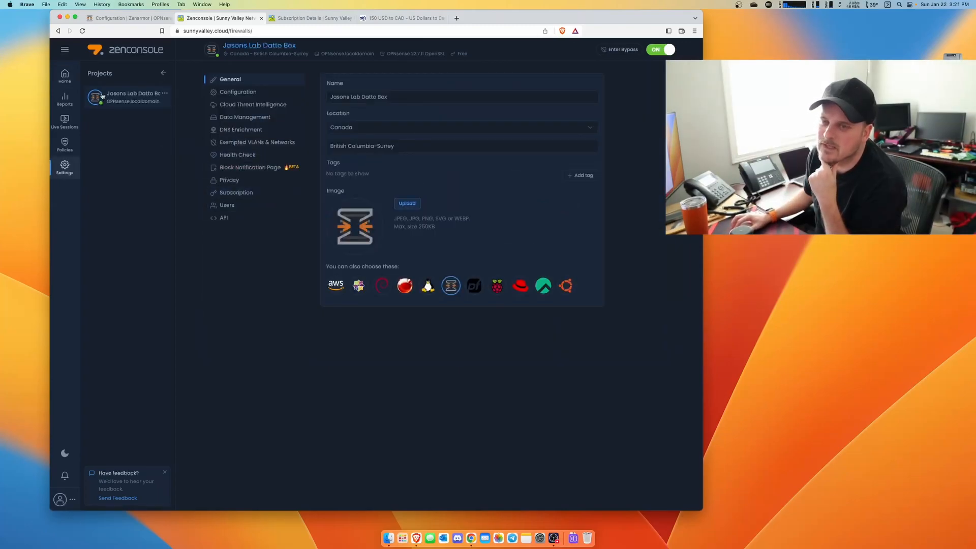
left_click(236, 192)
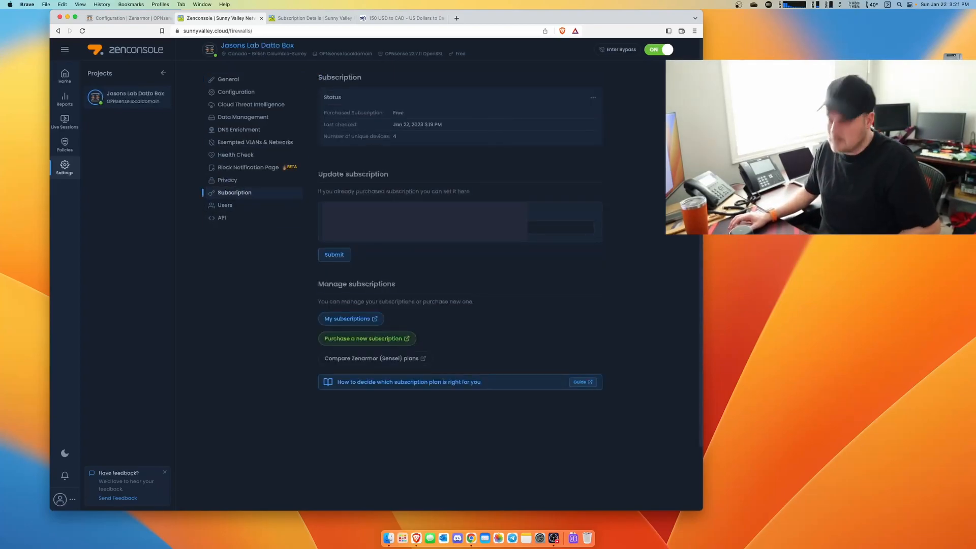
left_click(333, 254)
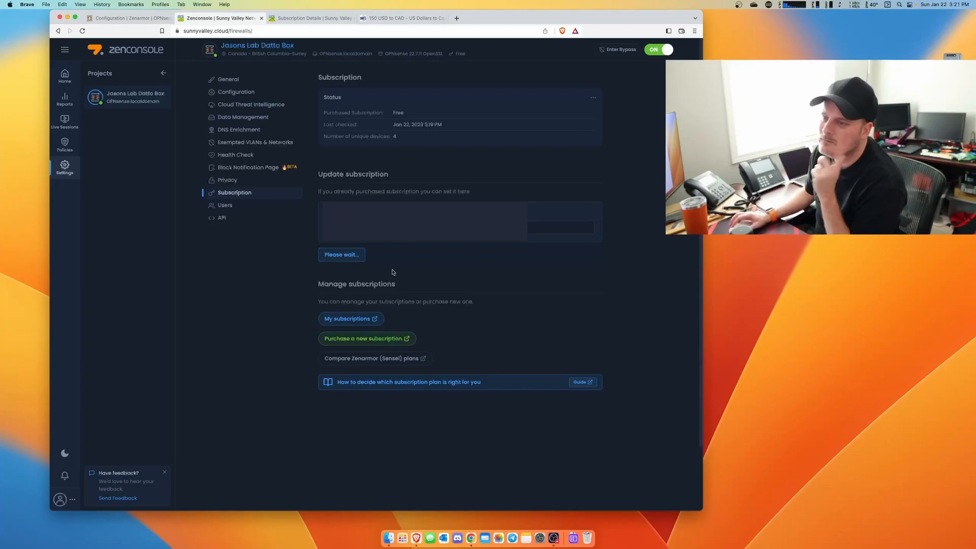
left_click(341, 254)
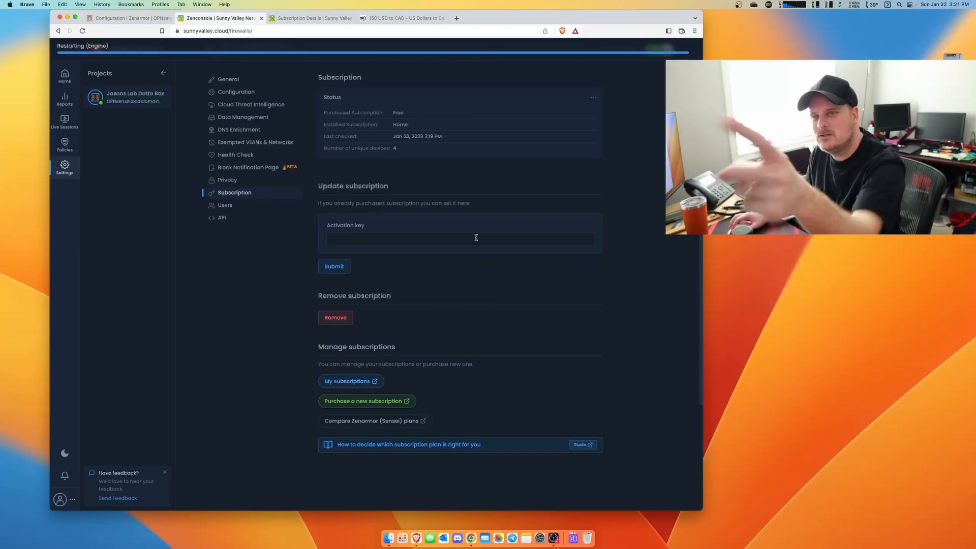
mouse_move(460, 232)
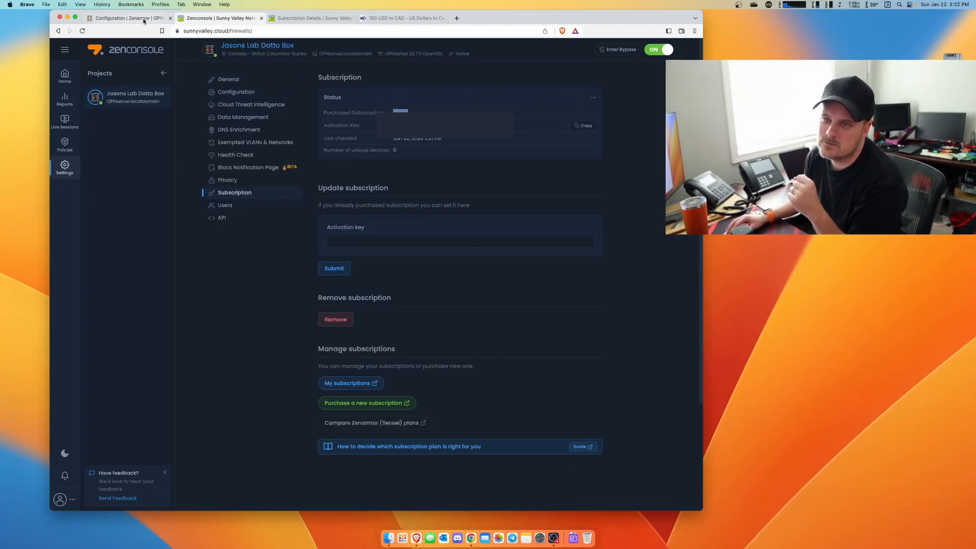
Step: In OPNsense, open Zenarmor's Policies list and inspect the Default policy's settings
left_click(125, 17)
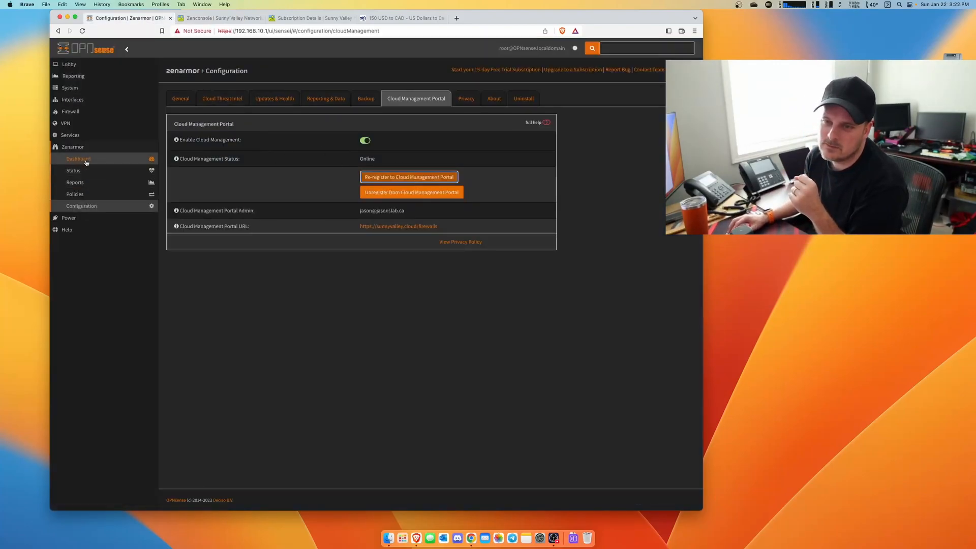
left_click(78, 158)
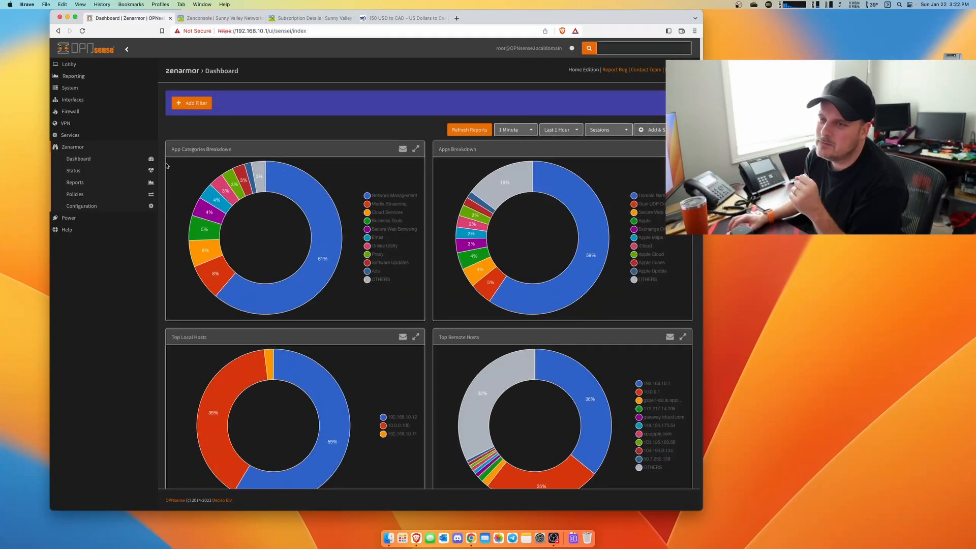
left_click(74, 194)
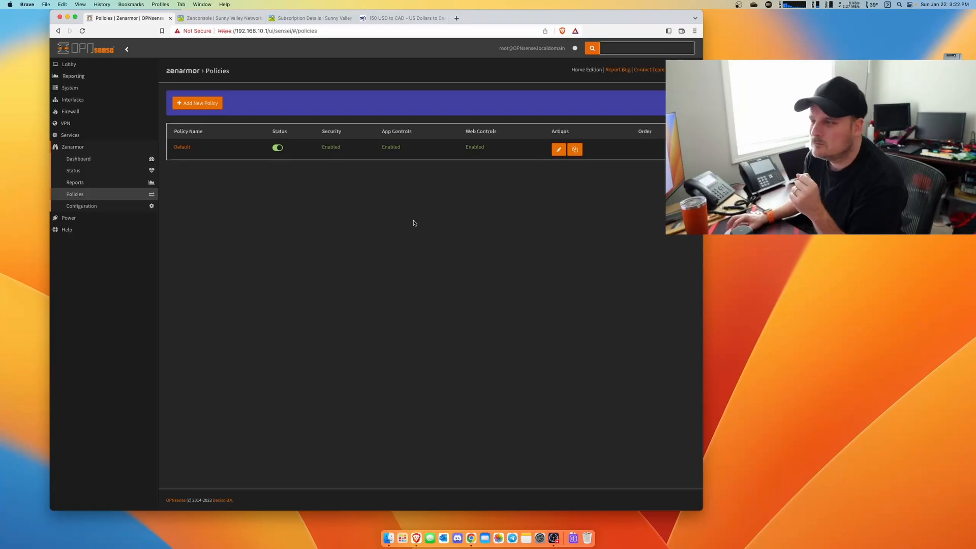
left_click(558, 150)
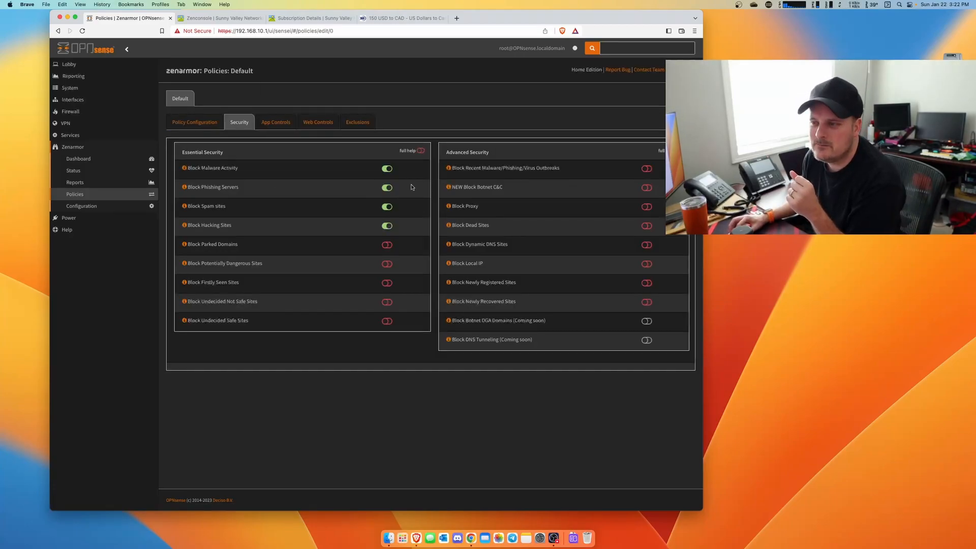
mouse_move(252, 220)
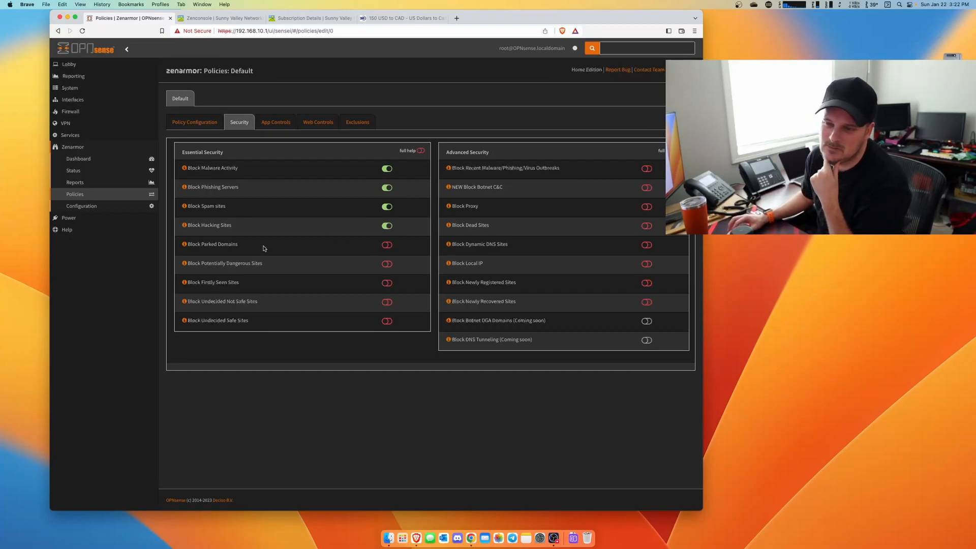
mouse_move(337, 247)
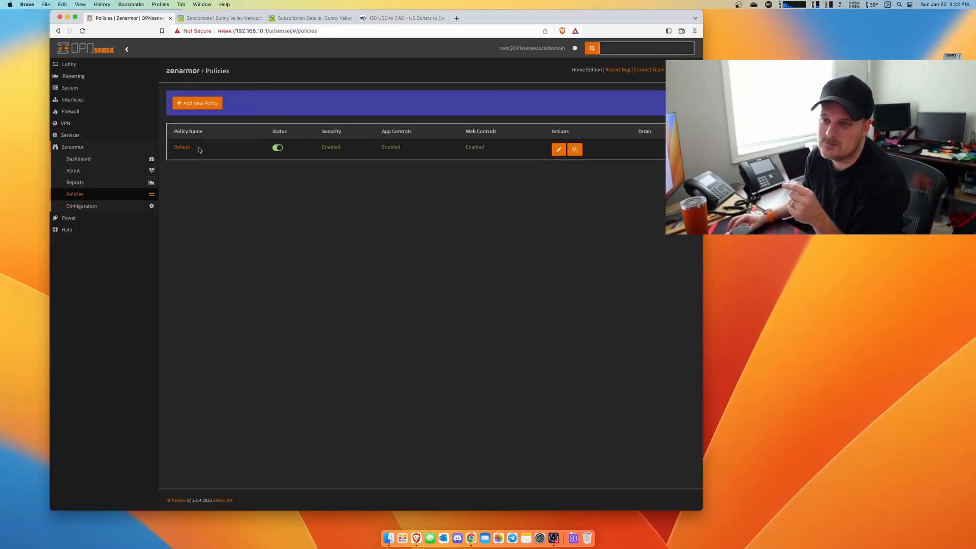
Step: Create a policy named 'Guest's' on the GUEST (vlan01) interface and proceed to security rules
left_click(197, 103)
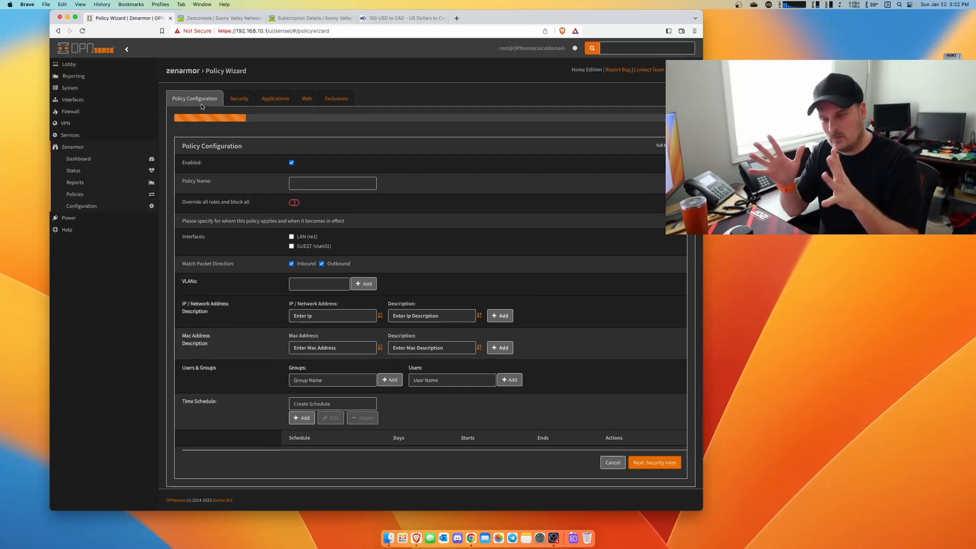
left_click(332, 183)
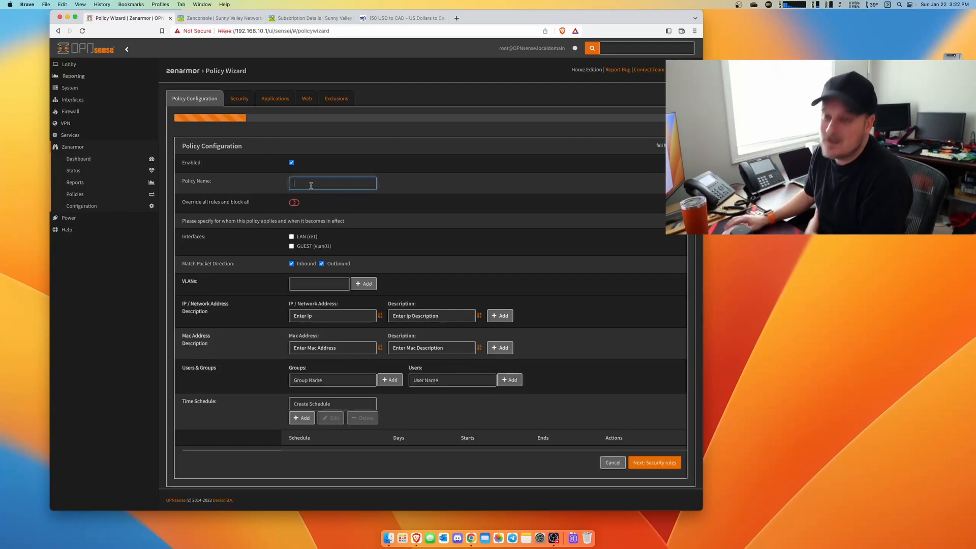
type("Guest's")
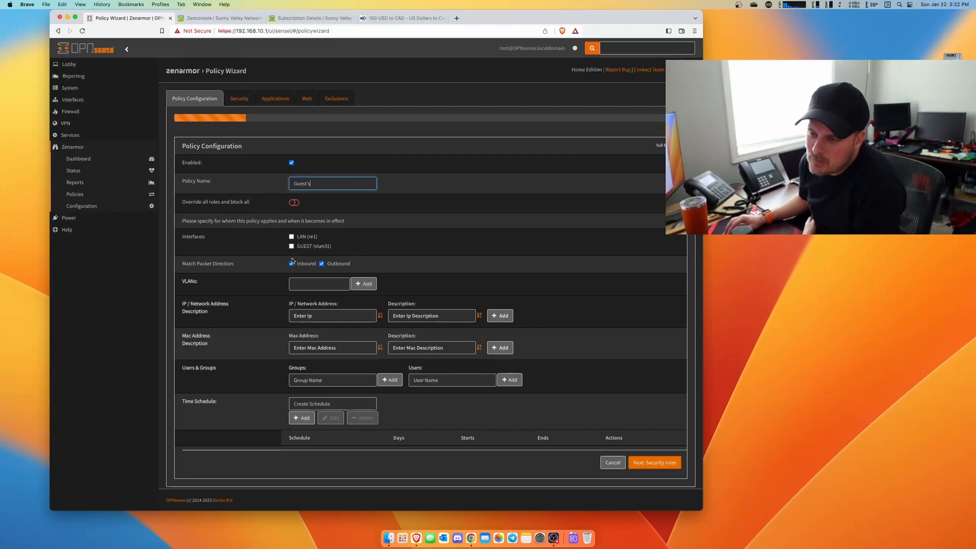
left_click(291, 246)
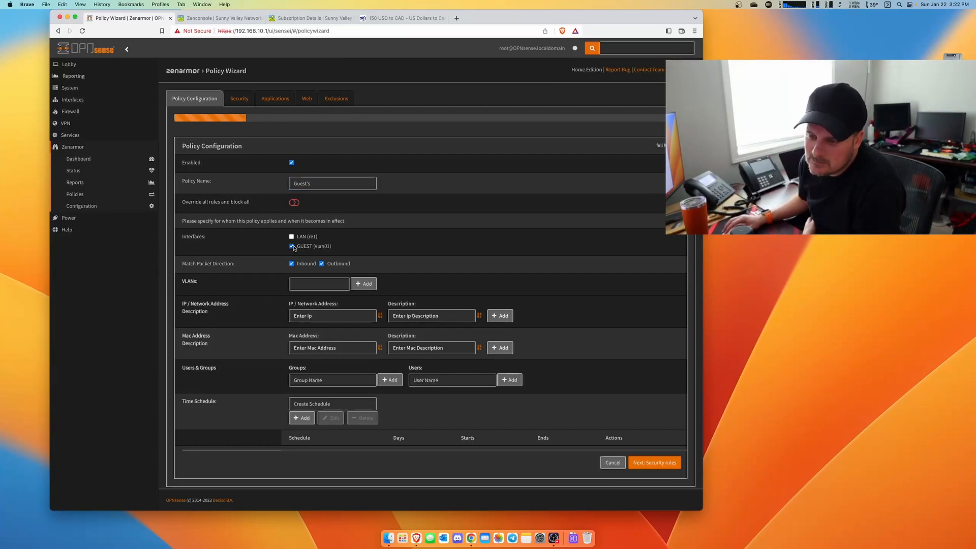
left_click(363, 283)
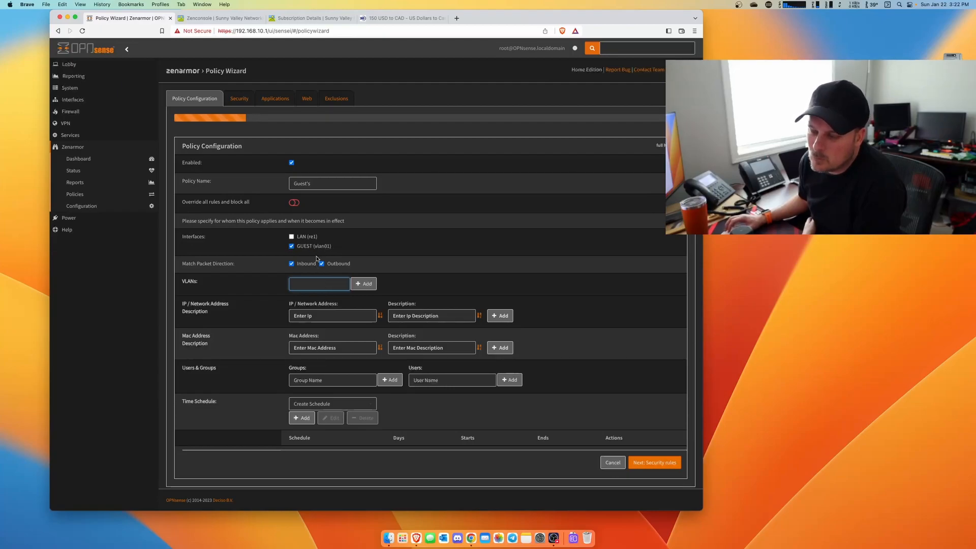
mouse_move(427, 255)
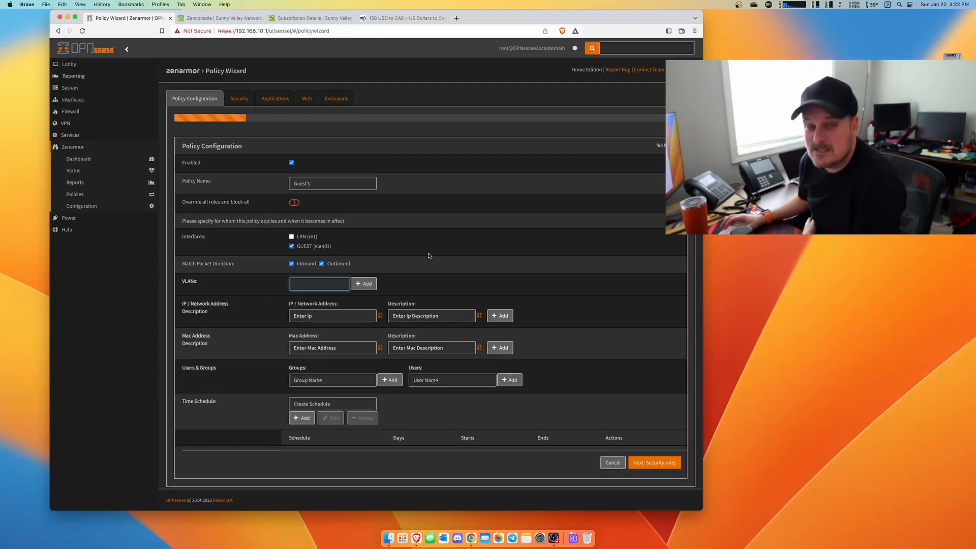
mouse_move(233, 287)
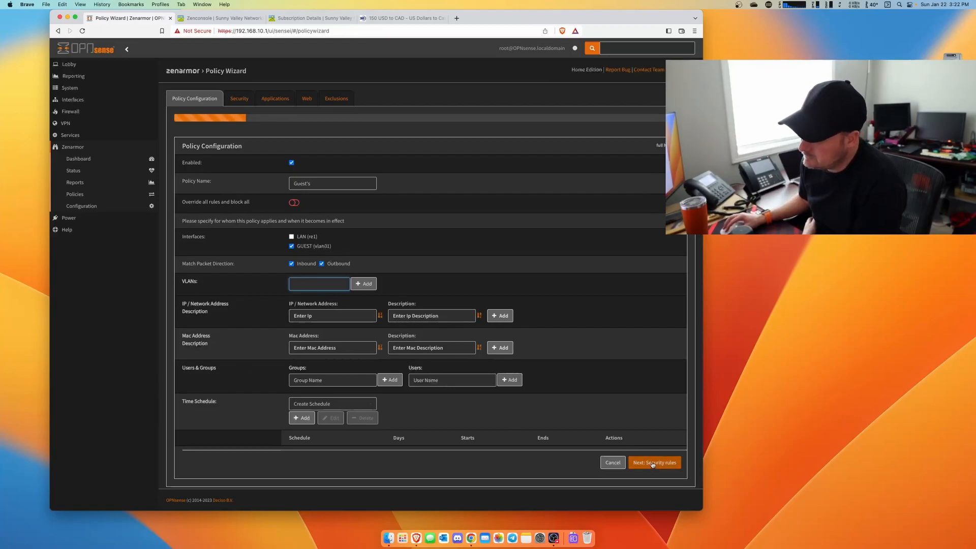
left_click(653, 462)
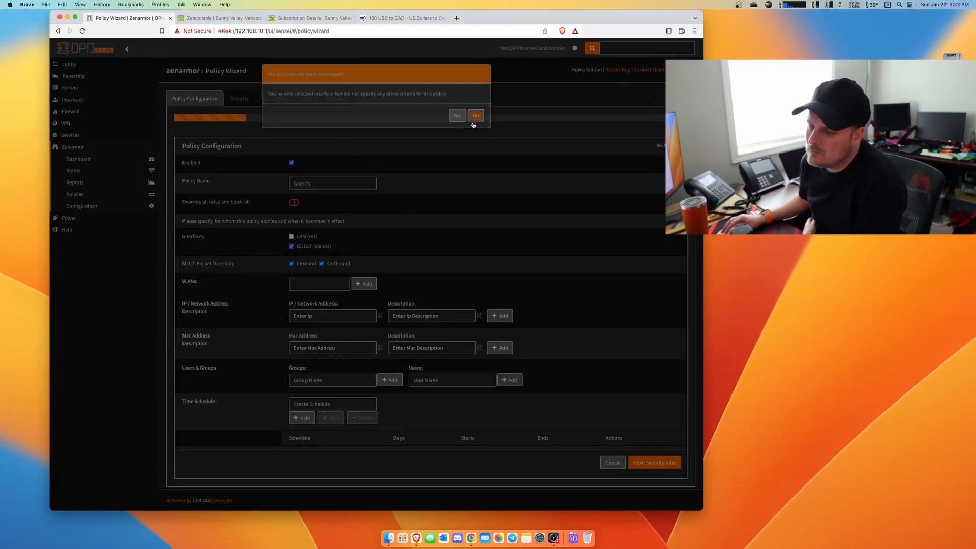
left_click(475, 116)
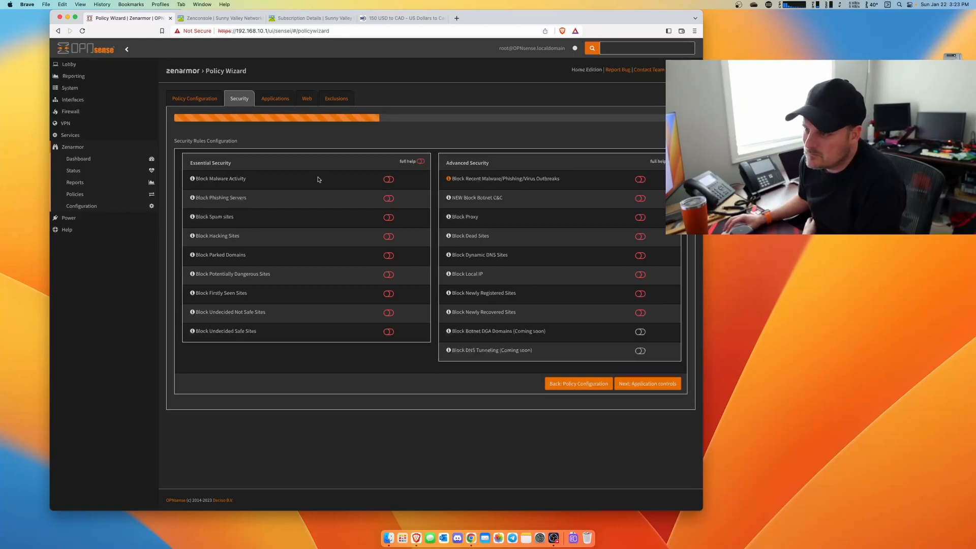
Step: On the Guest policy's Security tab, enable malware, phishing, outbreak and dead-site blocking
left_click(389, 179)
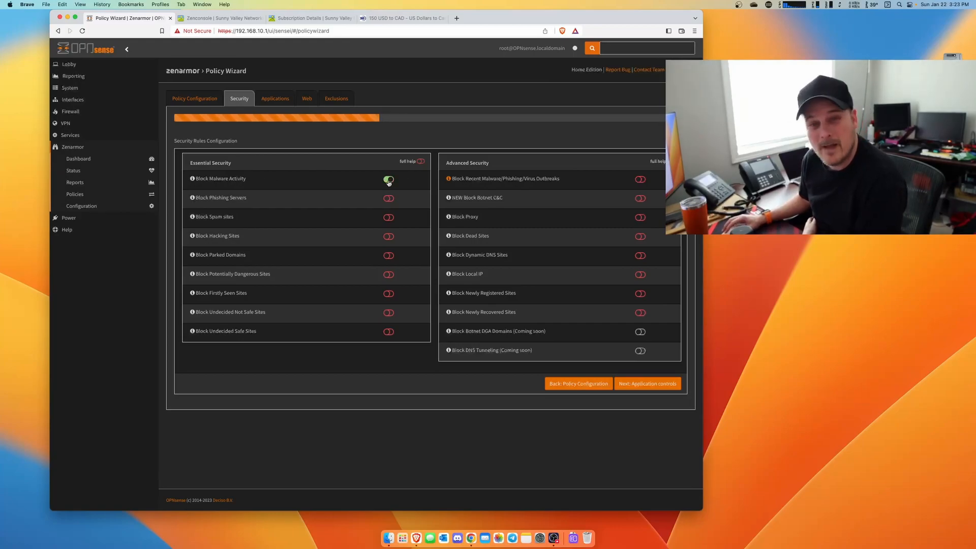
left_click(389, 198)
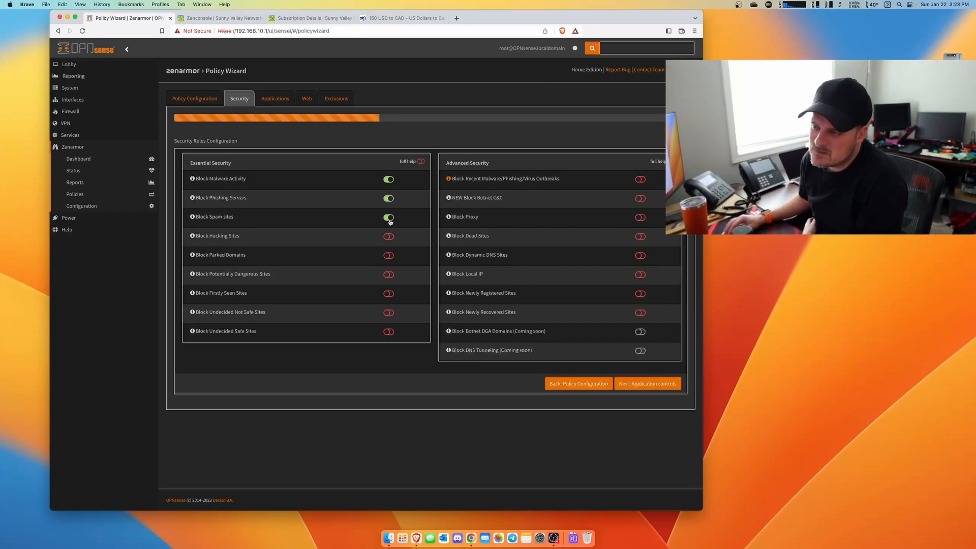
mouse_move(530, 213)
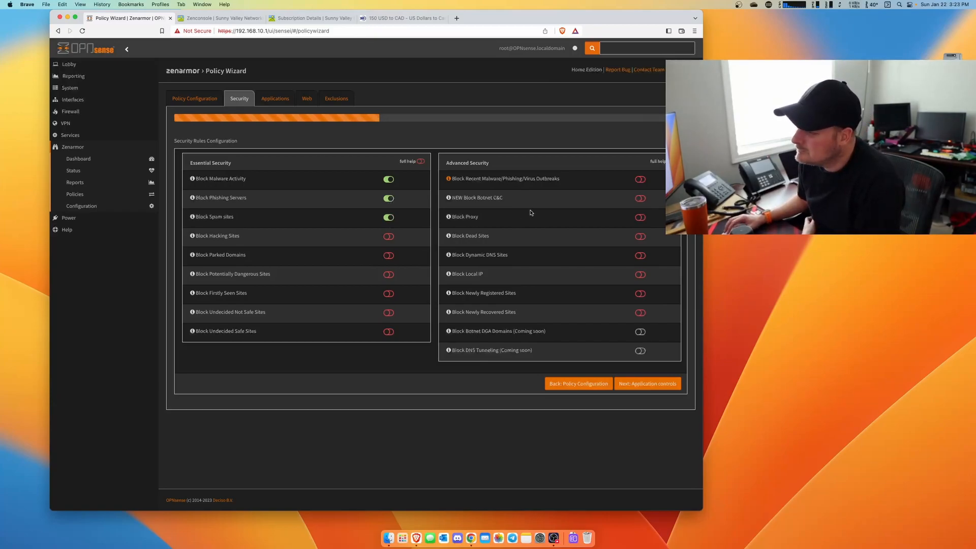
left_click(640, 179)
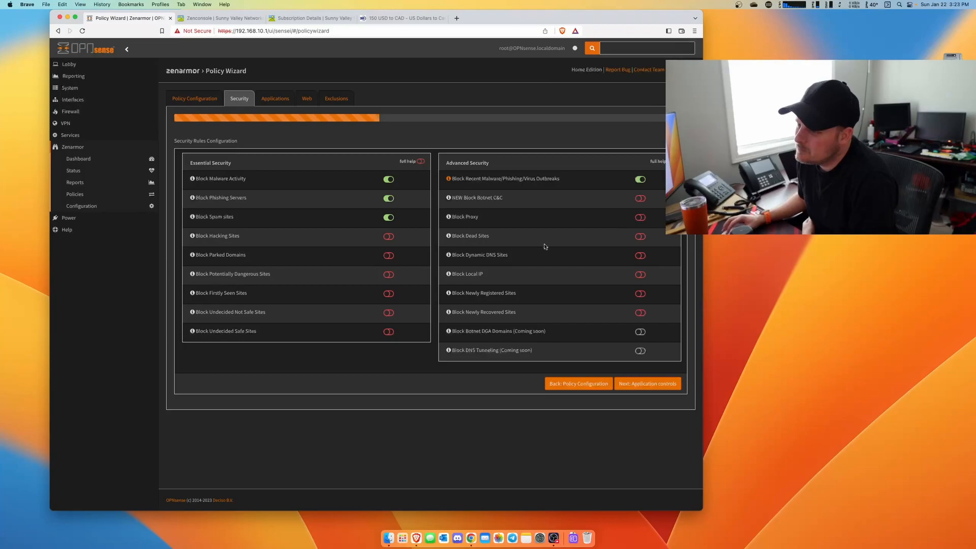
left_click(640, 237)
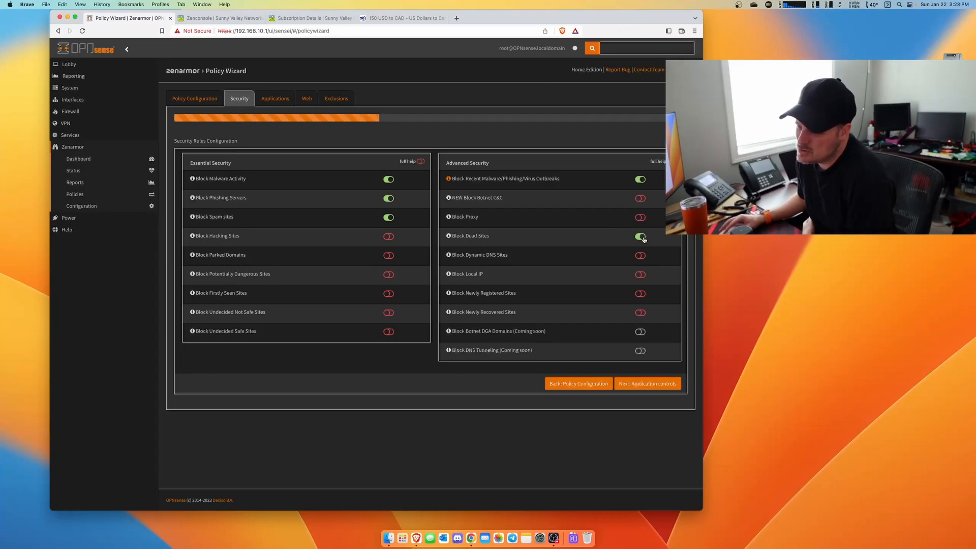
left_click(640, 235)
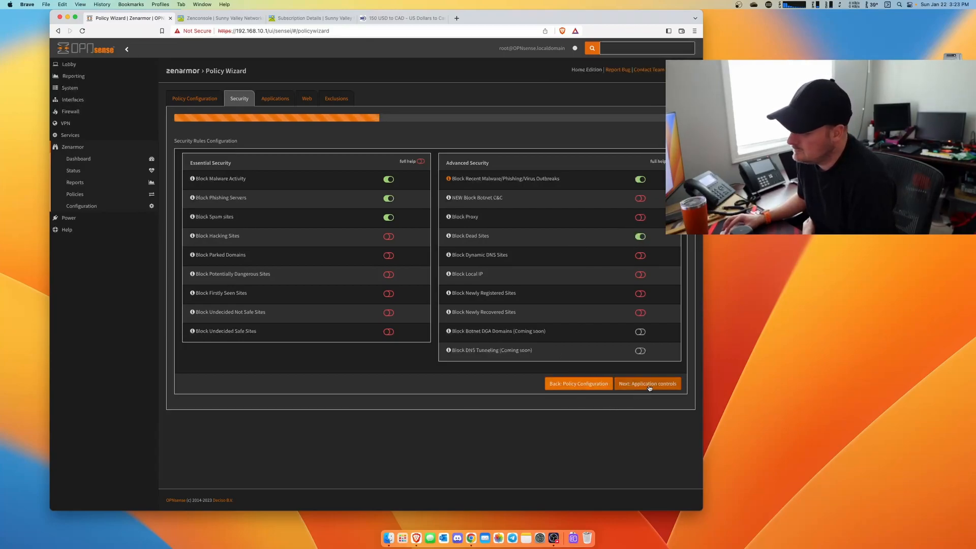
Step: Block the Ad Tracker and Ads application categories and proceed to Web controls
left_click(647, 384)
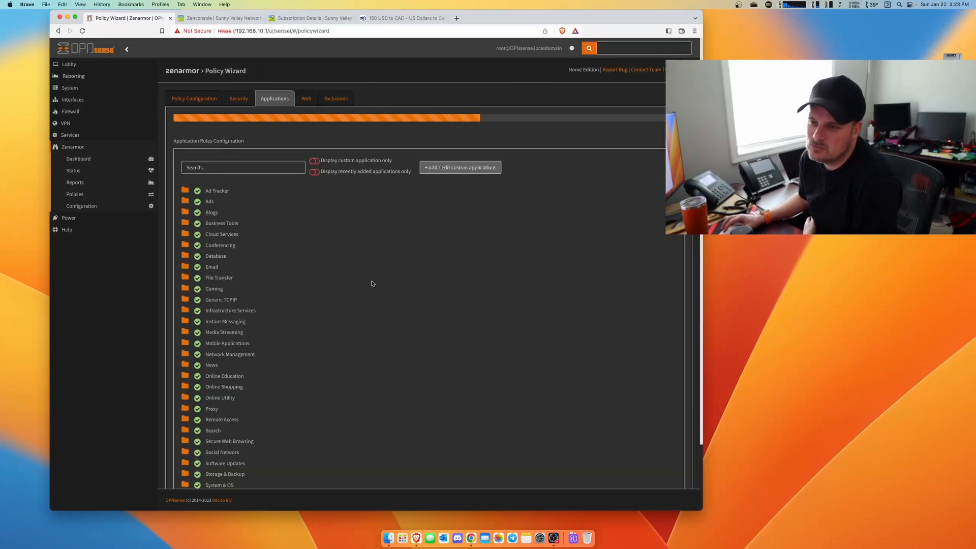
left_click(198, 191)
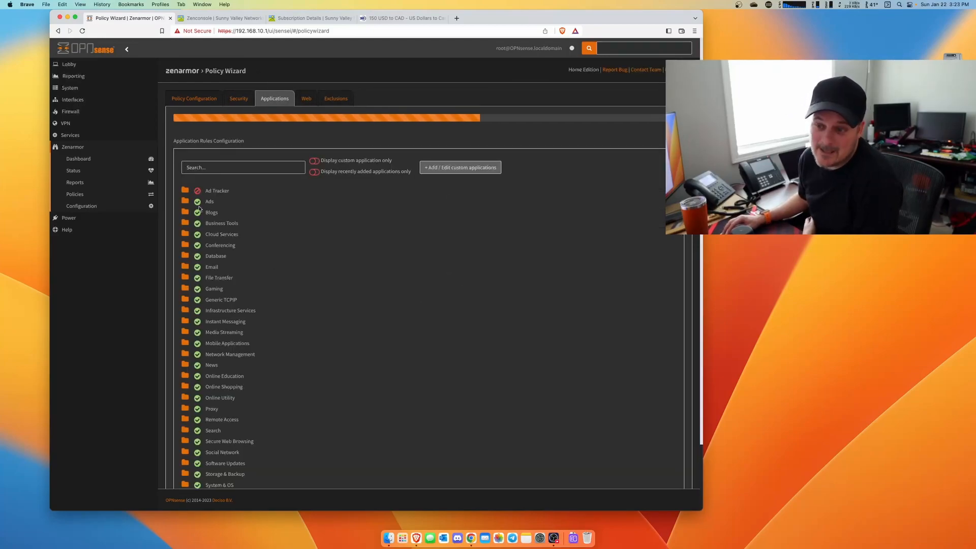
left_click(197, 201)
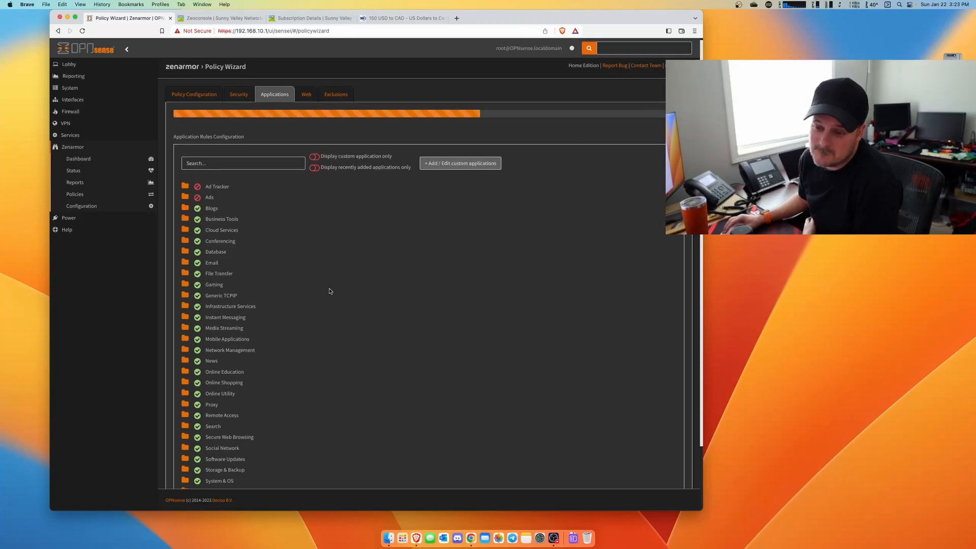
scroll("down", 3)
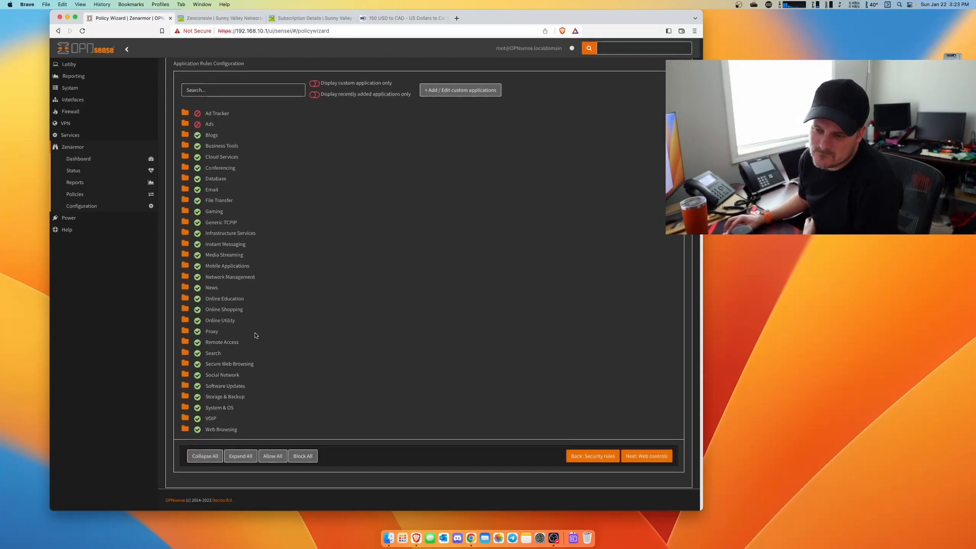
mouse_move(245, 380)
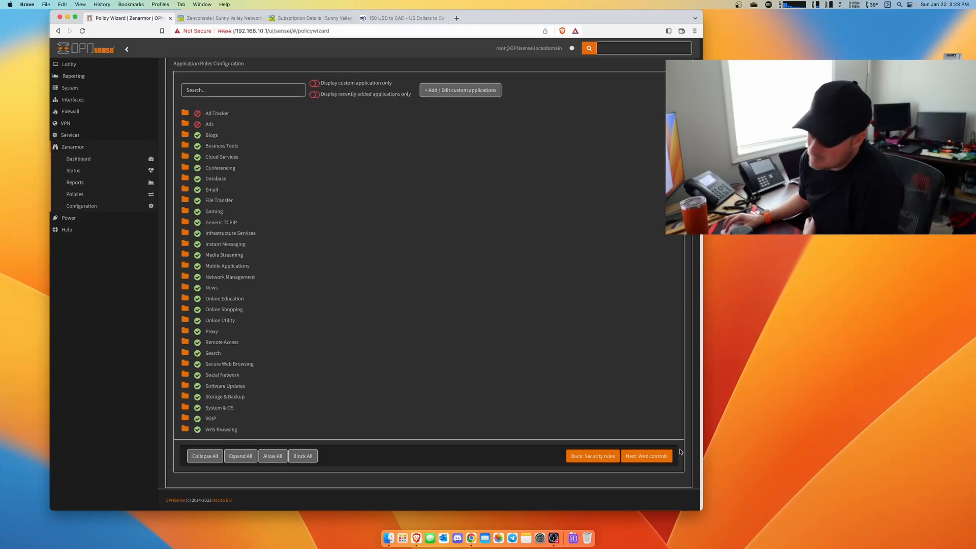
left_click(645, 455)
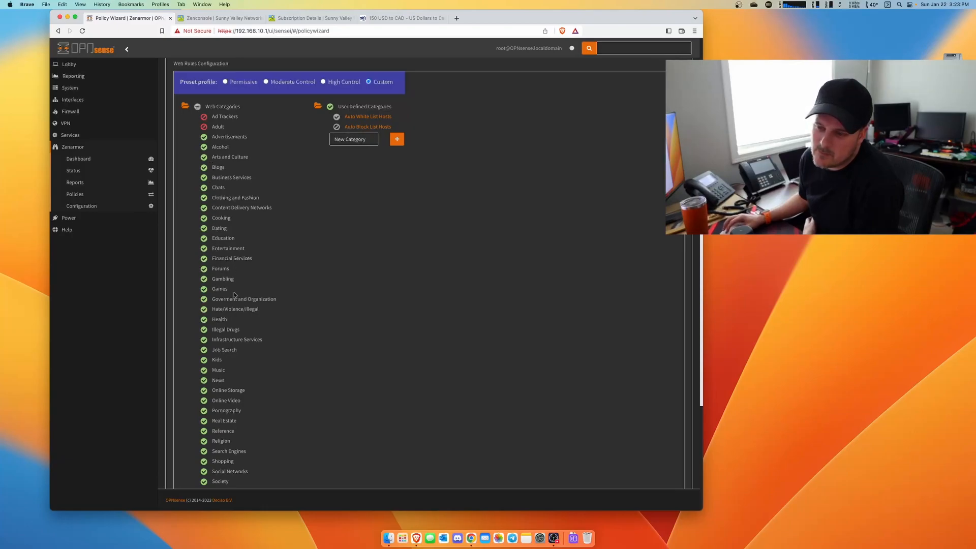
Step: Block the Illegal Drugs, Warez Sites and Swimsuits and Underwear web categories
left_click(204, 330)
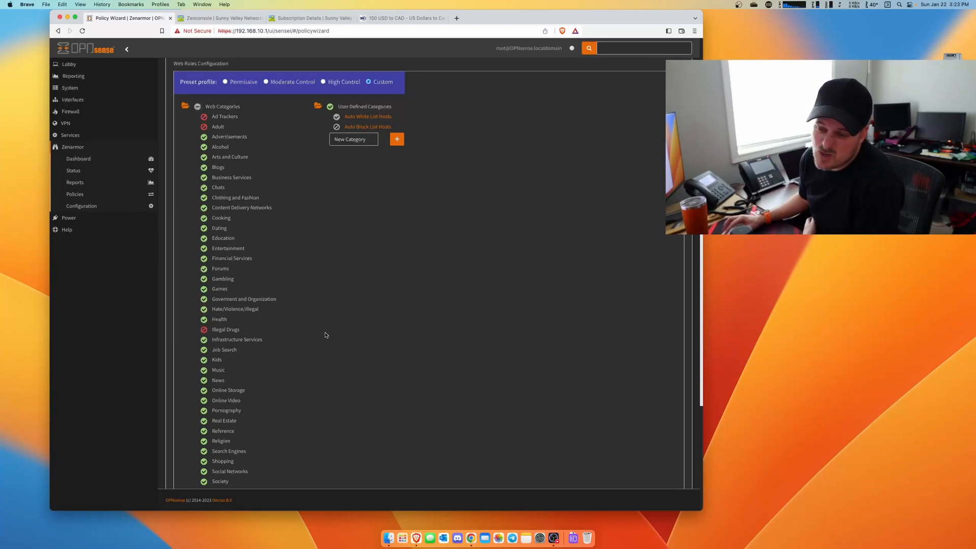
mouse_move(233, 355)
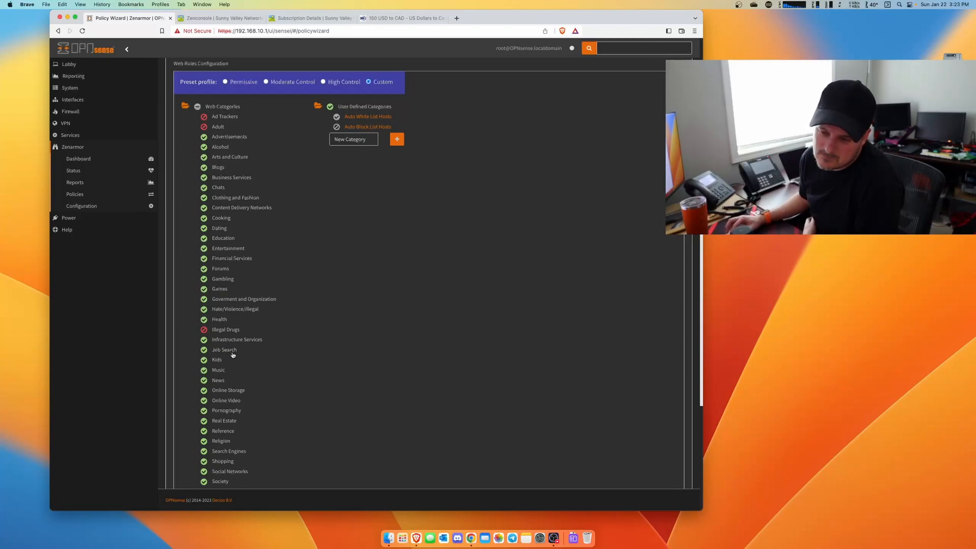
scroll("down", 3)
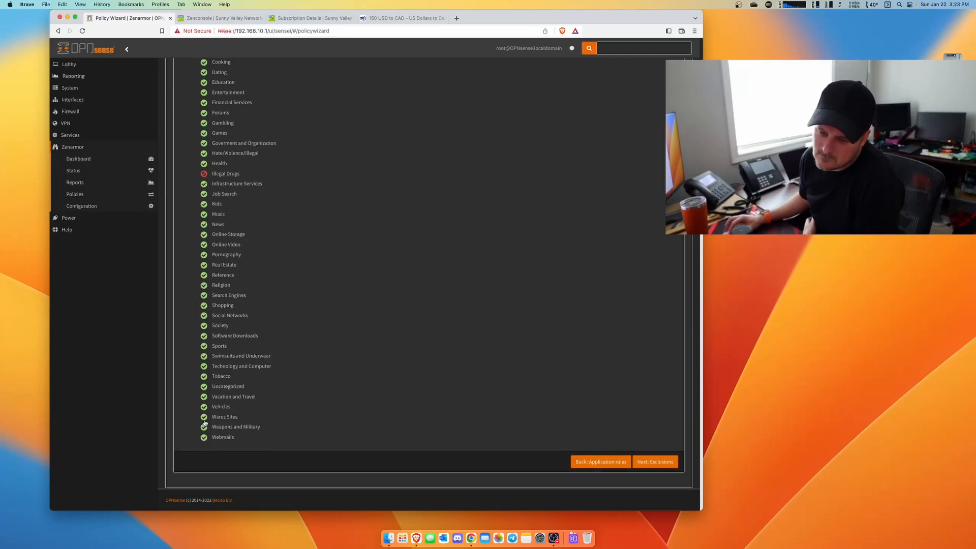
left_click(203, 416)
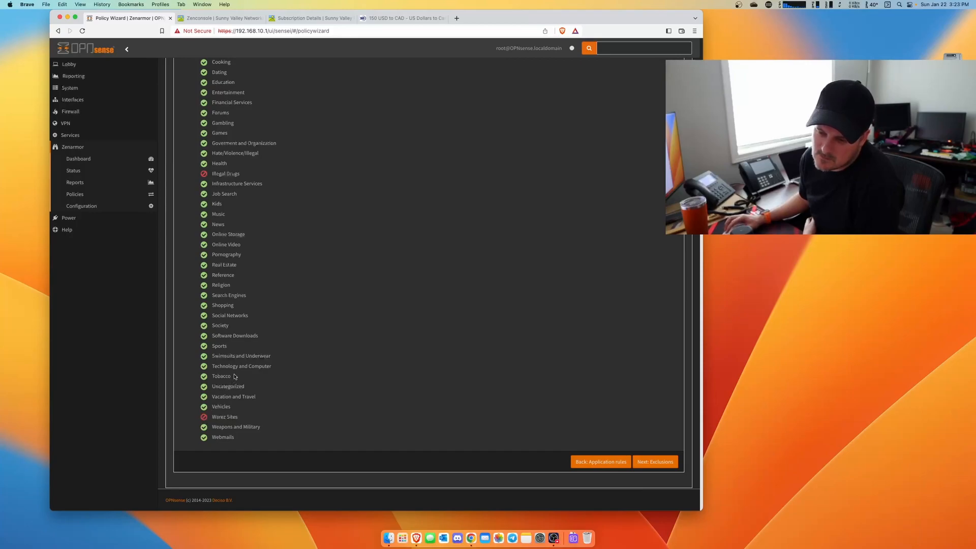
left_click(205, 355)
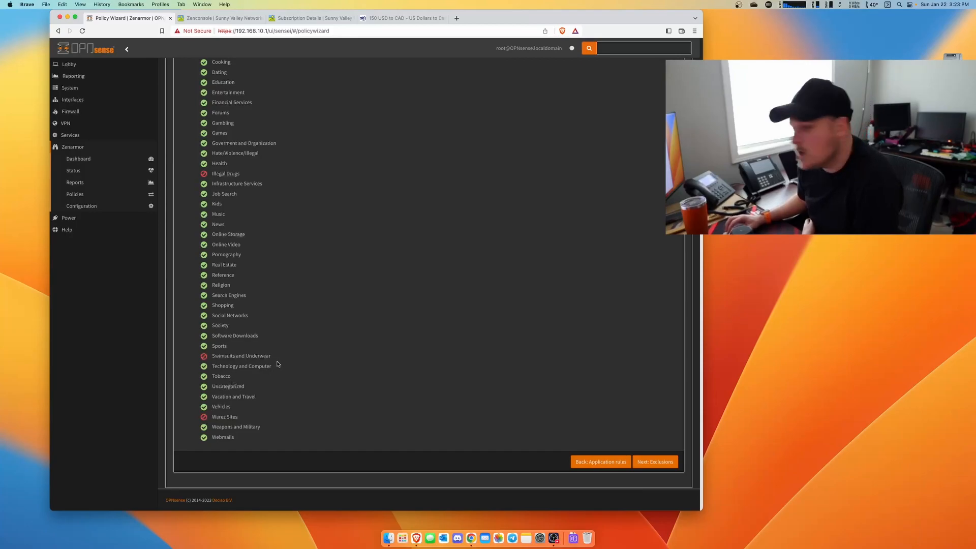
scroll("down", 3)
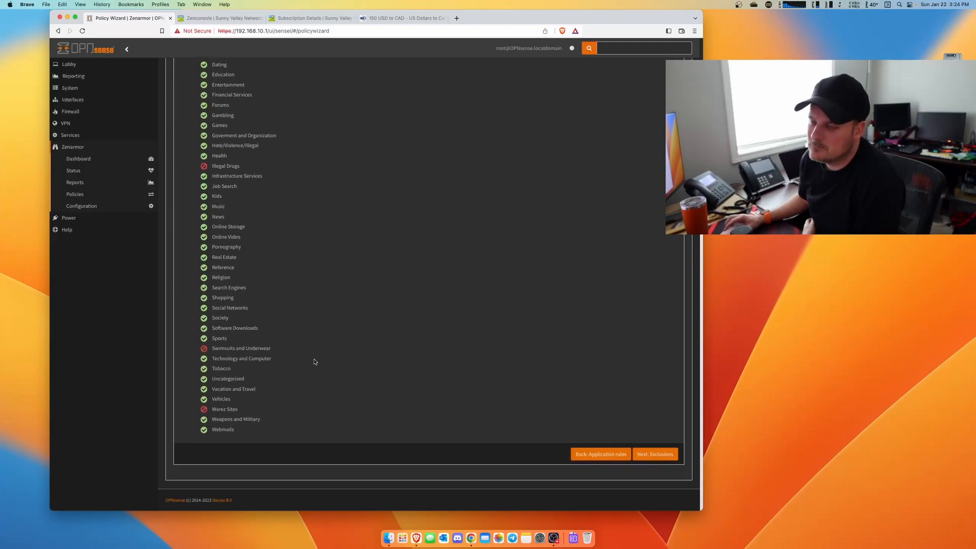
Step: Skip past Exclusions and save the finished Guest policy
left_click(655, 454)
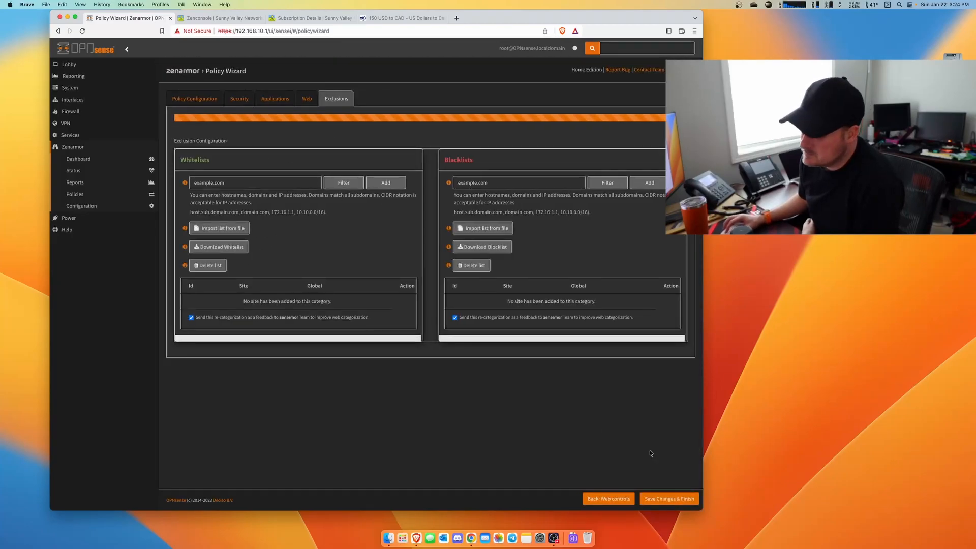
left_click(668, 499)
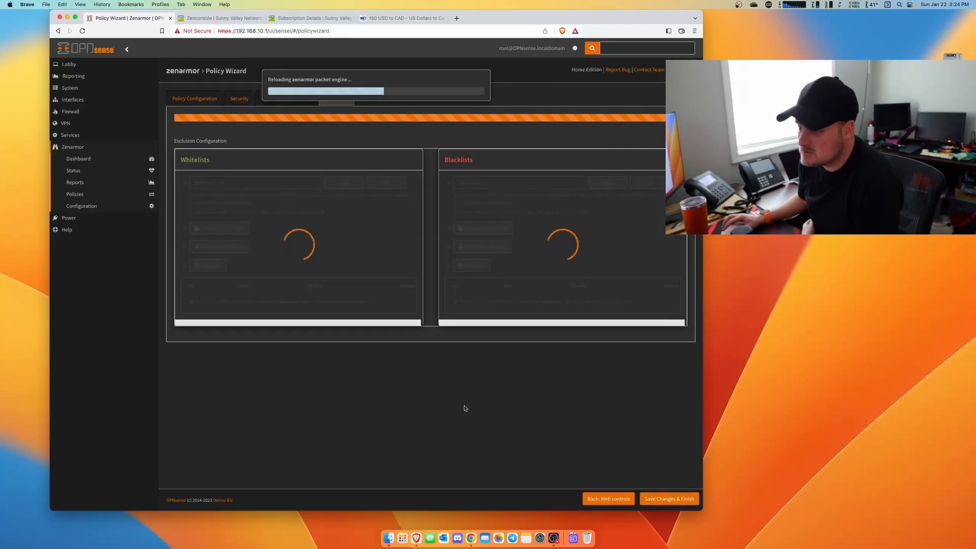
left_click(668, 499)
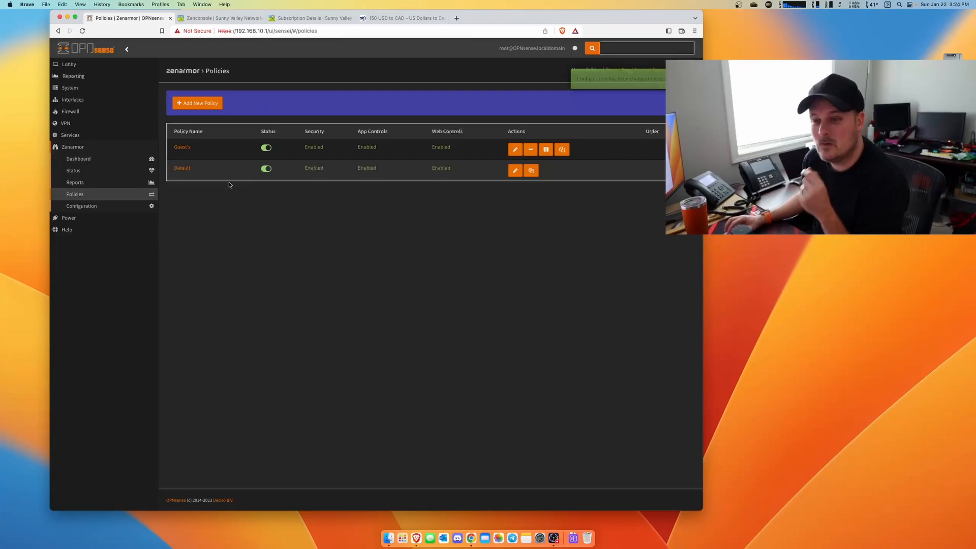
Step: Review the Default policy's general configuration and security rules, then return to the policy list
left_click(514, 170)
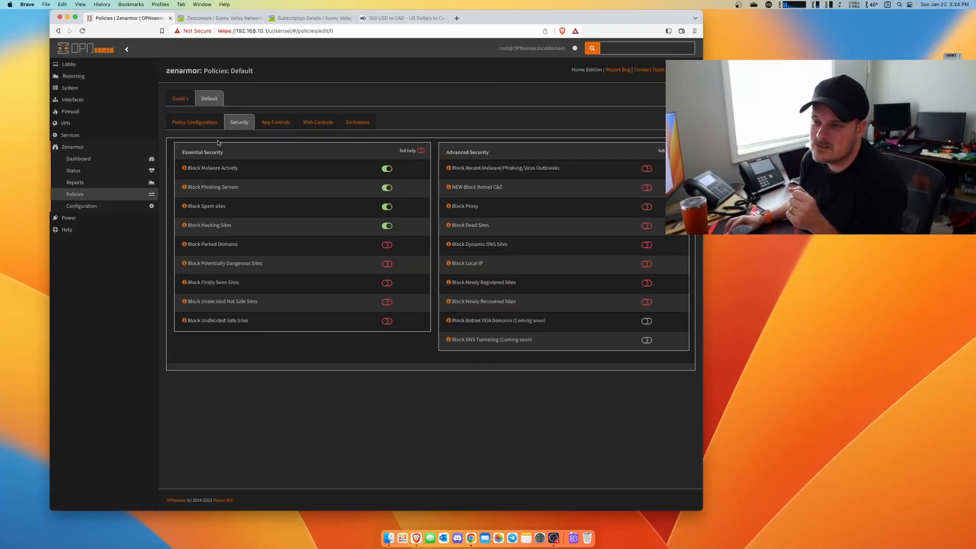
left_click(195, 121)
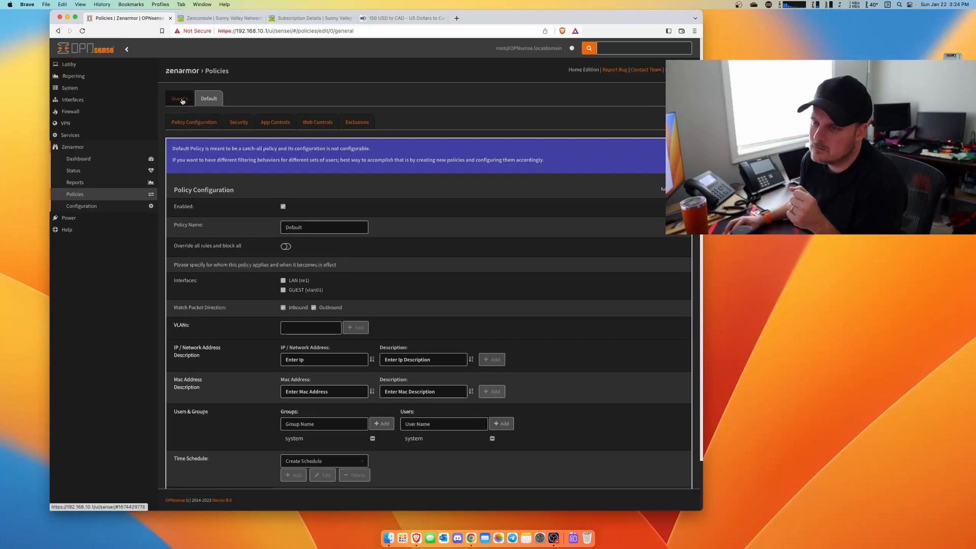
left_click(239, 122)
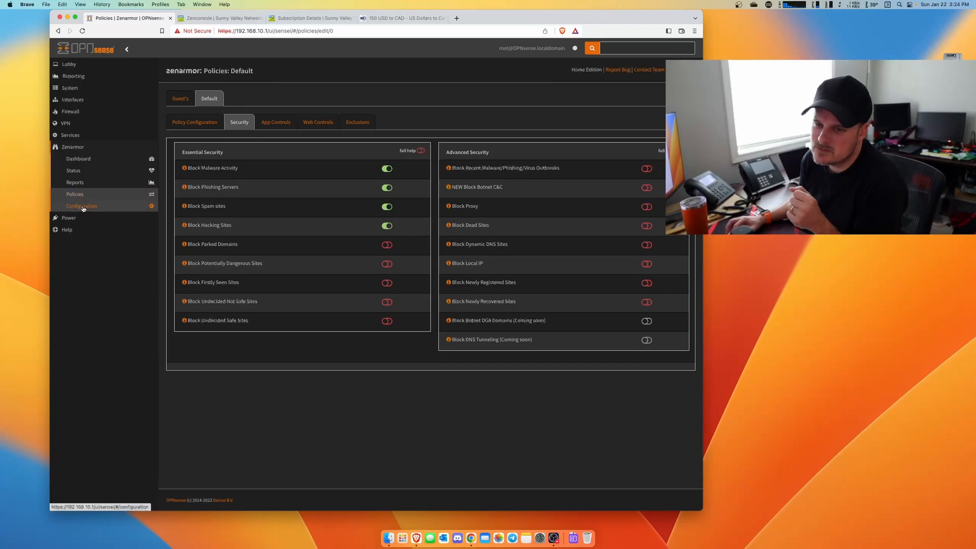
left_click(75, 193)
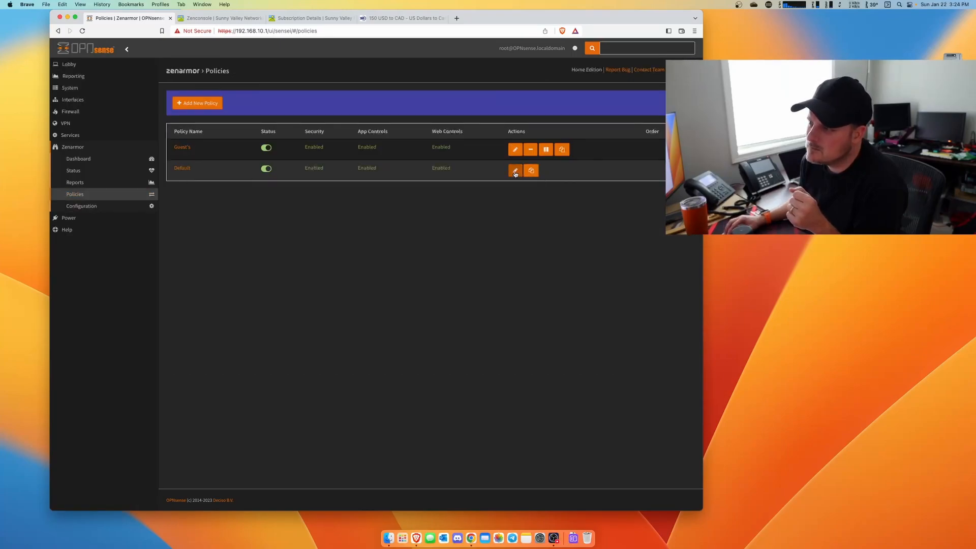
Step: Reopen the Default policy and check its web controls, where every category is allowed
left_click(515, 169)
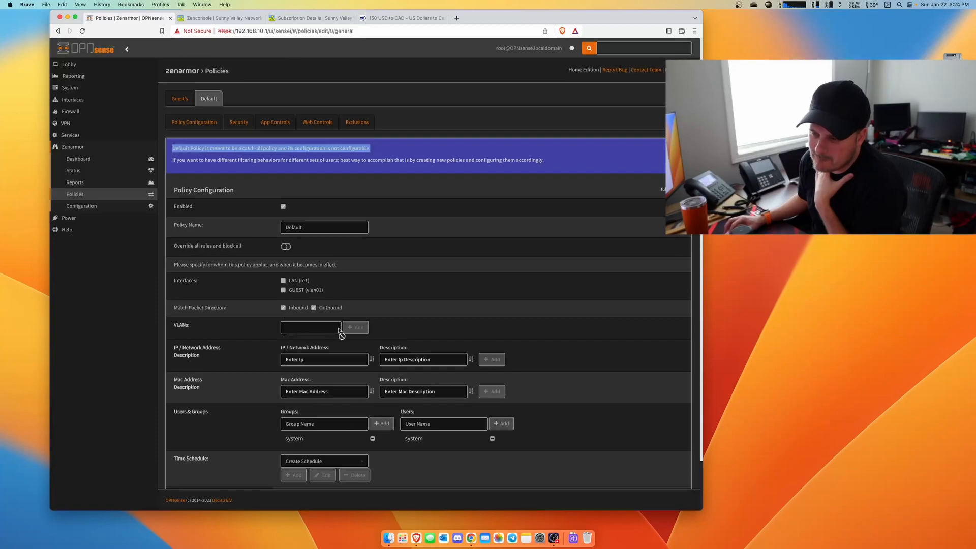
scroll("down", 3)
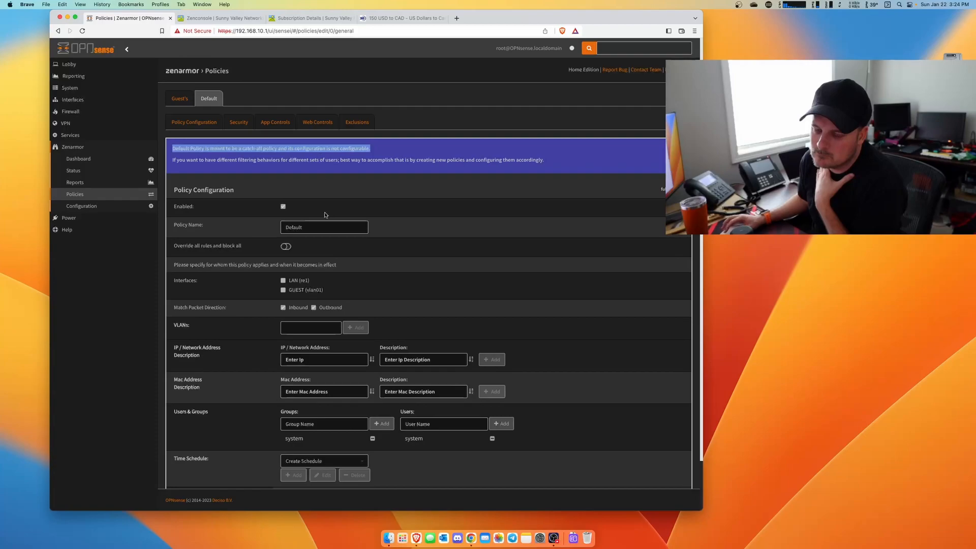
mouse_move(251, 133)
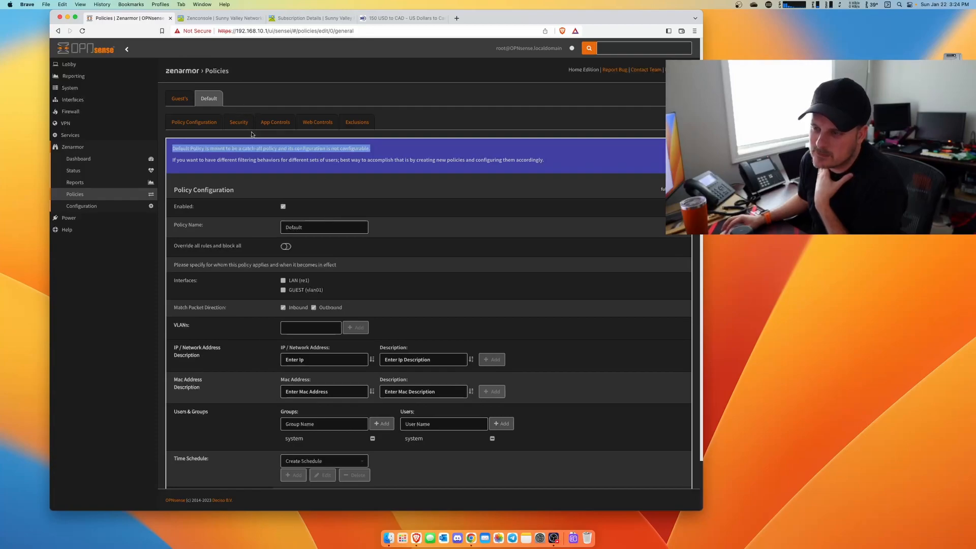
left_click(317, 122)
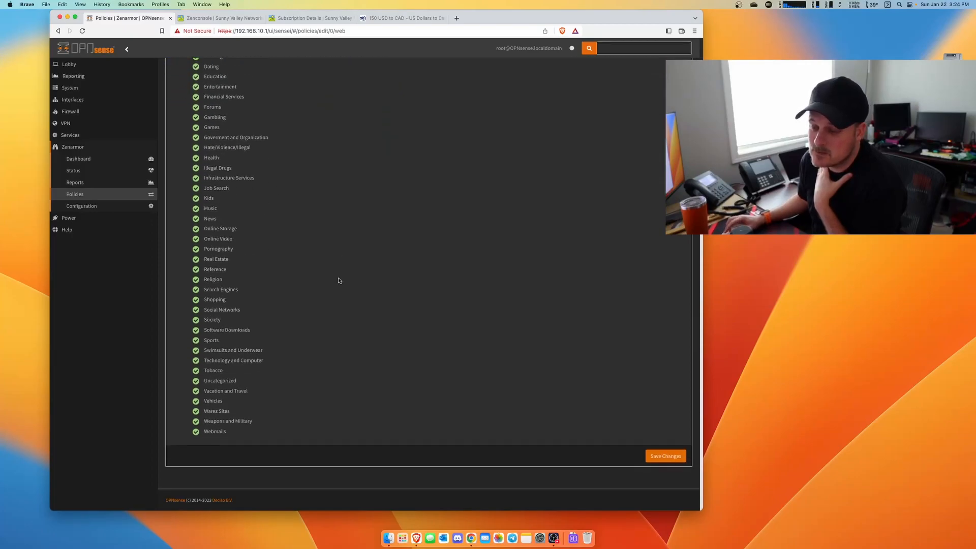
left_click(665, 456)
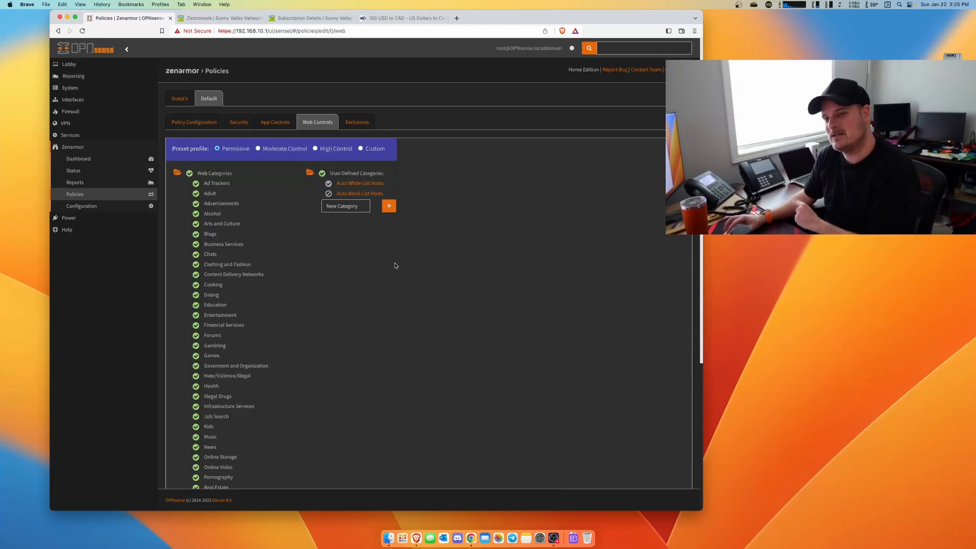
mouse_move(403, 266)
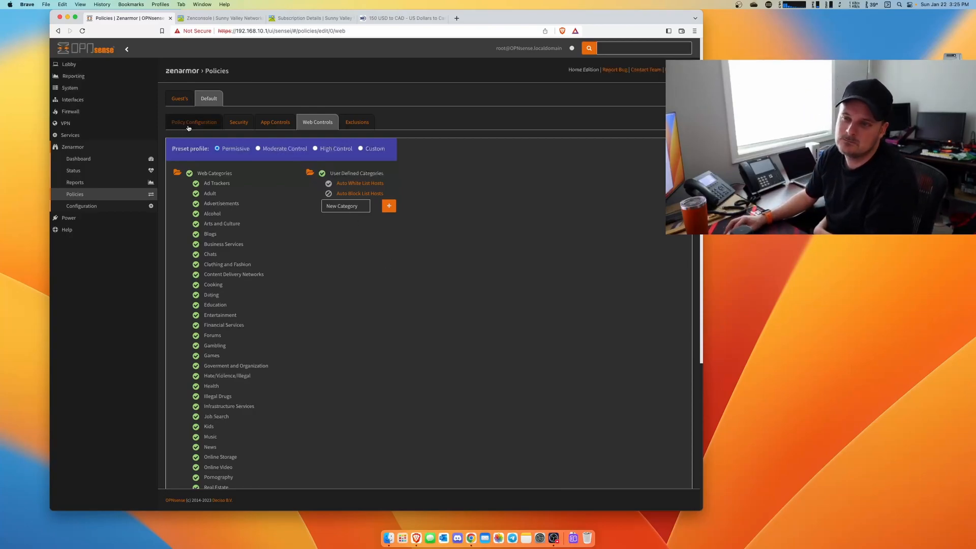
left_click(179, 98)
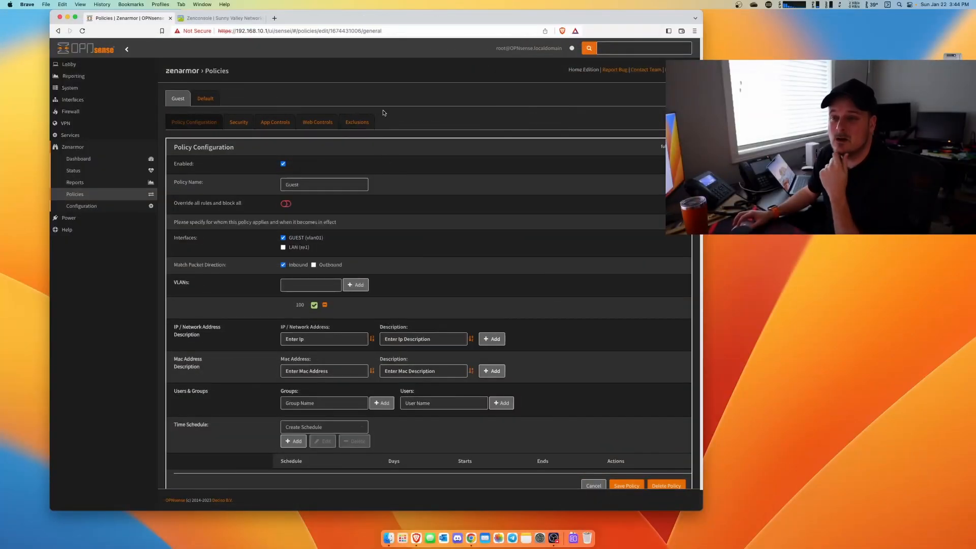
Step: Switch to the Zenconsole dashboard for the Jasons Lab Datto Box firewall
left_click(222, 18)
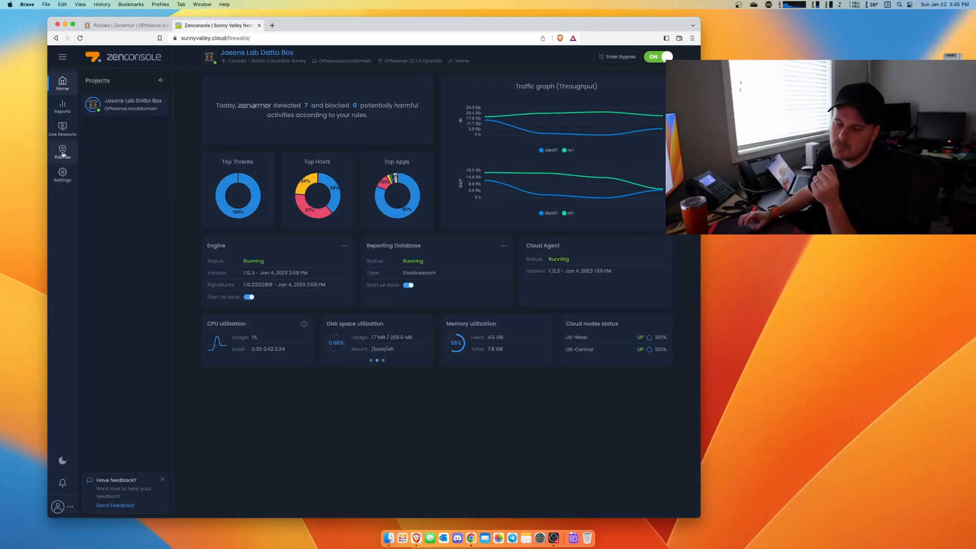
Step: View the synced Guest policy's configuration in Zenconsole, then return to OPNsense's Guest policy
left_click(62, 151)
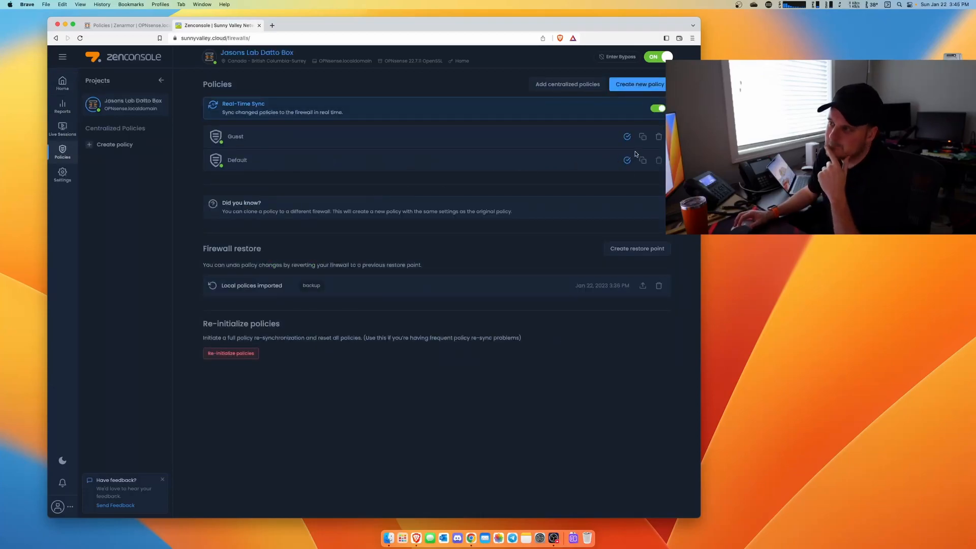
mouse_move(321, 133)
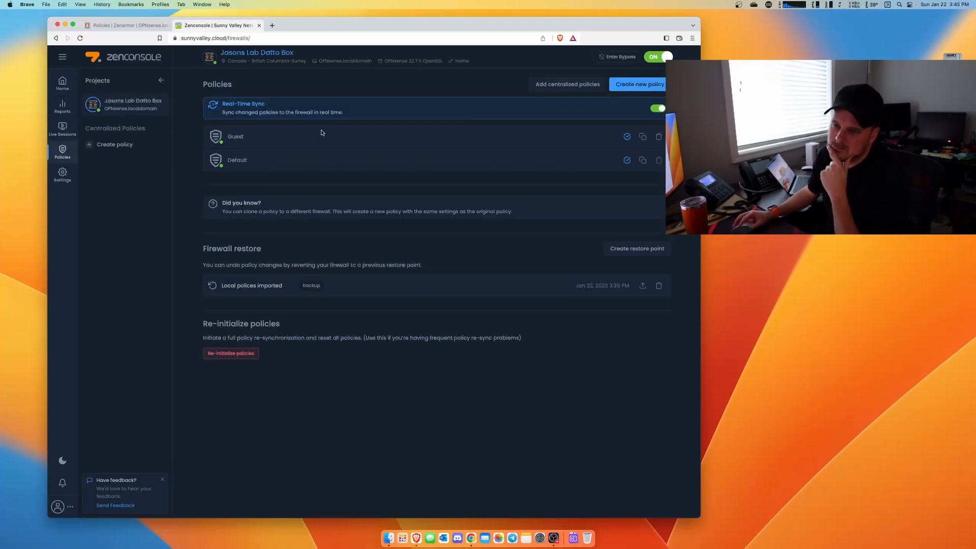
mouse_move(242, 218)
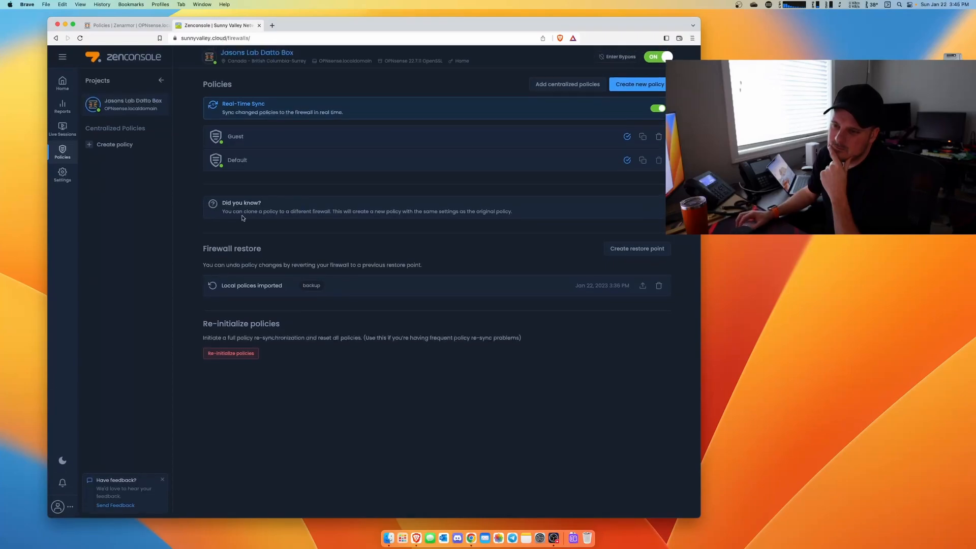
left_click(235, 137)
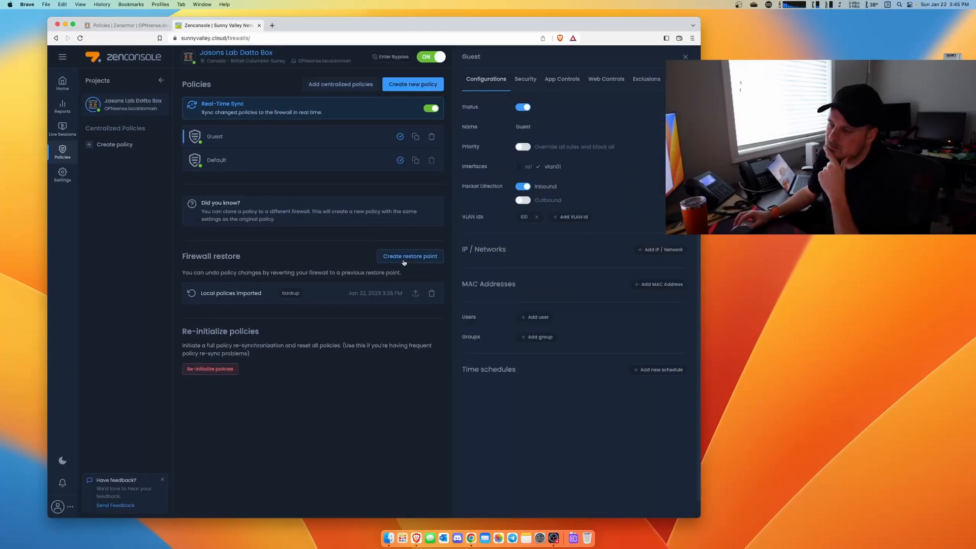
left_click(125, 25)
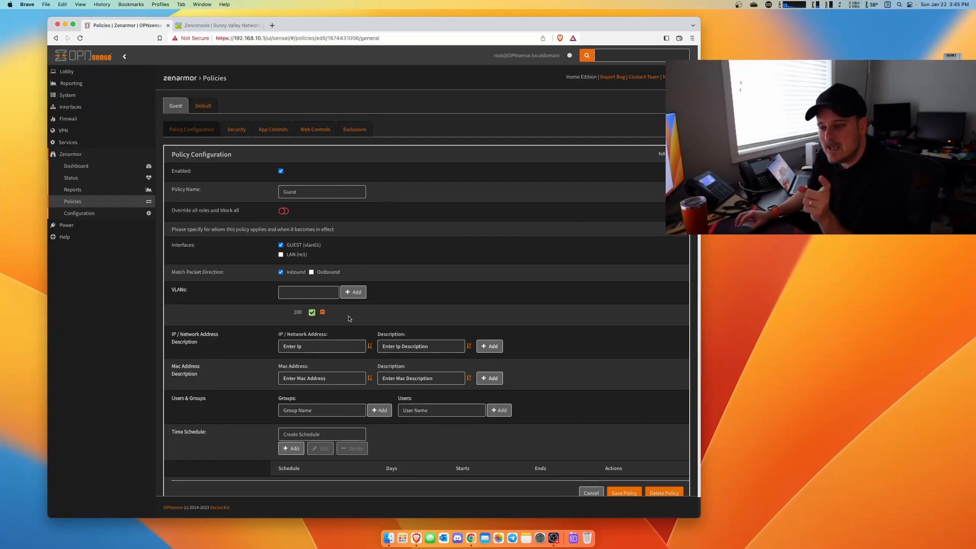
mouse_move(308, 287)
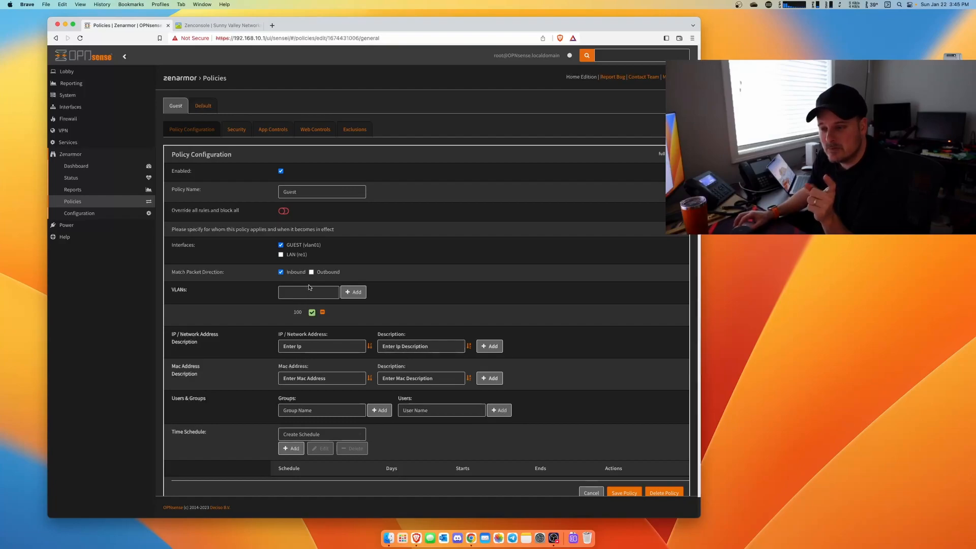
Step: Inspect Guest's VLAN 100 tag, glance at Default, and return to the Zenarmor policies list
double_click(298, 311)
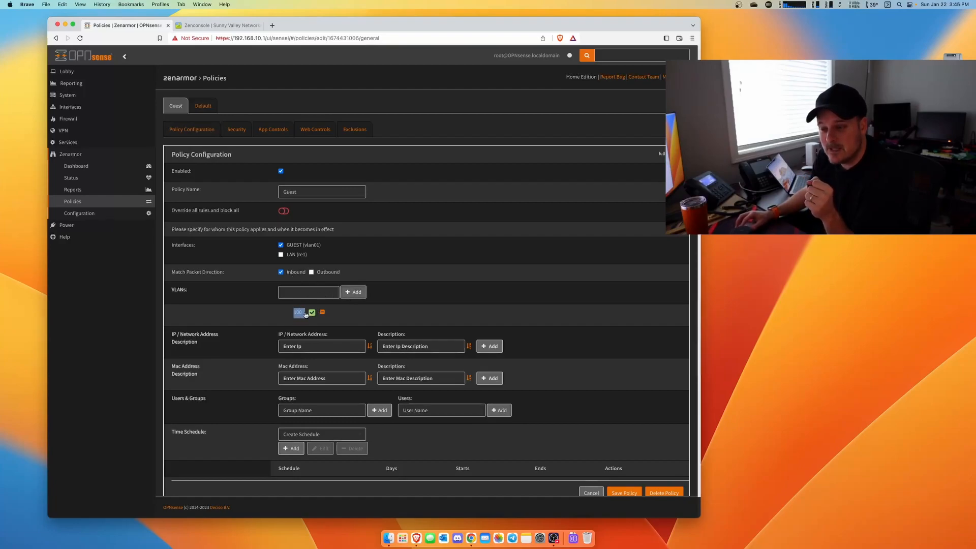
mouse_move(312, 312)
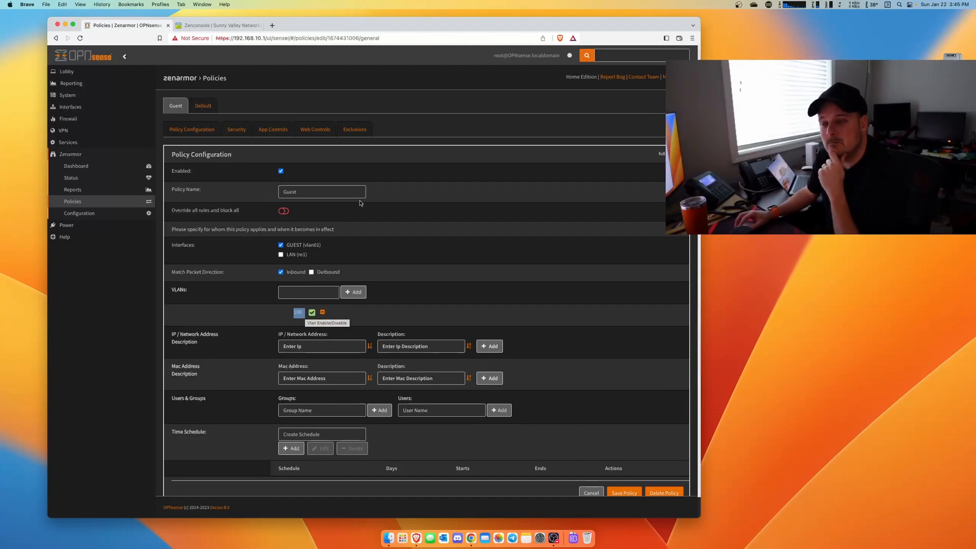
left_click(203, 105)
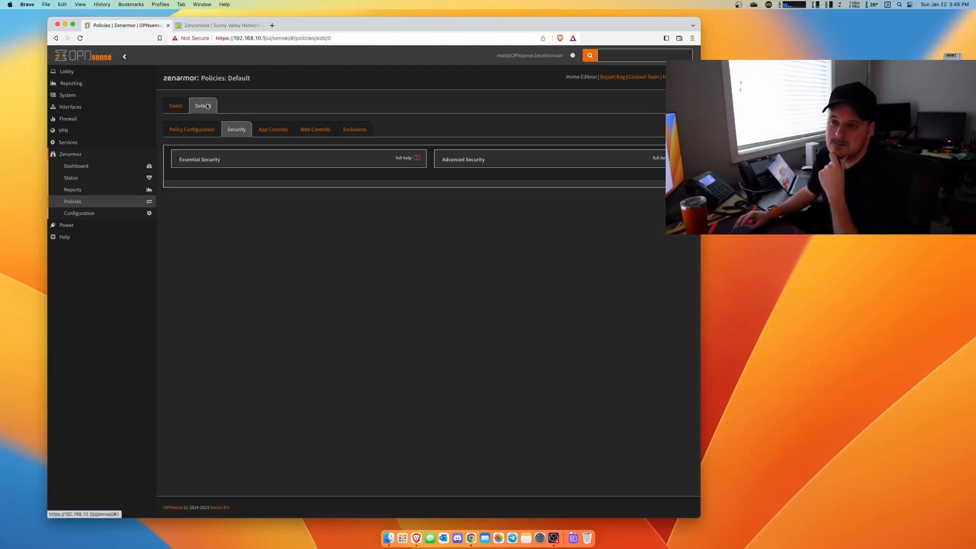
left_click(176, 105)
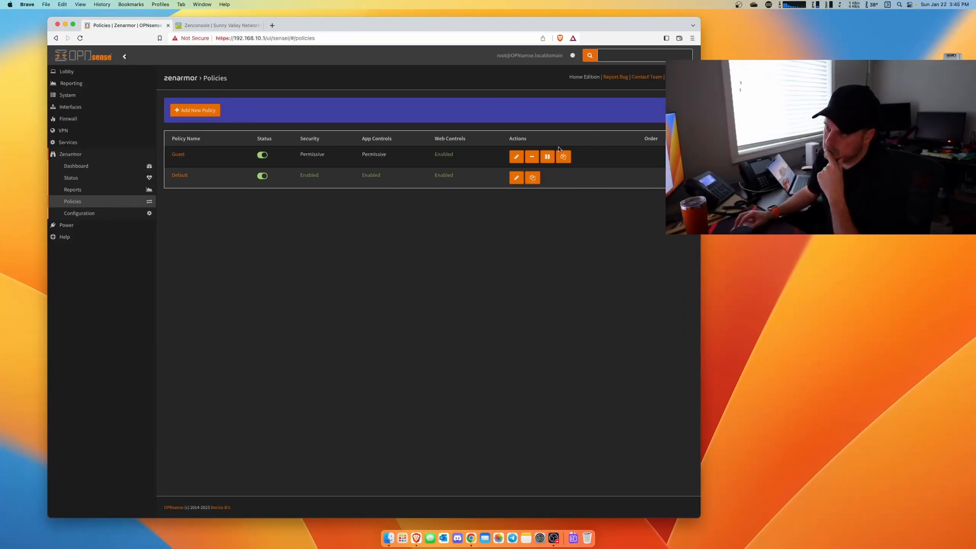
left_click(195, 110)
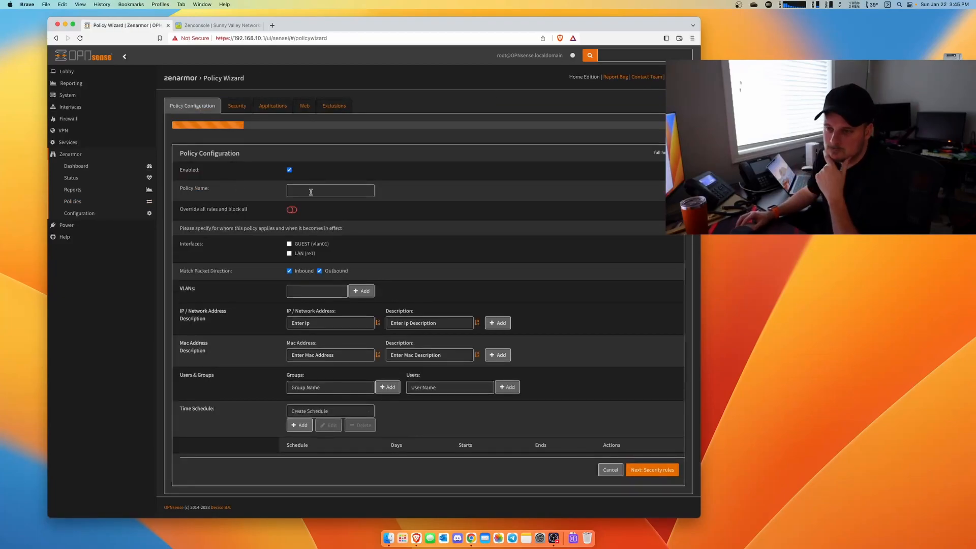
left_click(330, 191)
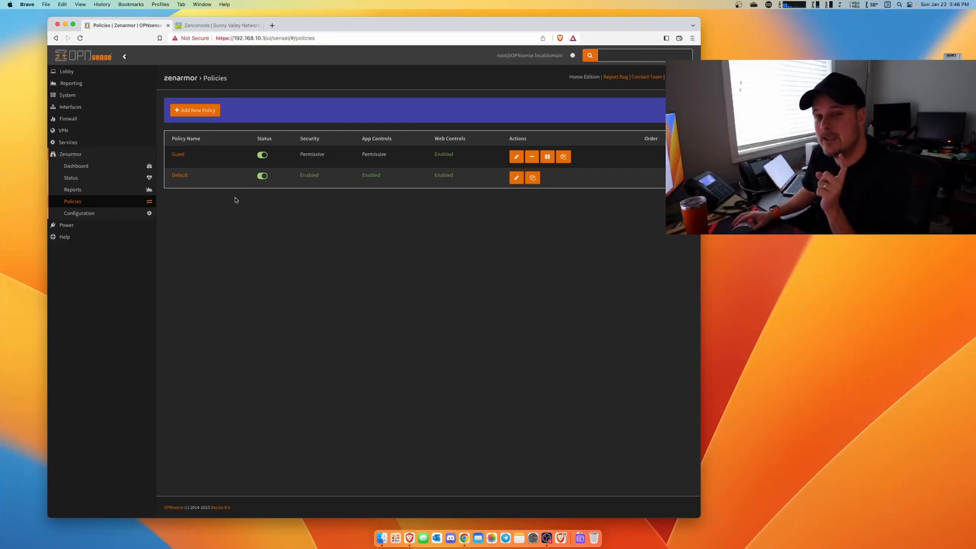
Step: In Zenconsole's policies page, create a new policy named 'Home'
left_click(217, 25)
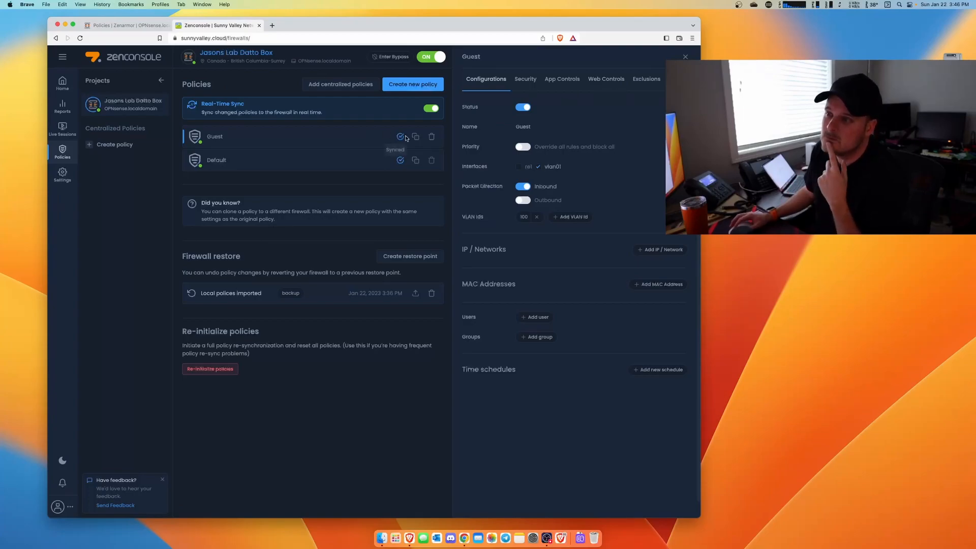
left_click(413, 83)
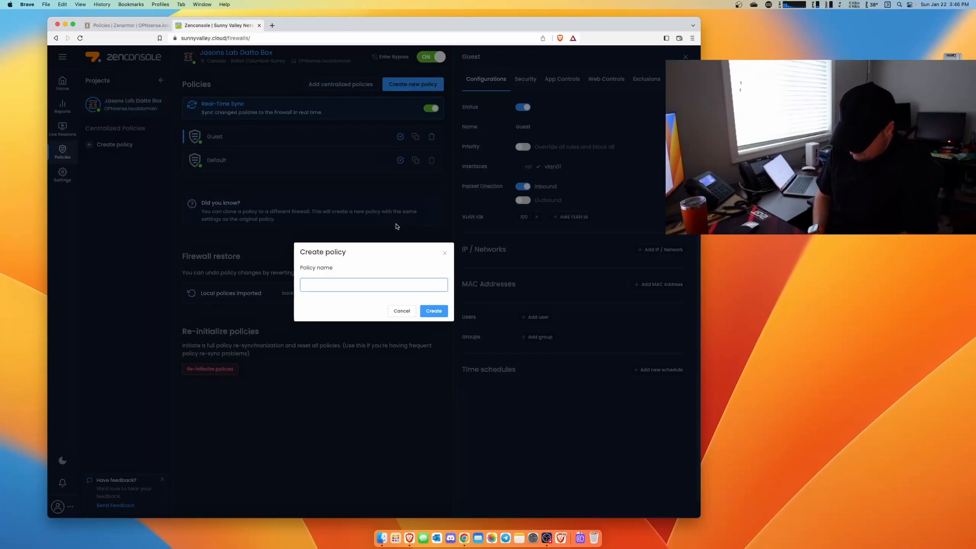
type("Home")
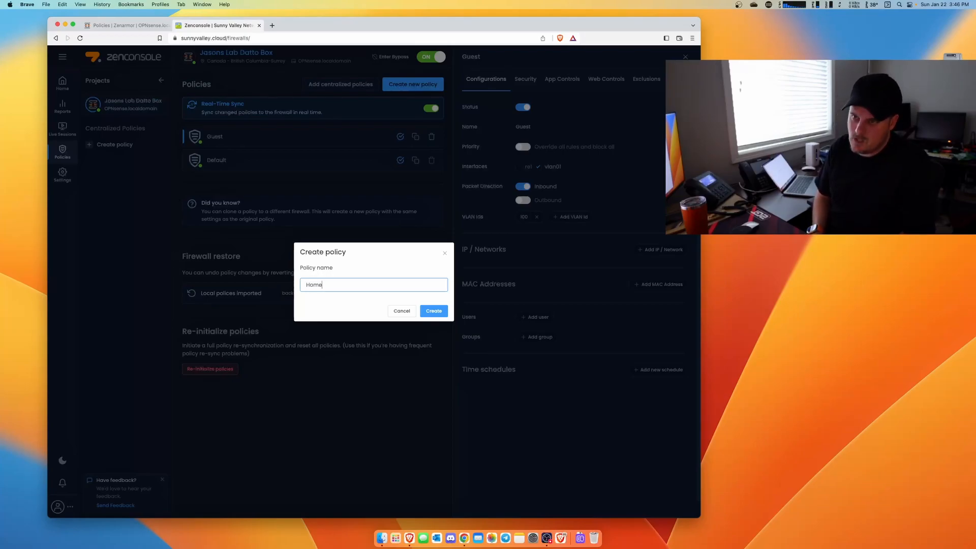
left_click(434, 310)
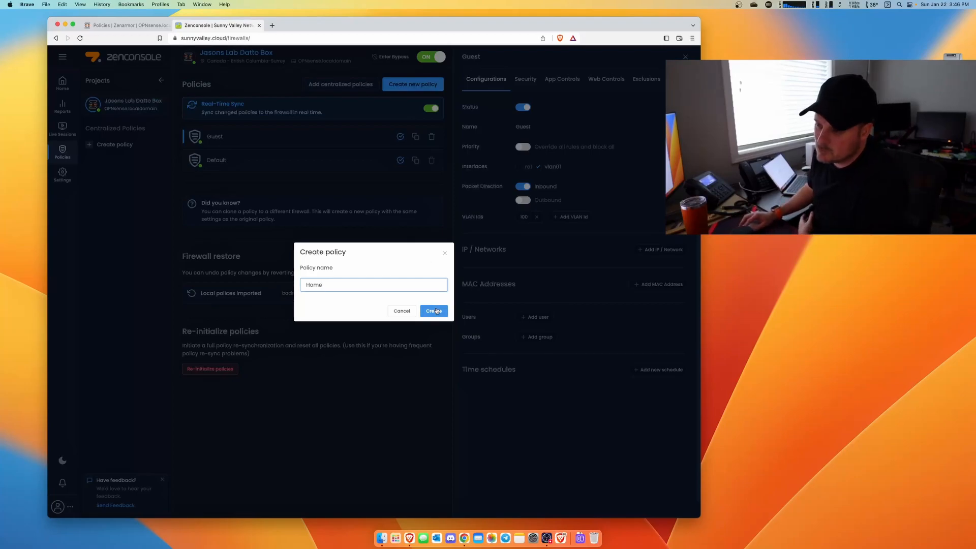
left_click(434, 311)
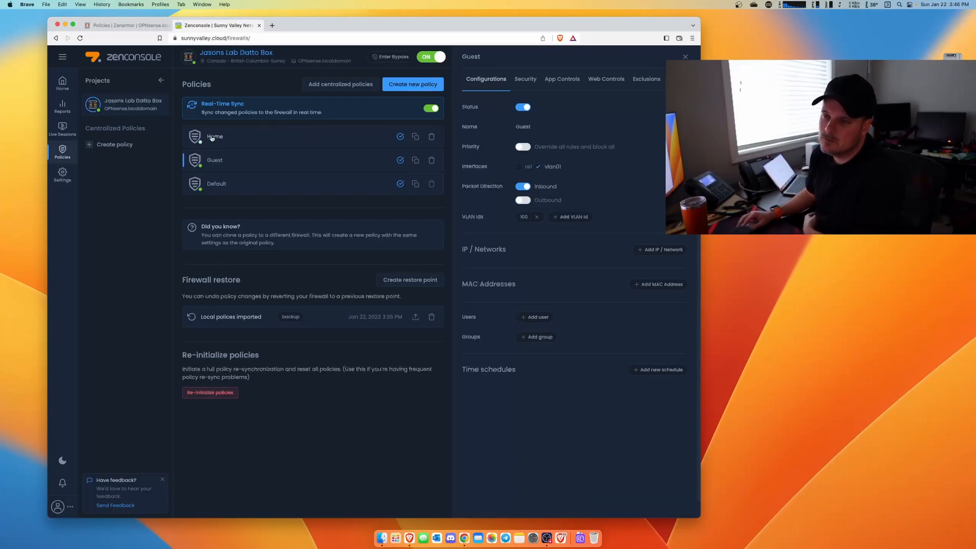
Step: Enable the Home policy and assign it to the re1 interface
left_click(215, 137)
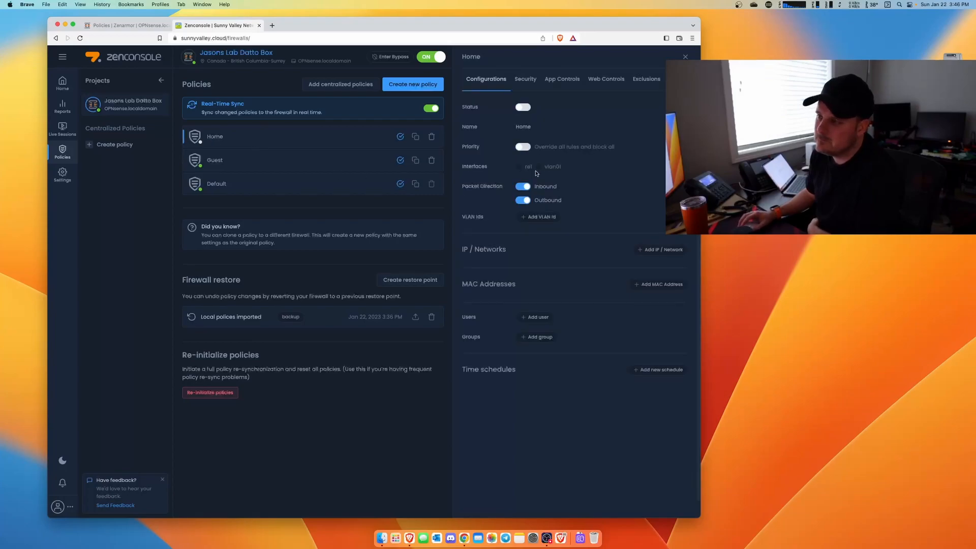
left_click(523, 106)
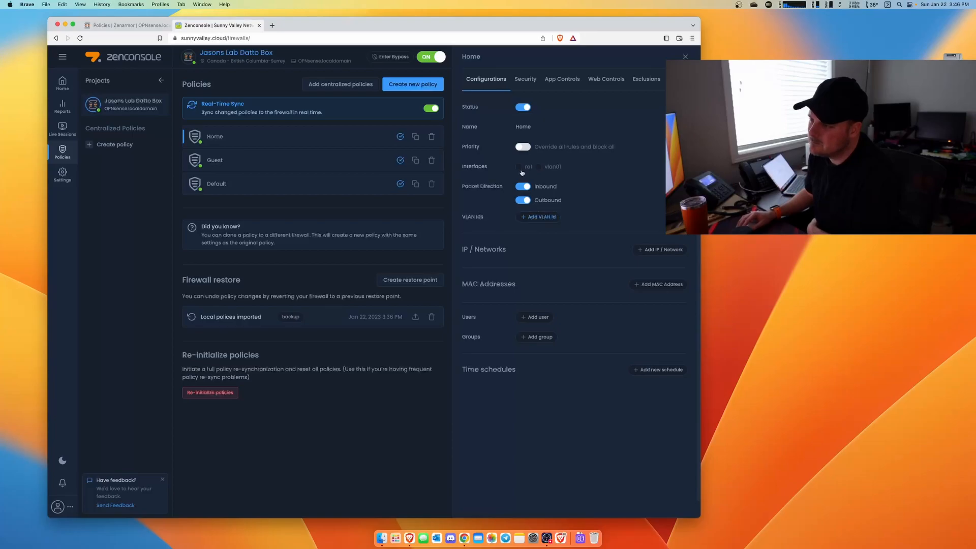
left_click(520, 167)
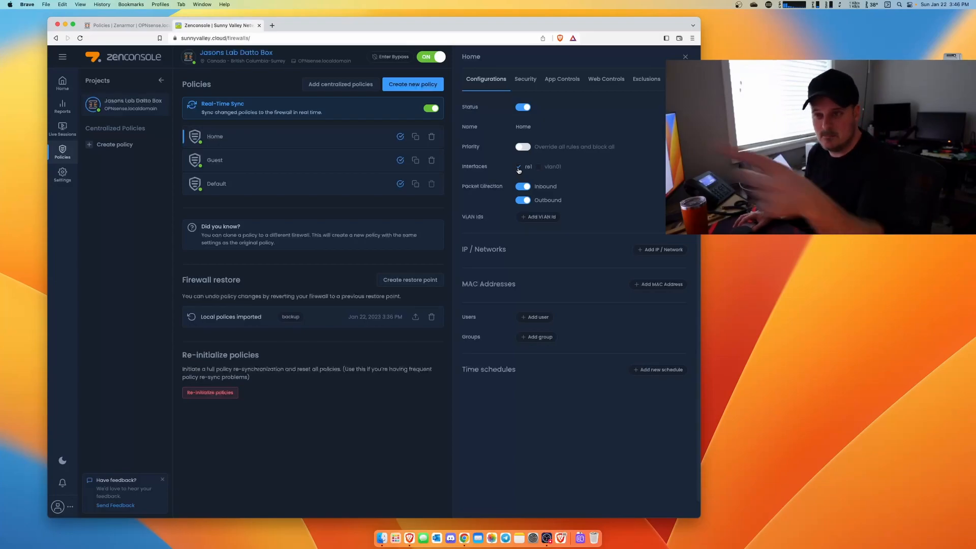
left_click(127, 25)
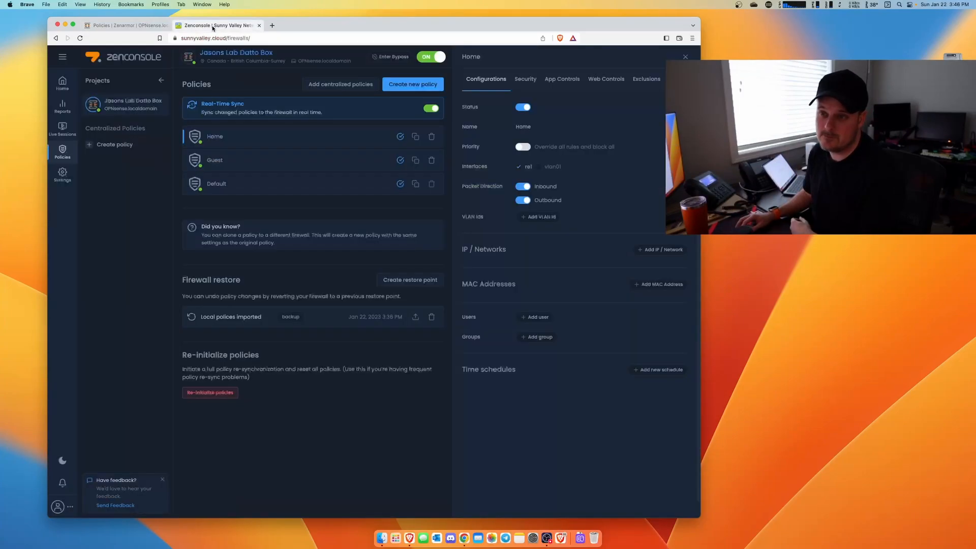
Step: In Home's Security categories, block Recent Malware/Phishing/Virus Outbreaks and Botnet C&C
left_click(524, 79)
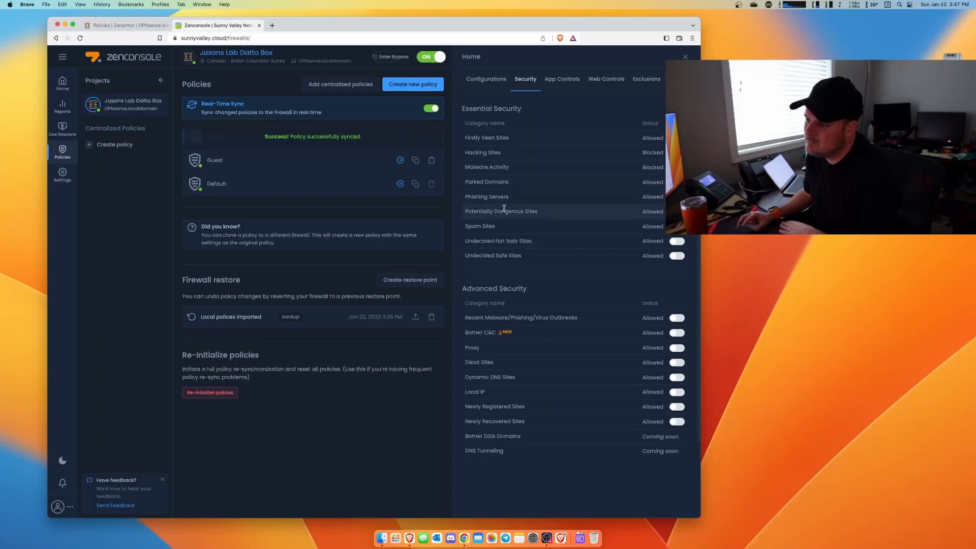
mouse_move(653, 308)
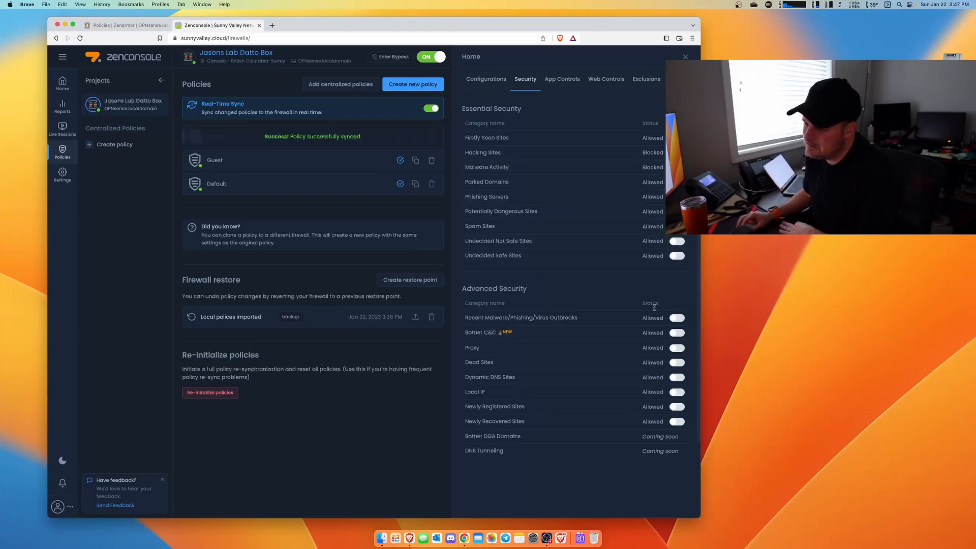
left_click(677, 317)
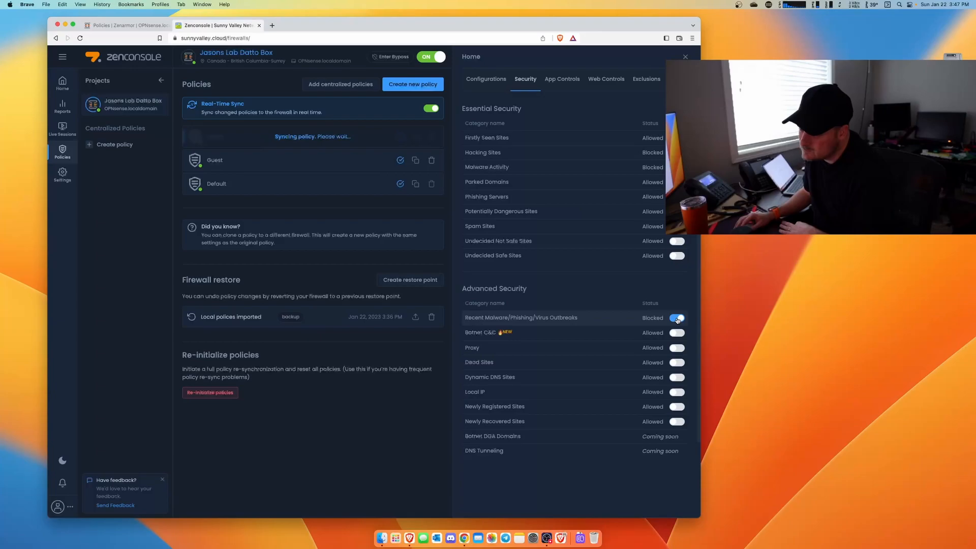
left_click(677, 333)
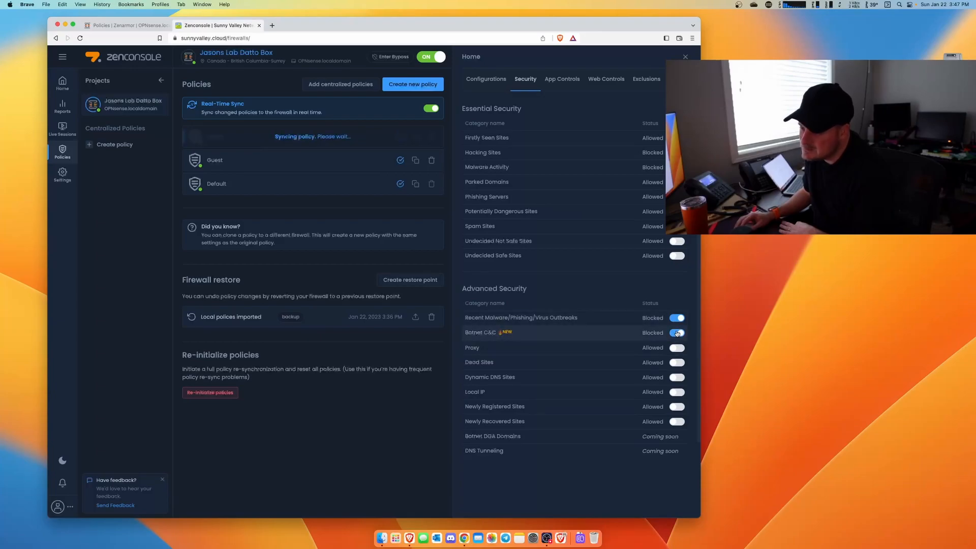
left_click(677, 333)
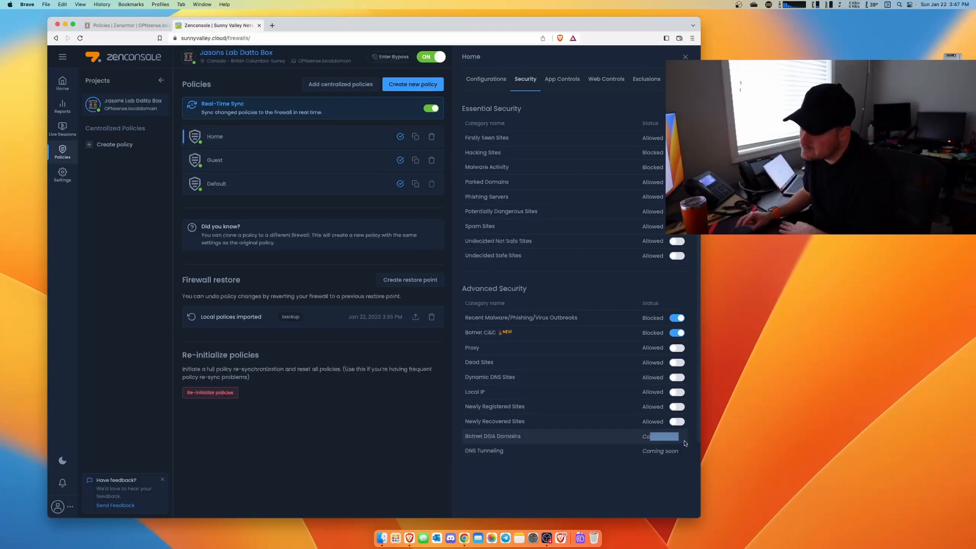
Step: Block the Ad Tracker and Ads application categories in the Home policy
left_click(561, 79)
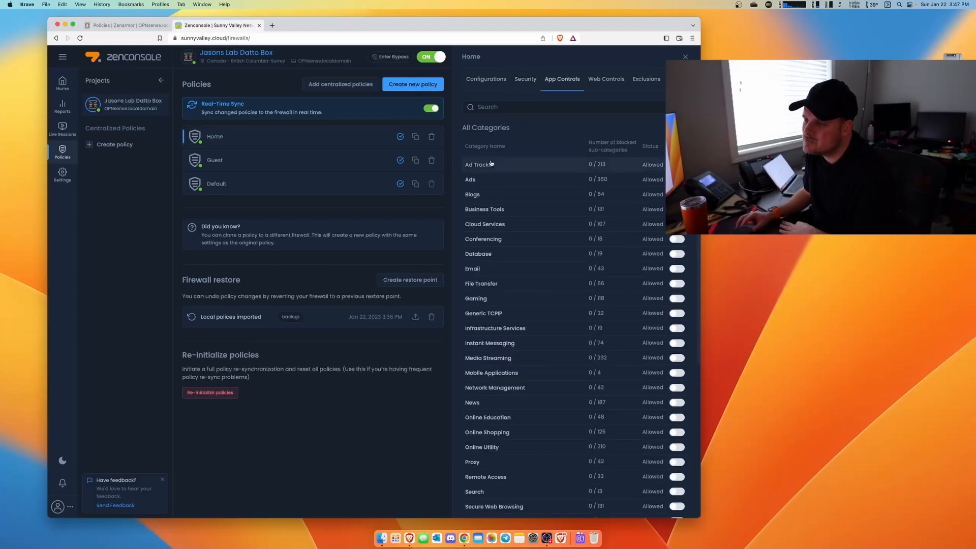
left_click(676, 165)
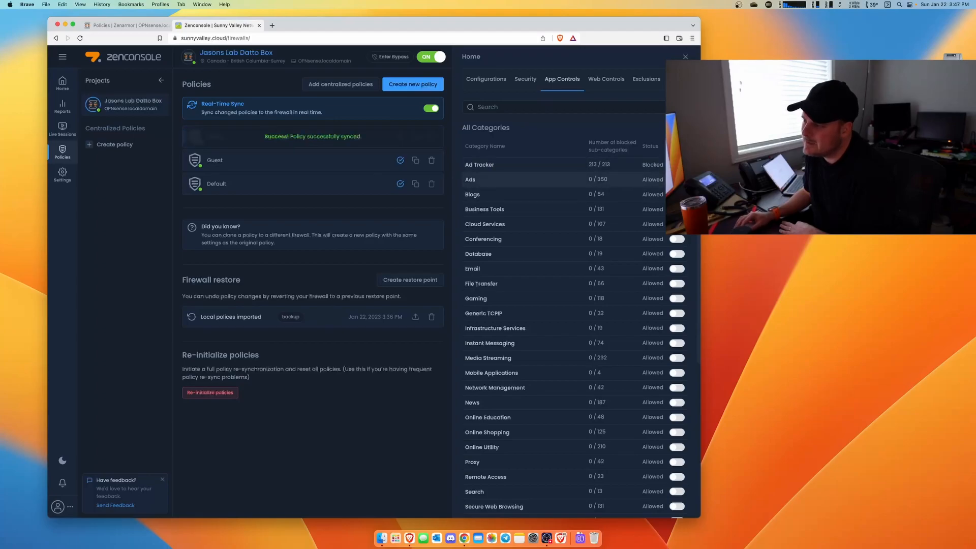
left_click(676, 179)
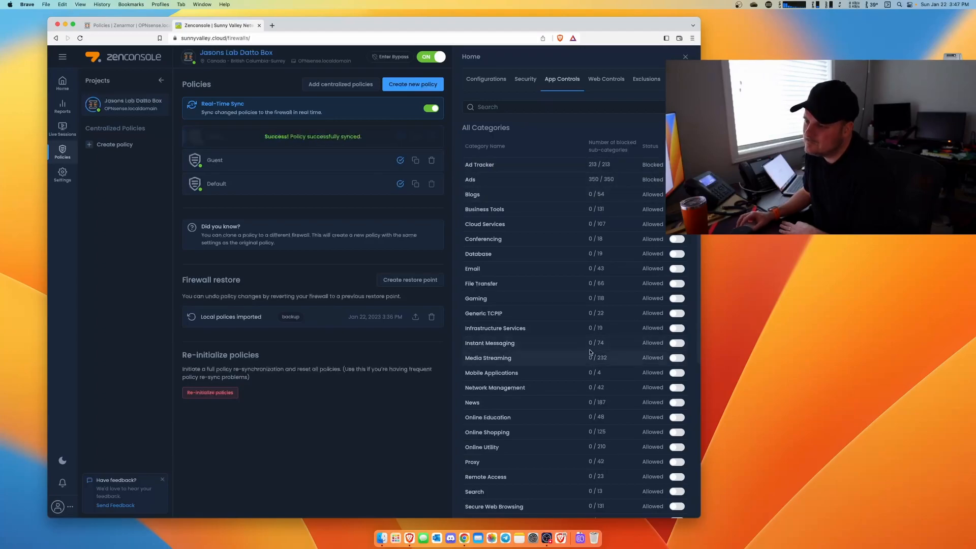
scroll("down", 3)
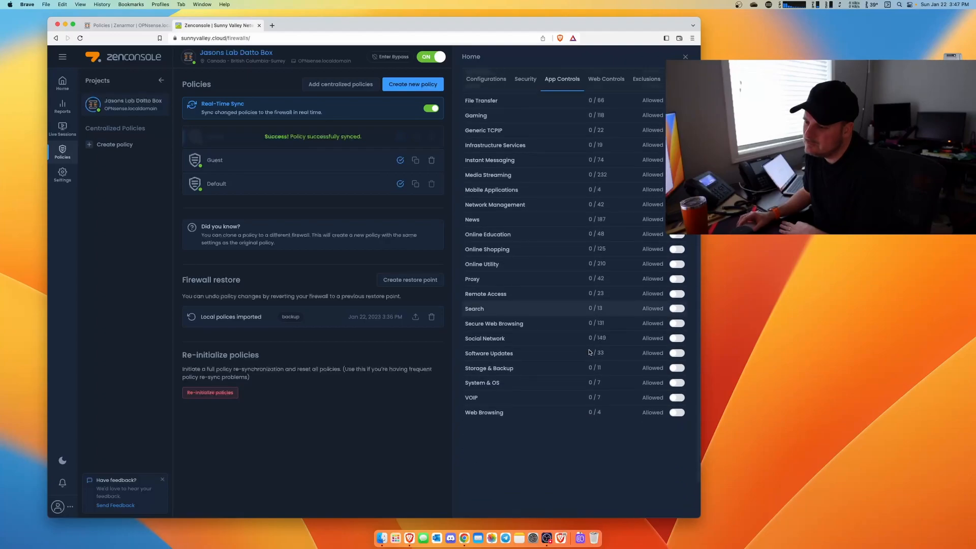
Step: Turn on blocking of the Illegal Drugs web category for the Home policy
left_click(605, 80)
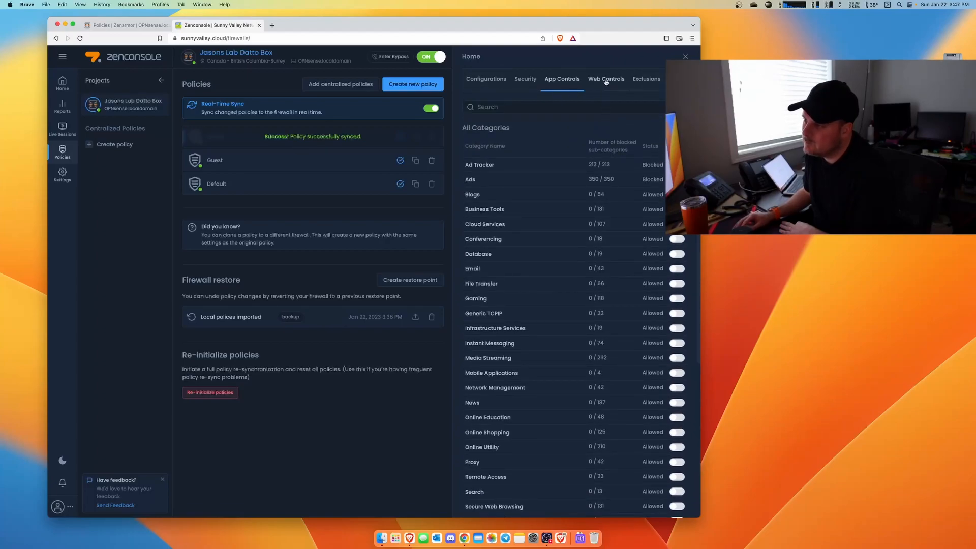
left_click(605, 79)
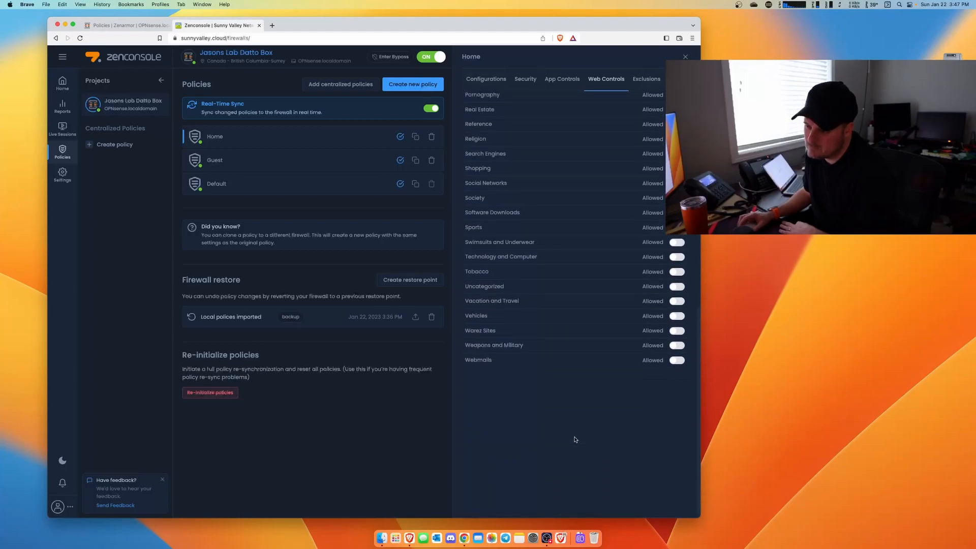
scroll("down", 3)
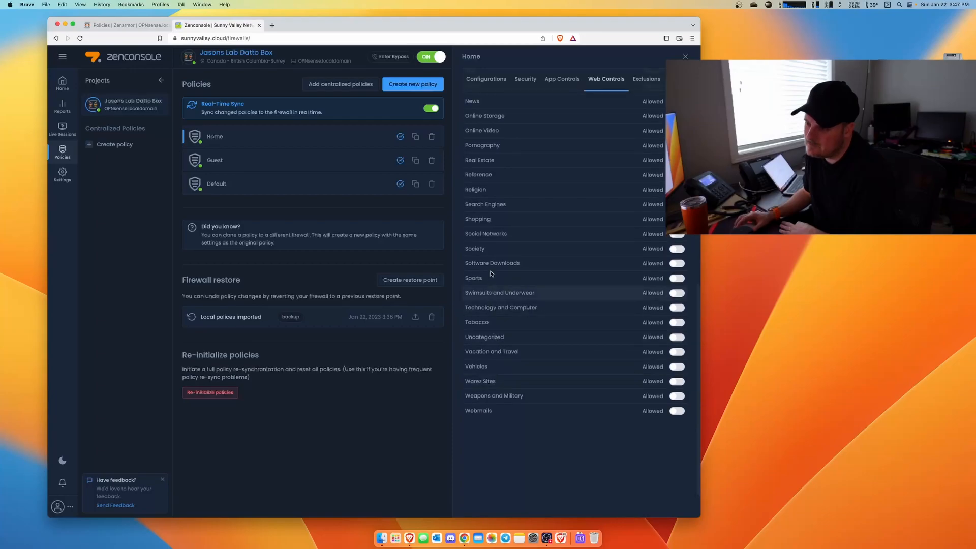
scroll("down", 3)
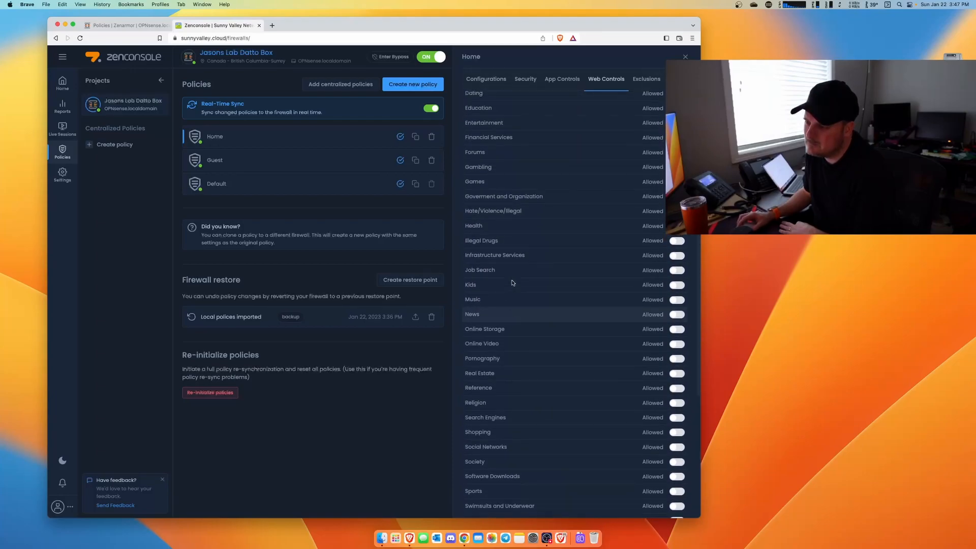
left_click(677, 240)
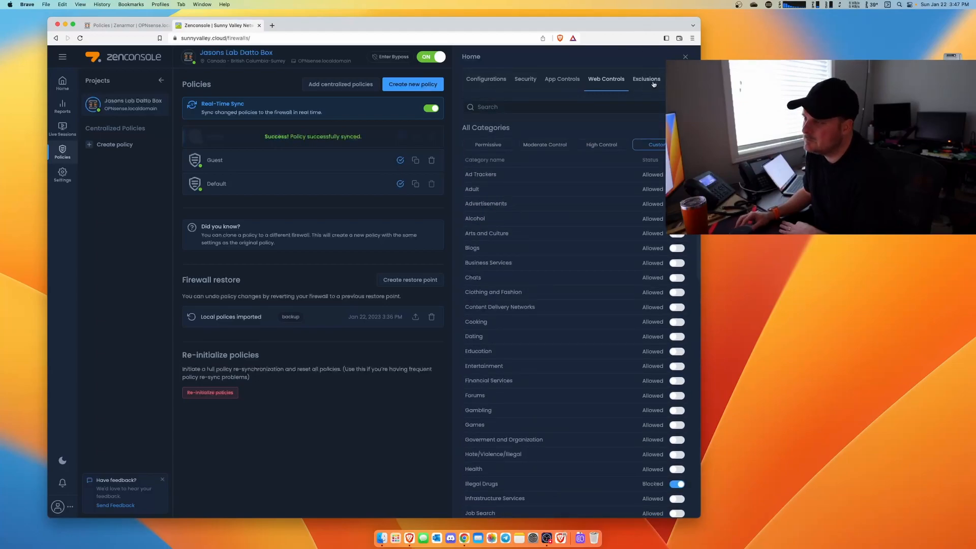
Step: Check the Home policy's Exclusions and Configurations, then return to OPNsense's Zenarmor Policies page
left_click(645, 79)
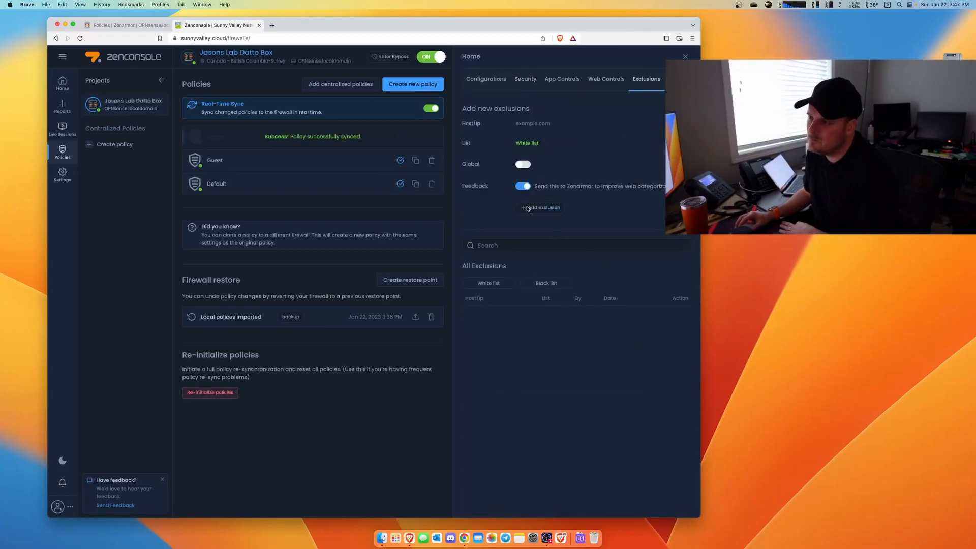
left_click(486, 79)
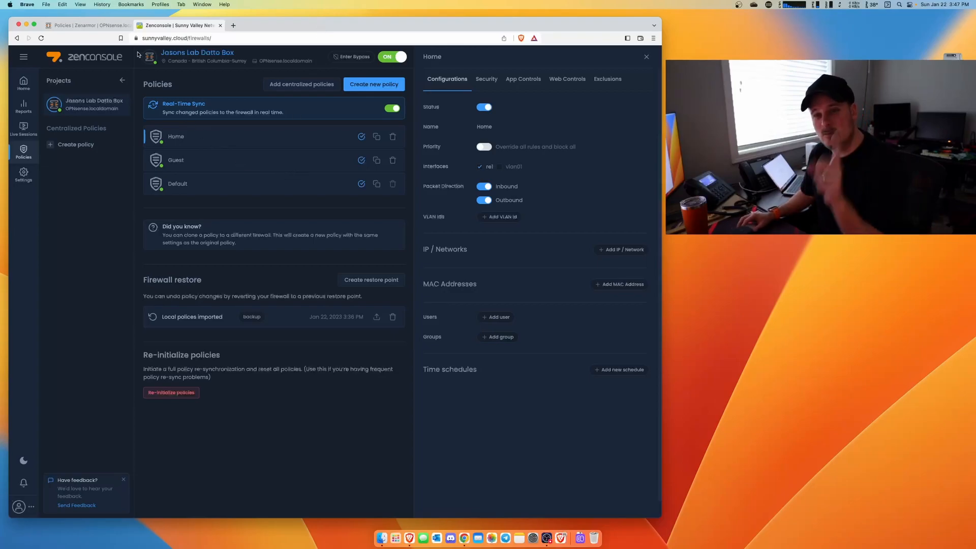
left_click(87, 26)
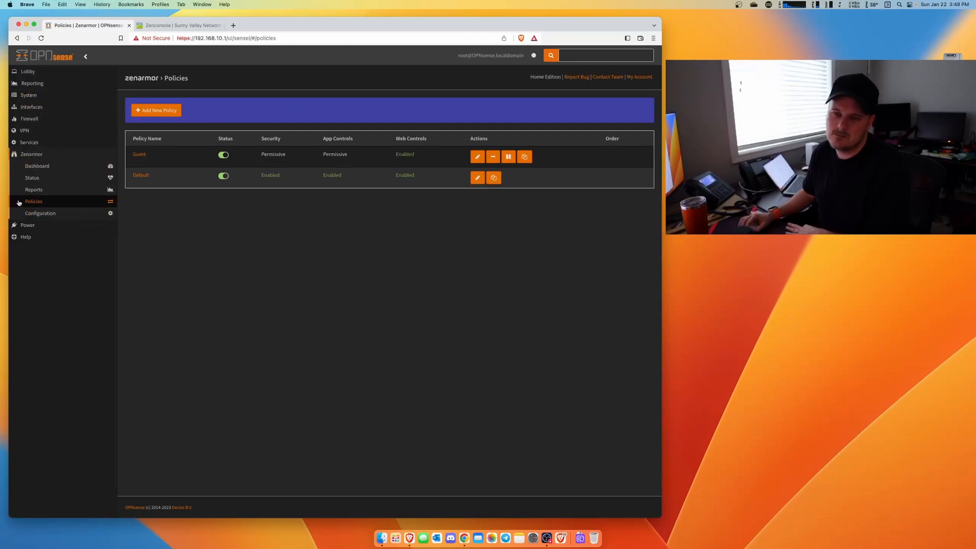
Step: Visit Zenarmor Reports and return to Policies, where Home now appears between Guest and Default
left_click(34, 190)
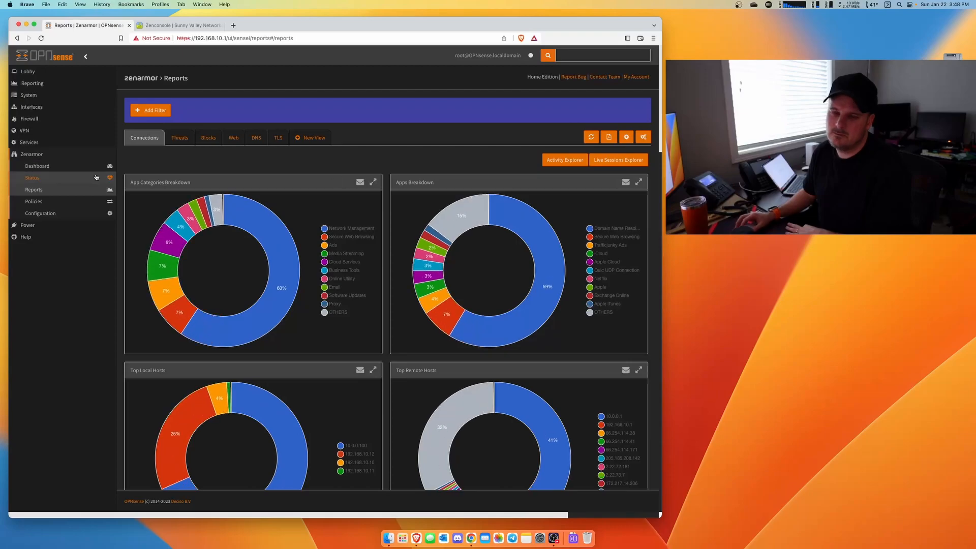
left_click(34, 201)
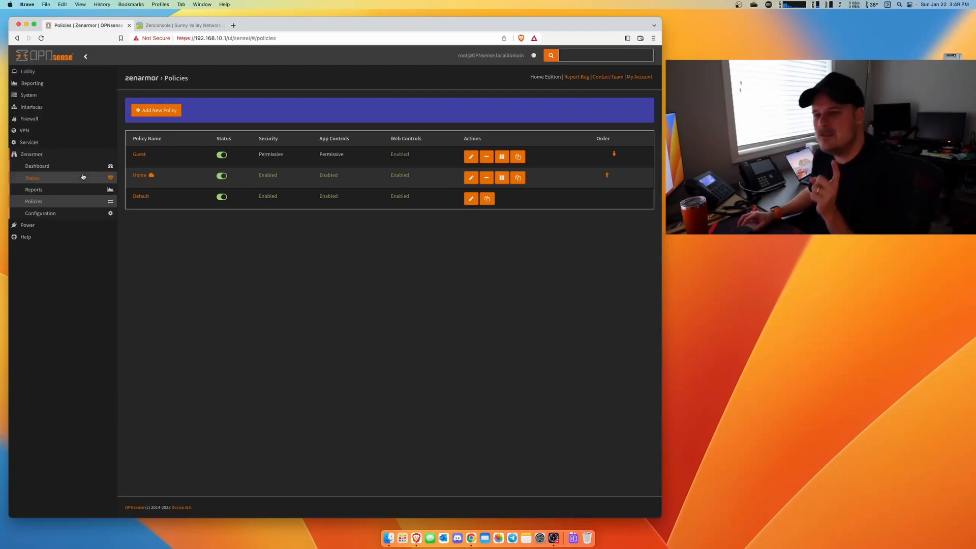
mouse_move(171, 159)
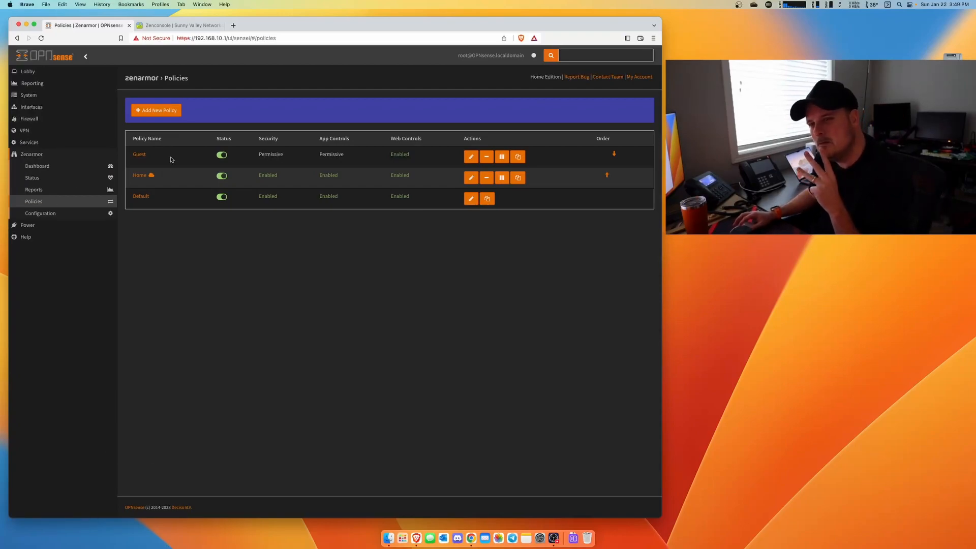
left_click(155, 111)
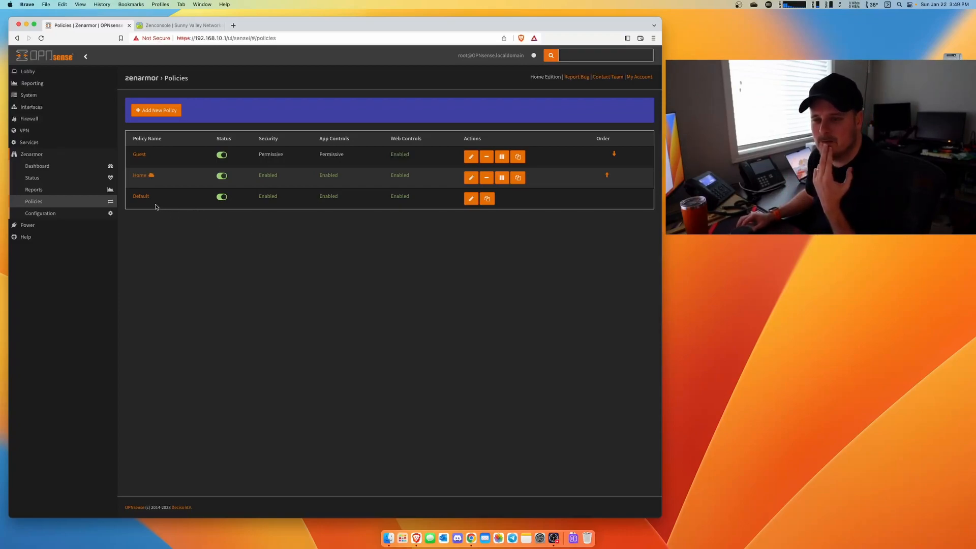
Step: Review the Default policy's configuration, then view the Guest policy's Security settings
left_click(471, 198)
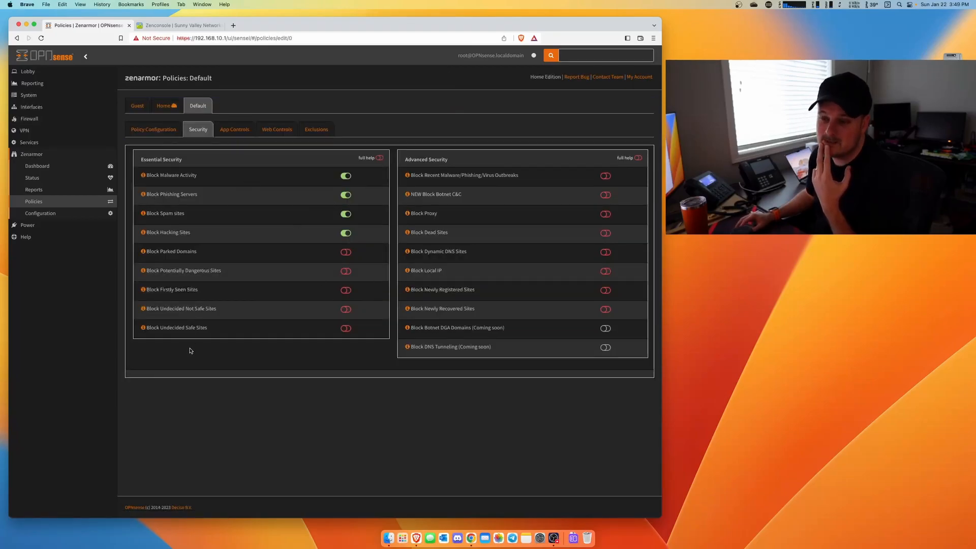
left_click(153, 130)
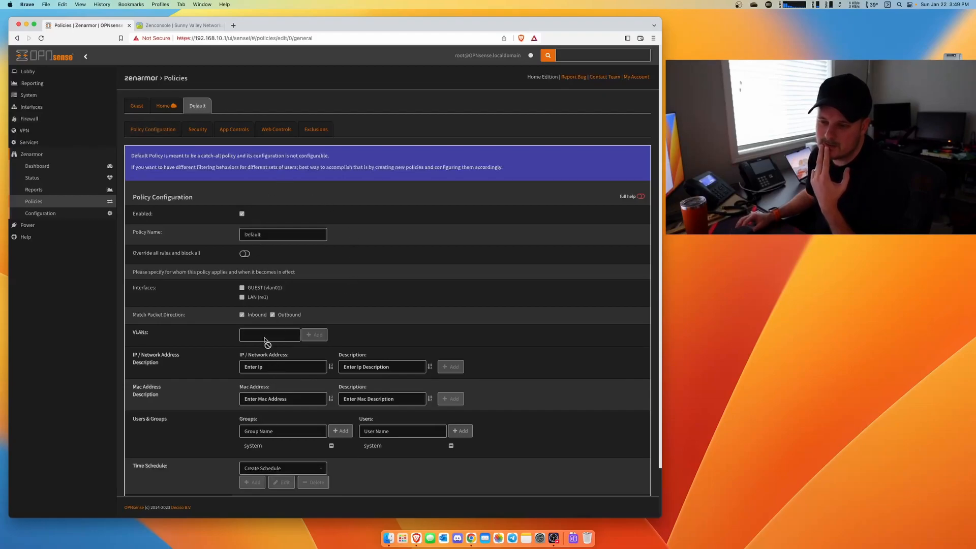
mouse_move(223, 263)
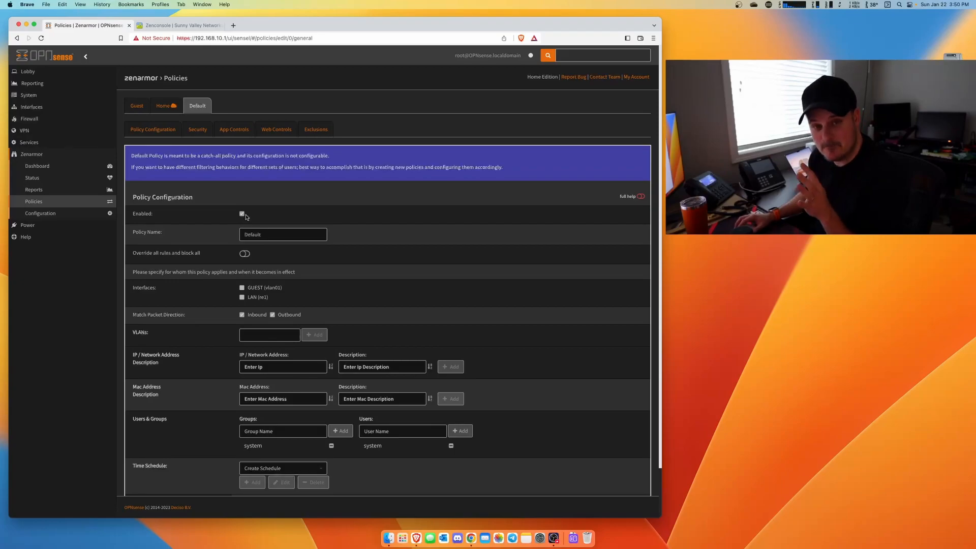
left_click(137, 105)
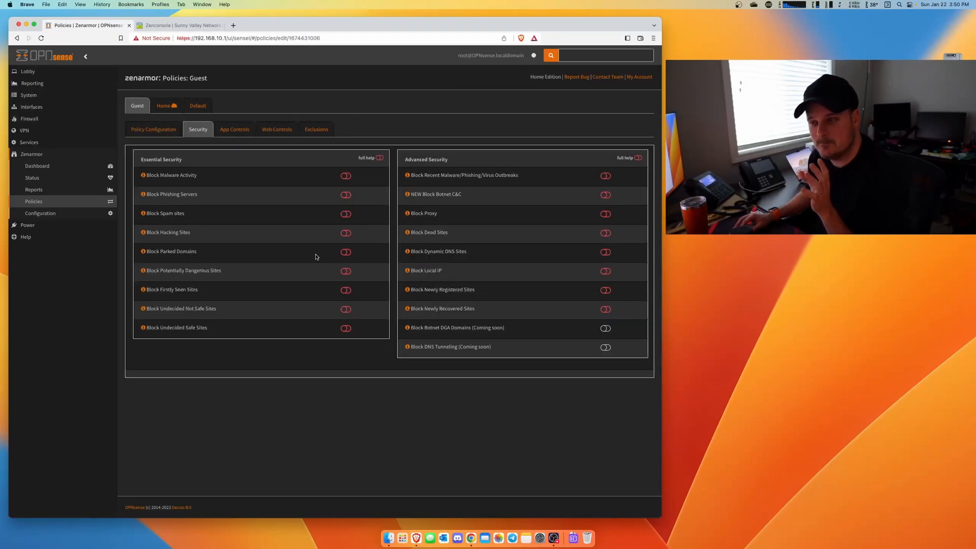
mouse_move(292, 322)
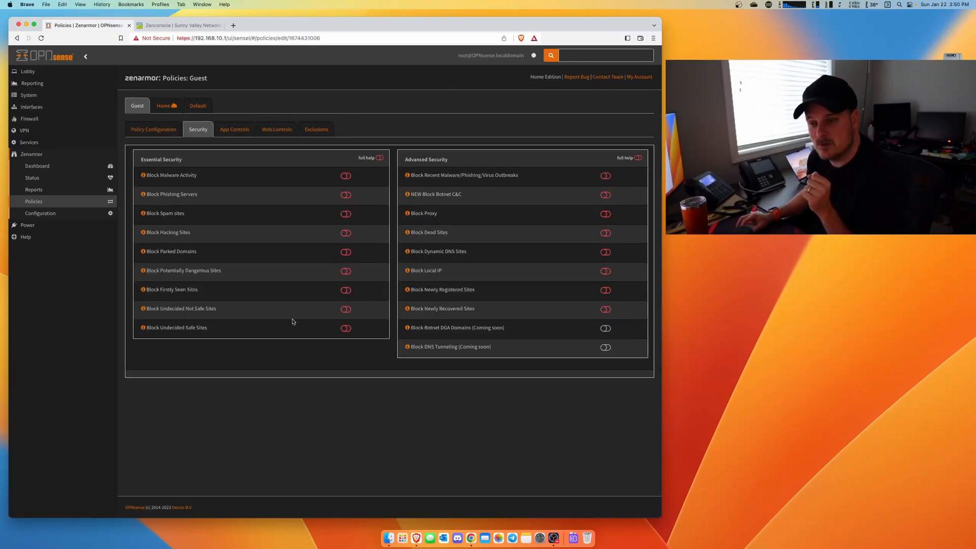
mouse_move(312, 280)
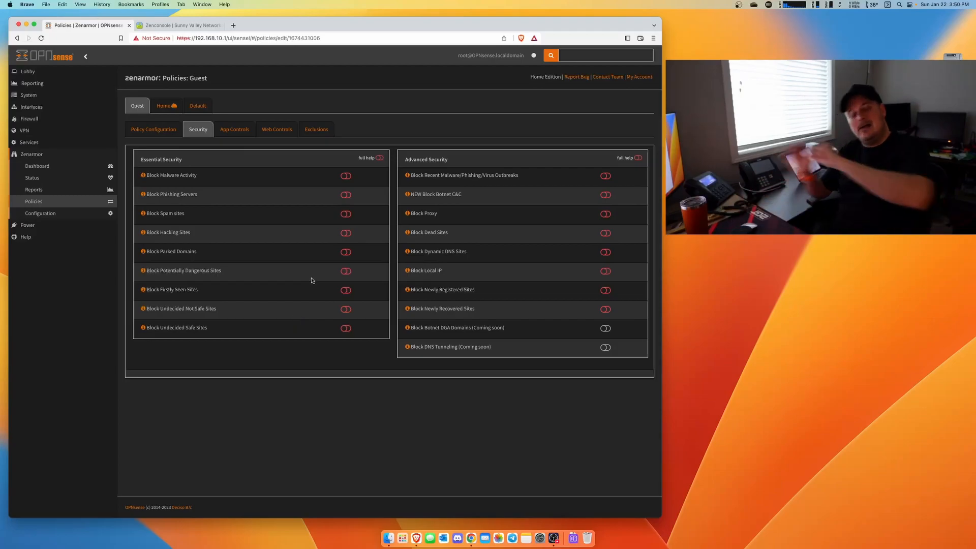